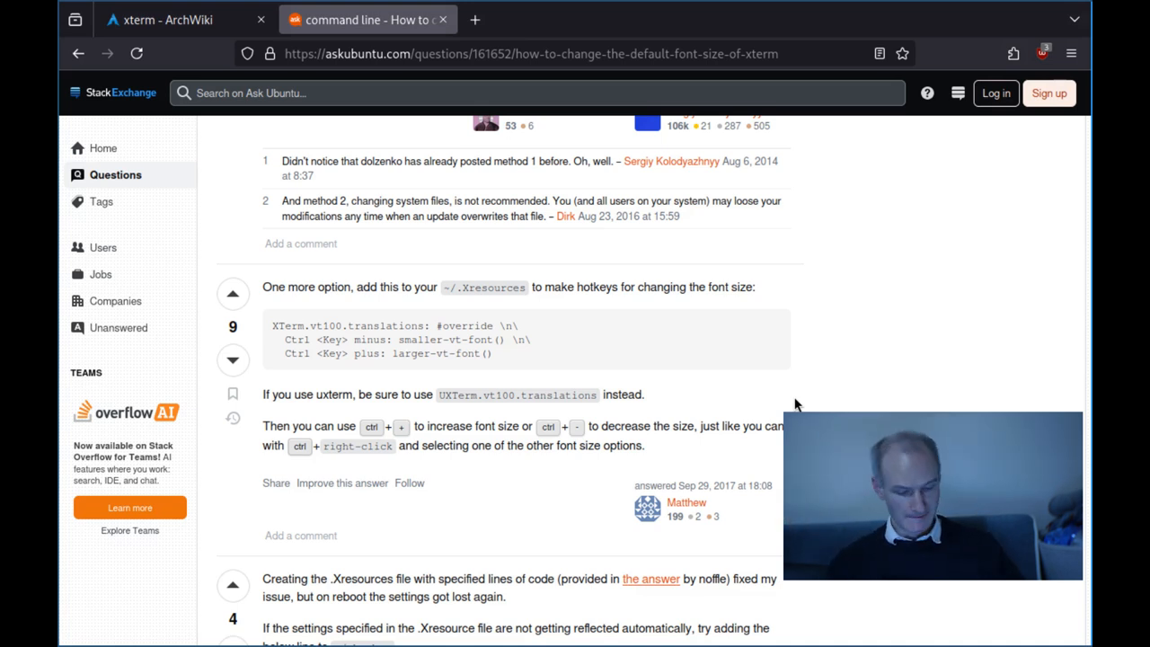
# Step: Read the xterm ArchWiki article down to See also, then return to the terminal
pyautogui.click(161, 19)
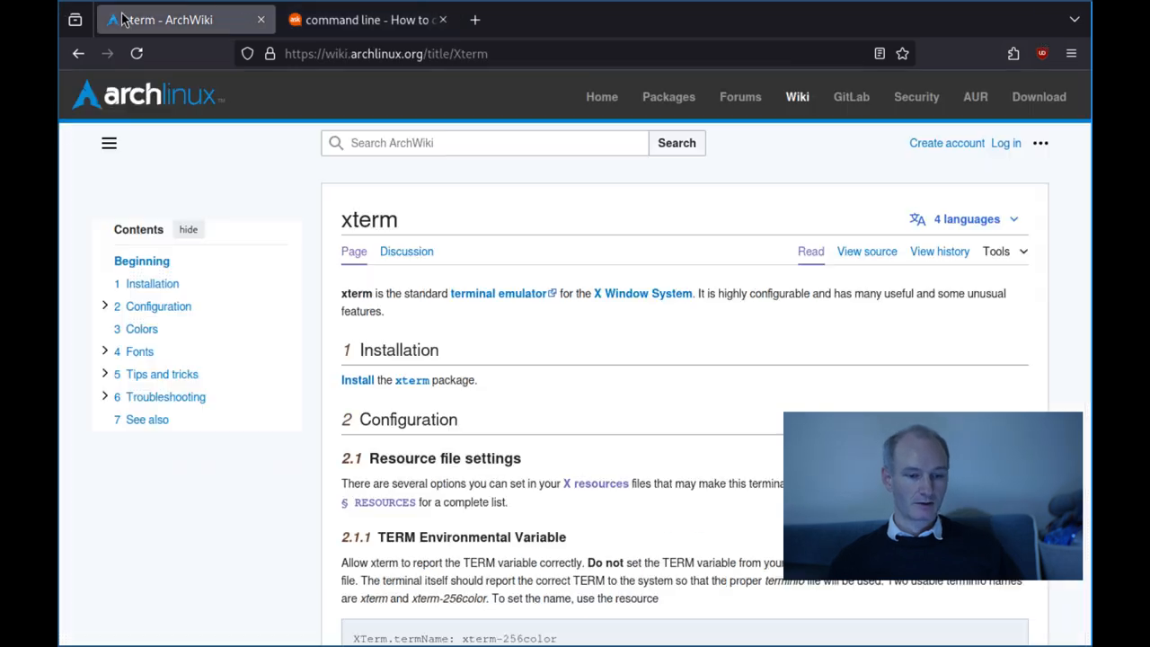
pyautogui.moveTo(503, 274)
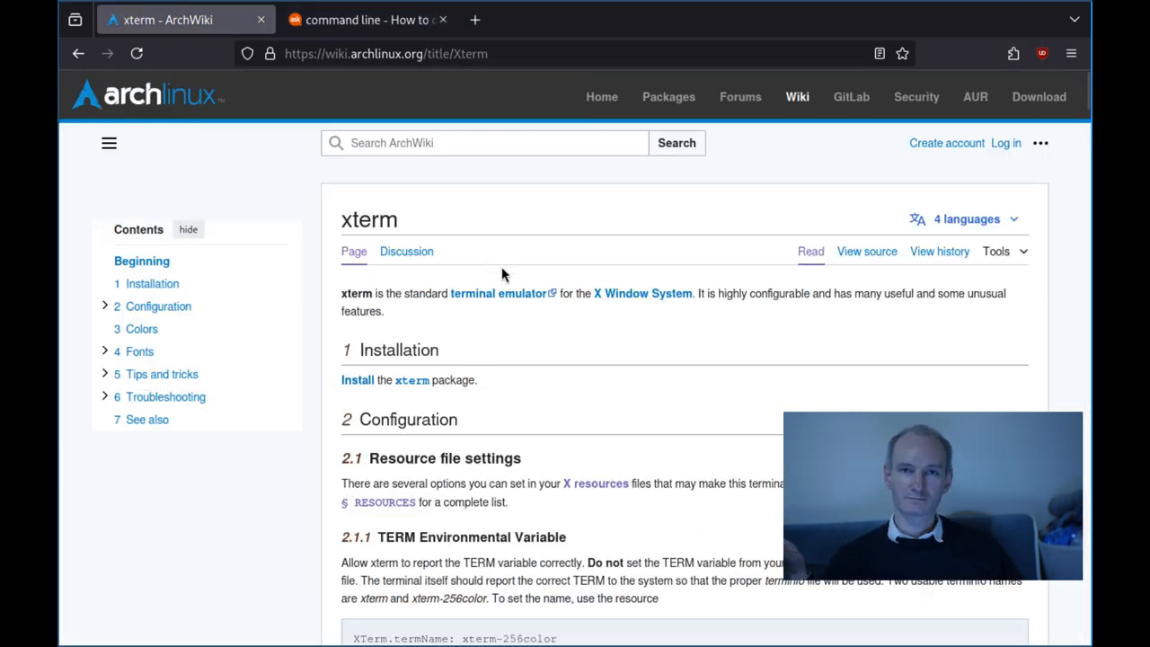
pyautogui.scroll(-3)
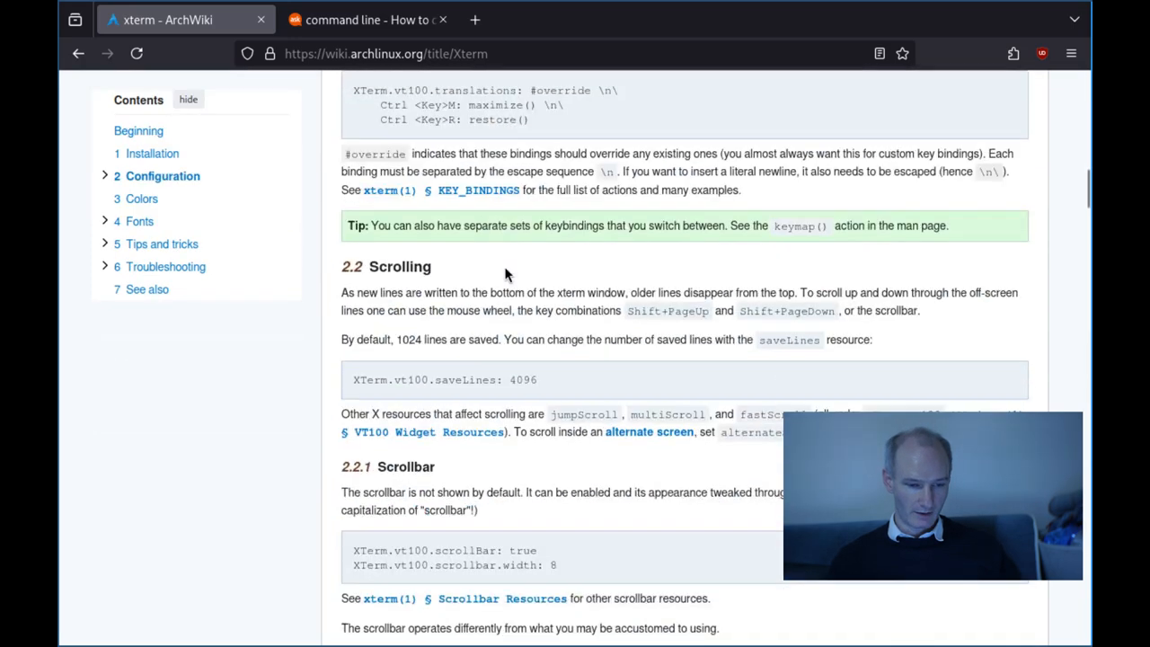
pyautogui.scroll(-3)
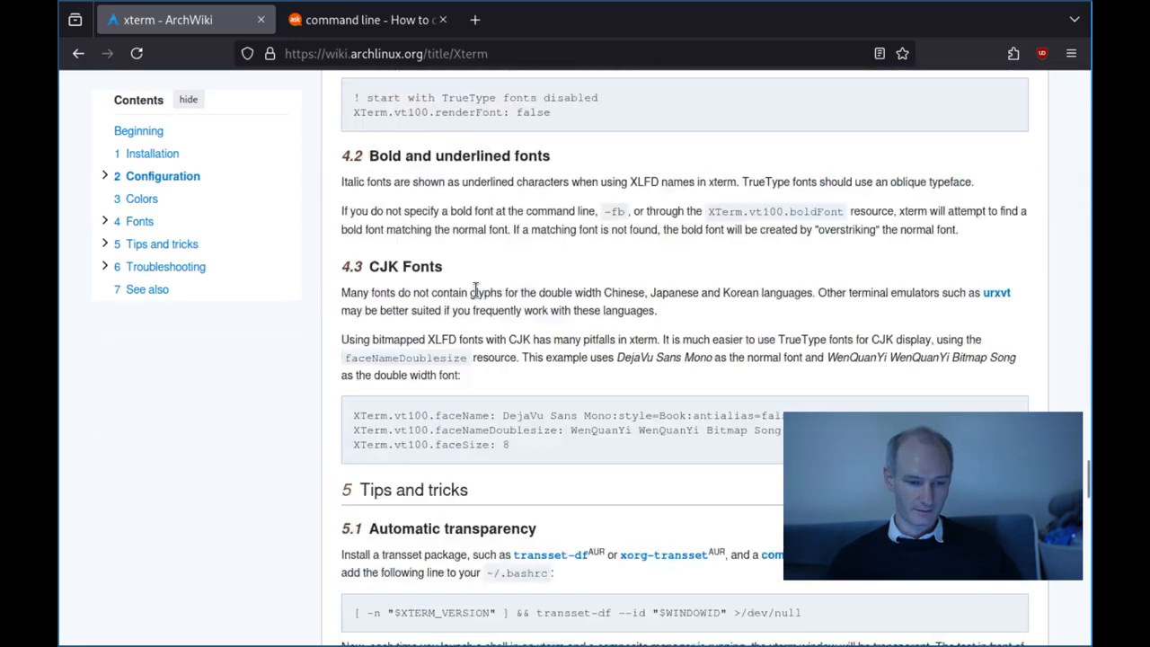
pyautogui.scroll(-3)
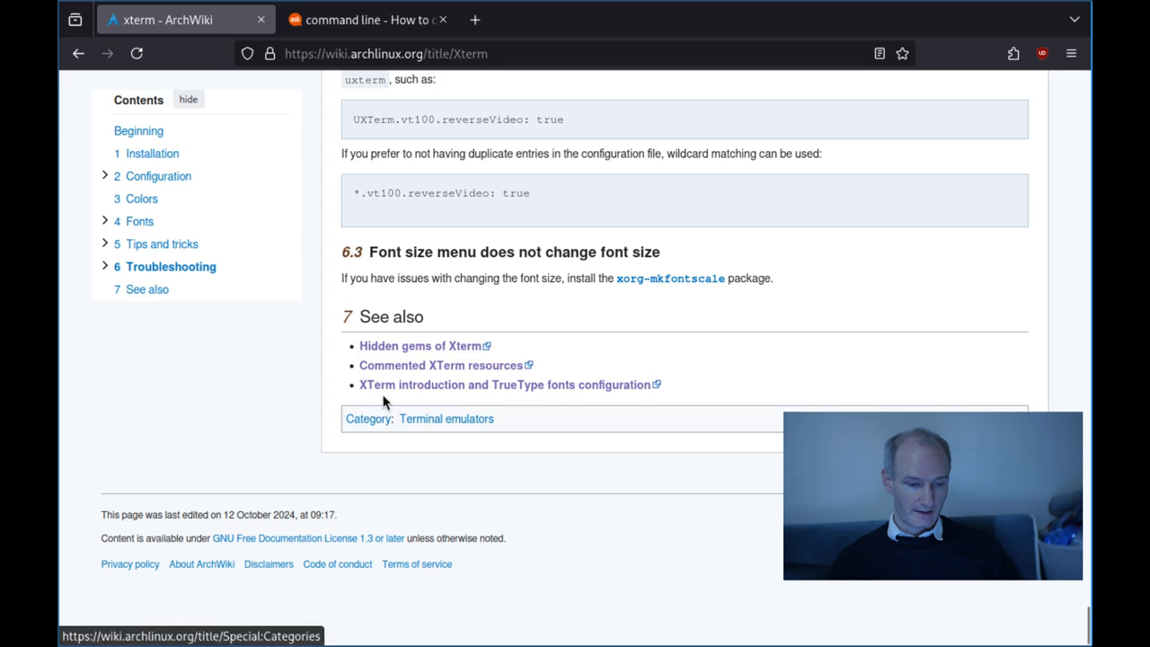
pyautogui.moveTo(397, 346)
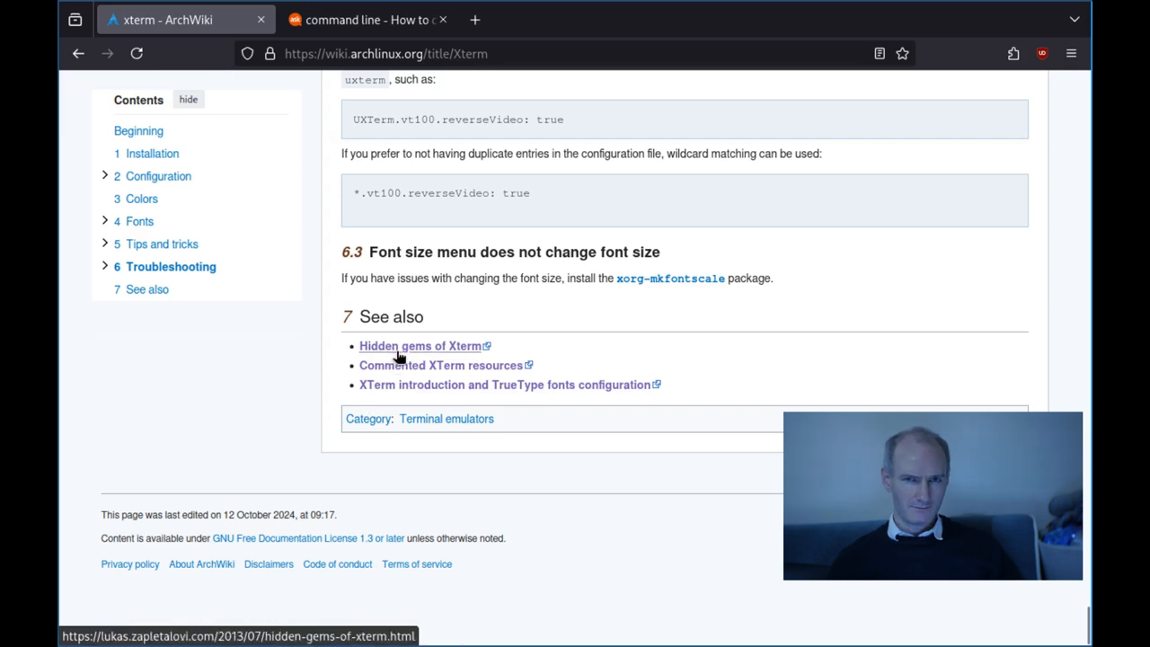
pyautogui.moveTo(431, 124)
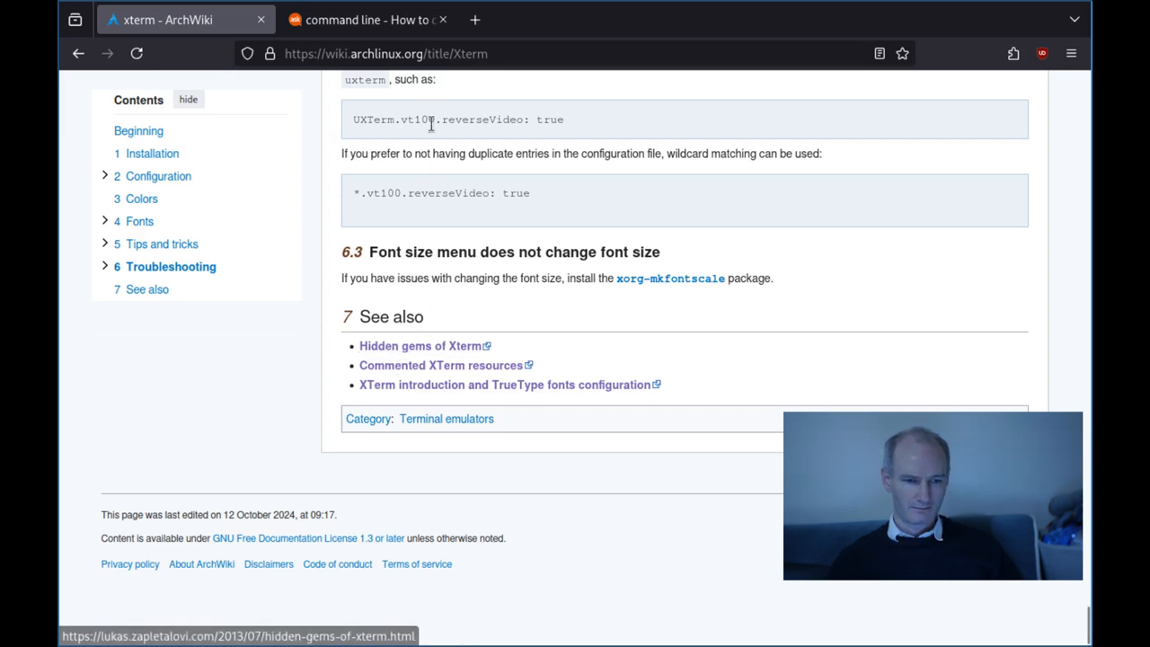
pyautogui.click(366, 19)
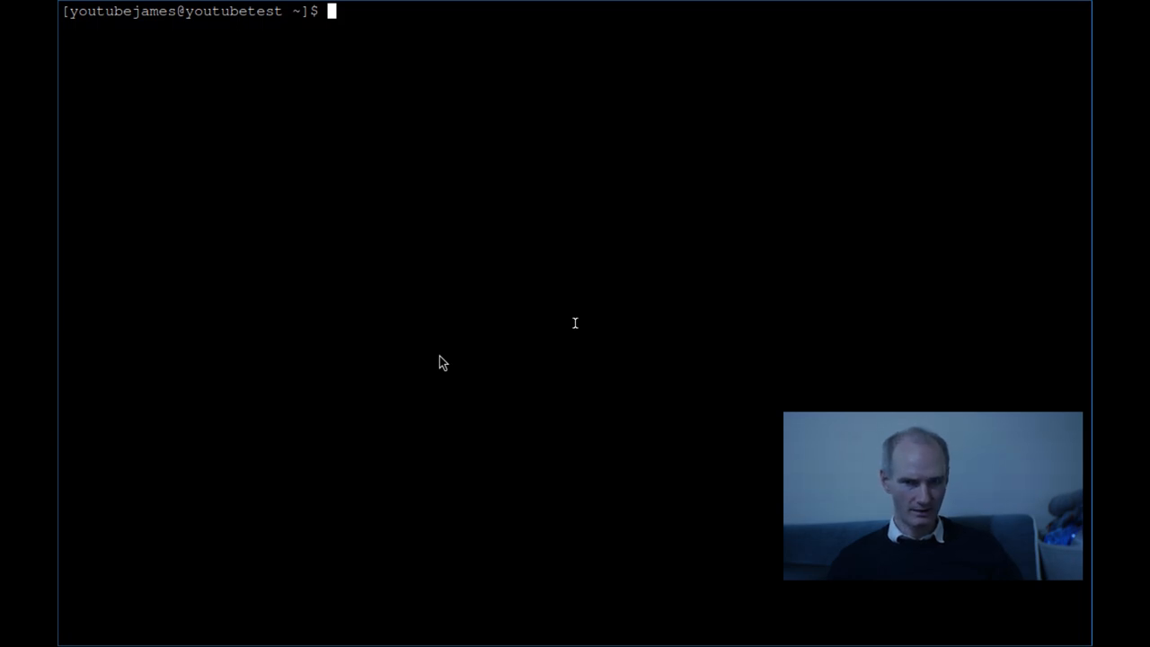
# Step: Enter a vim command at the prompt for the .Xresources file
pyautogui.write('vim .')
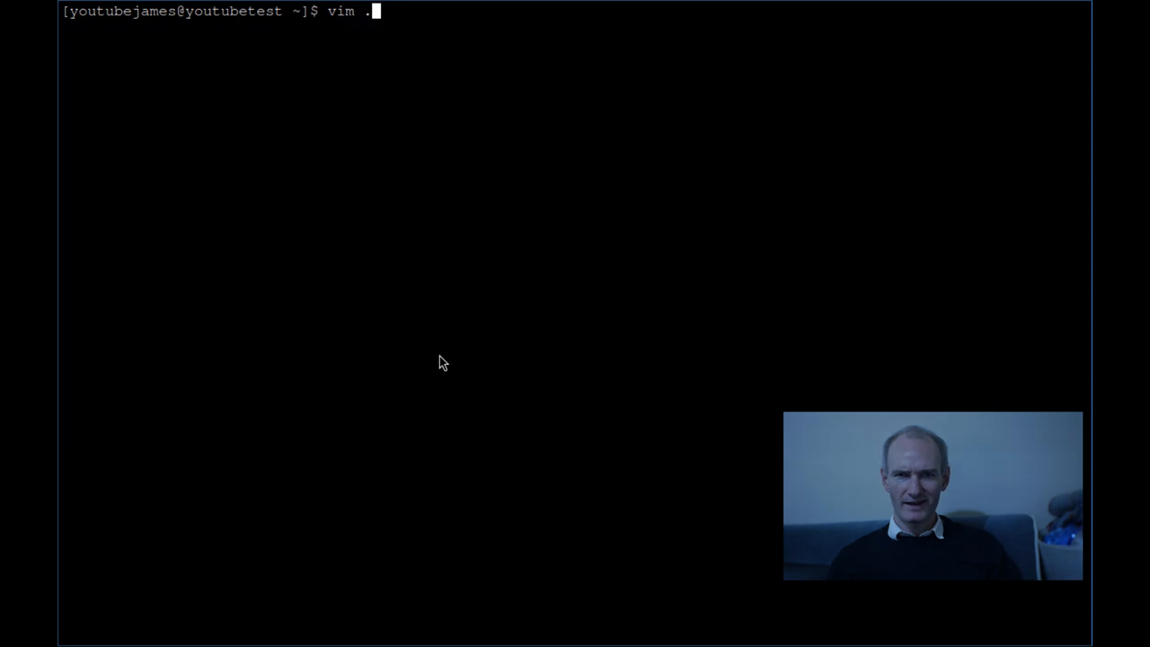
pyautogui.write('Xre')
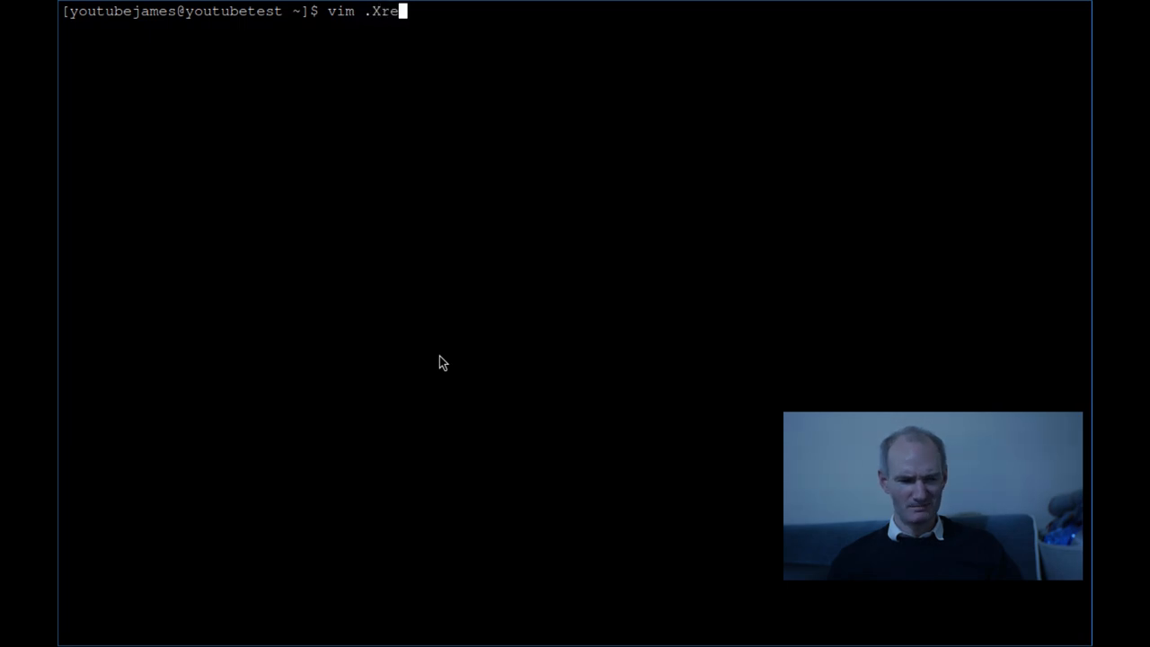
pyautogui.press('Return')
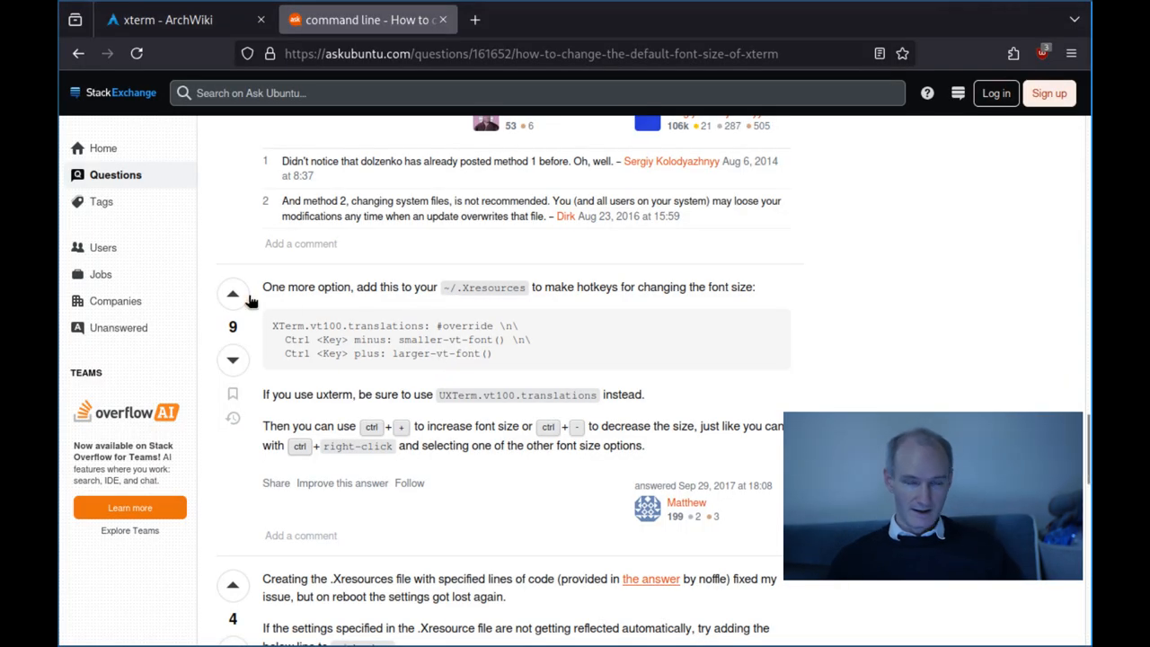
pyautogui.moveTo(274, 350)
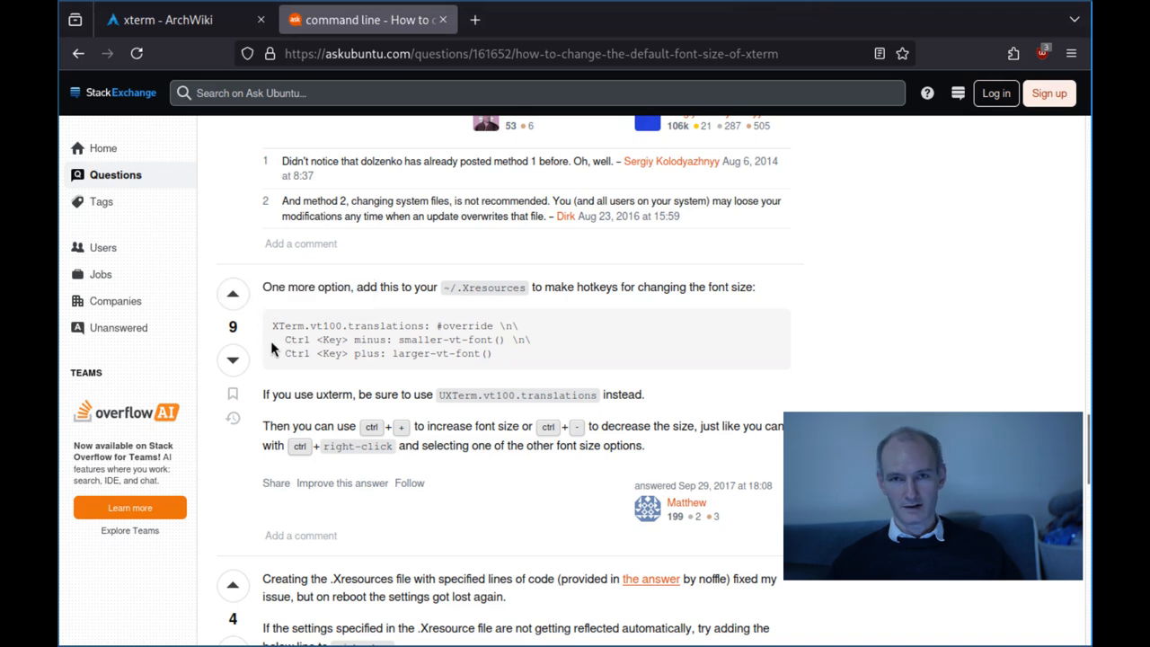
pyautogui.moveTo(278, 384)
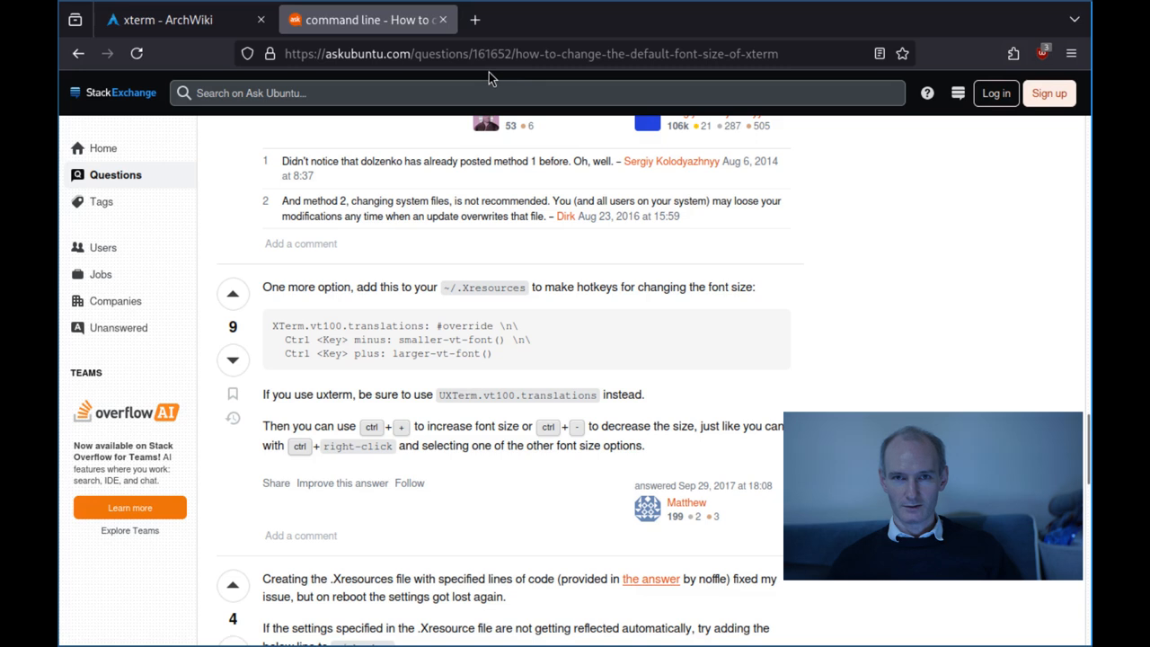
pyautogui.moveTo(261, 355)
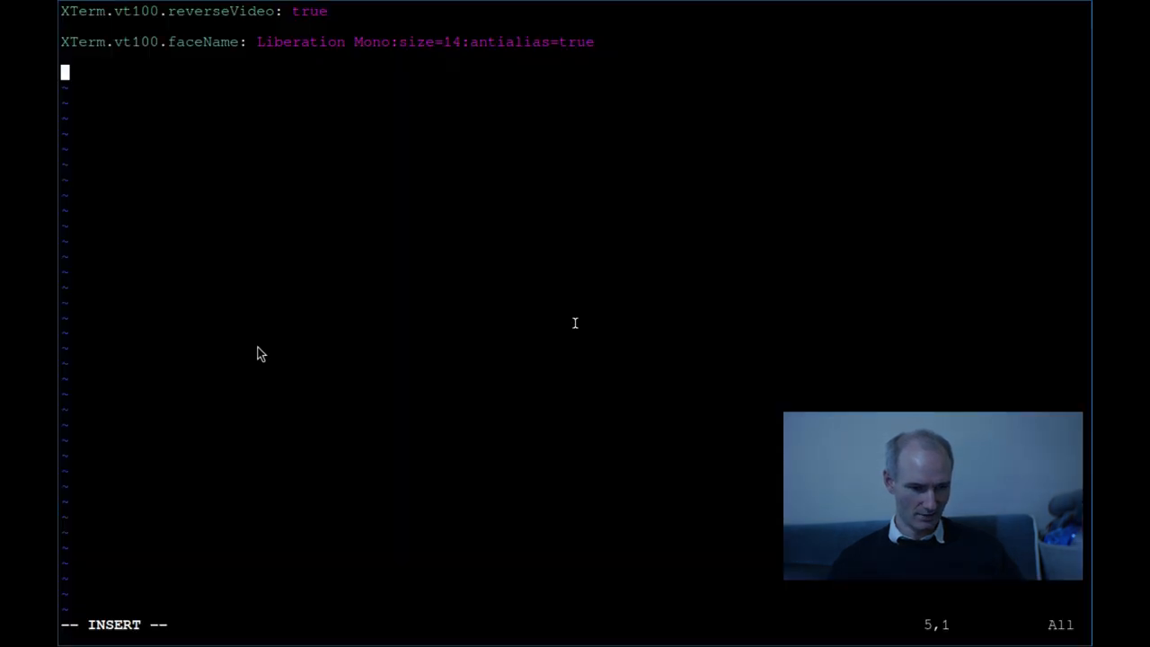
# Step: Type the XTerm translations #override header line ending in \n\
pyautogui.write('XTerm.vt1')
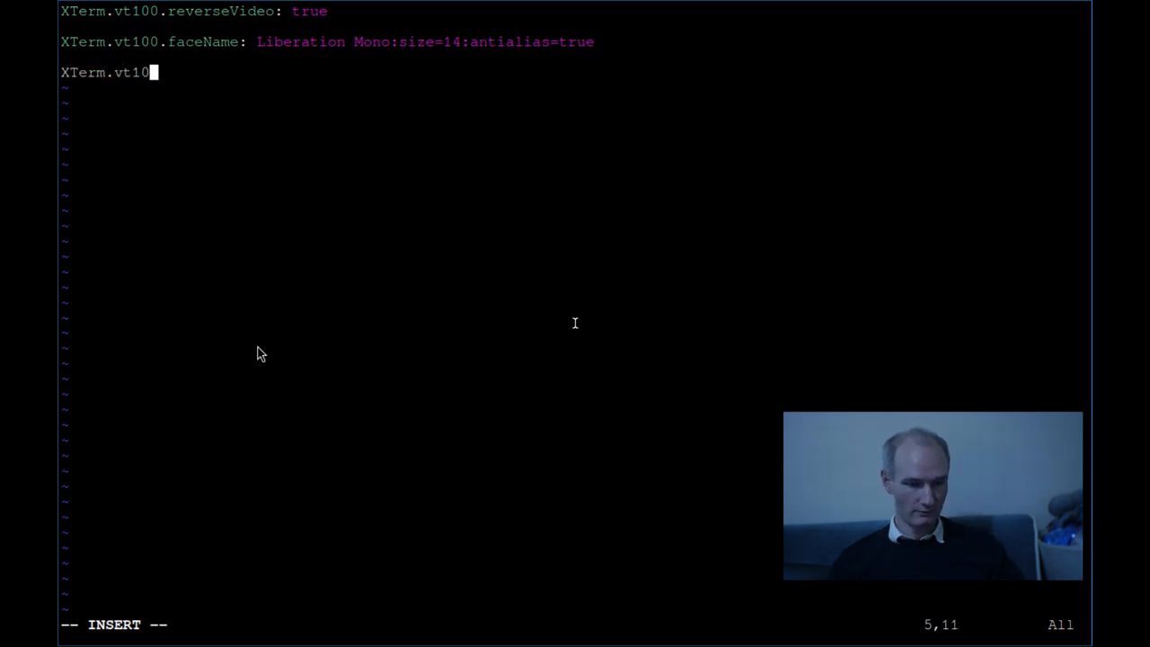
pyautogui.write('0')
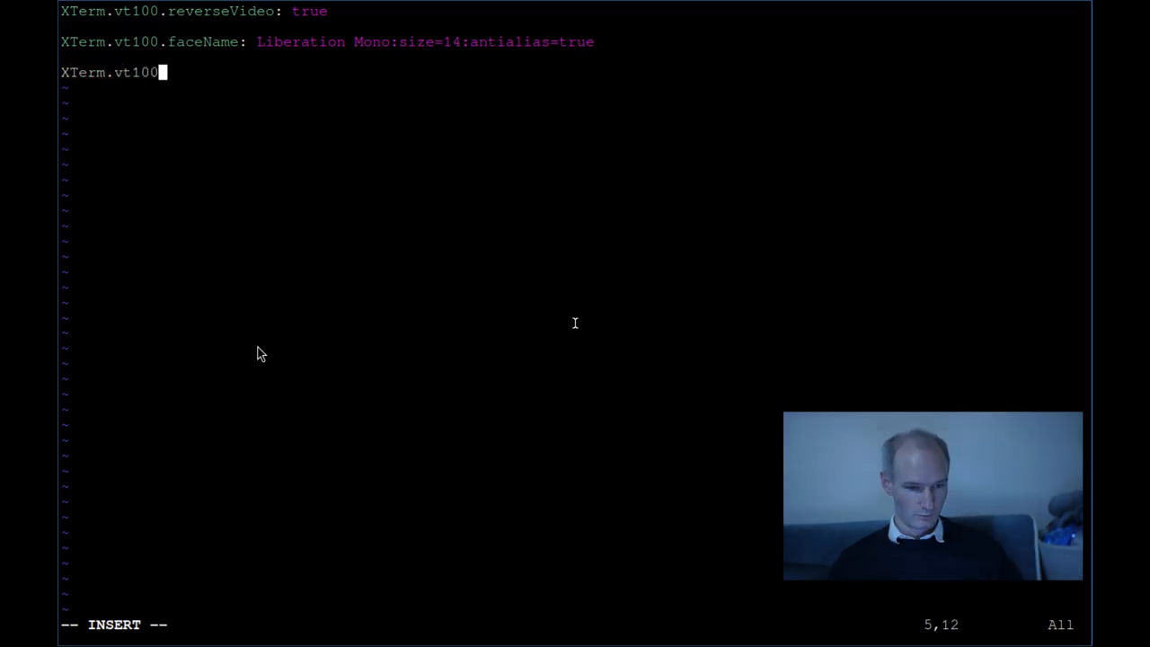
pyautogui.write('t')
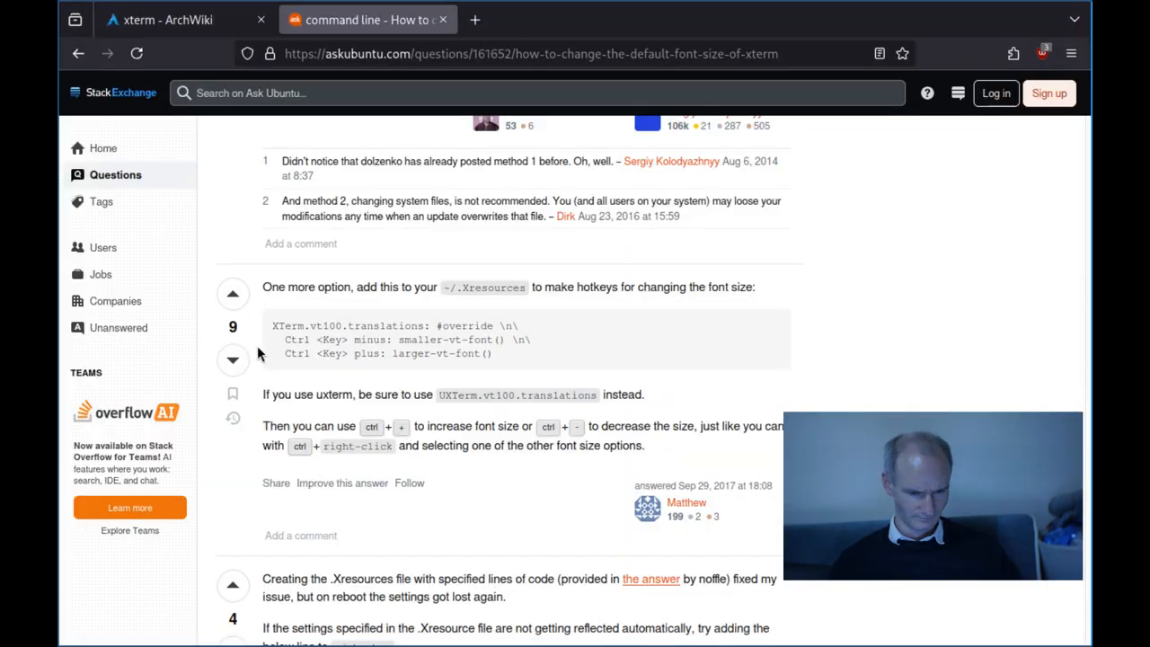
pyautogui.press('alt+Tab')
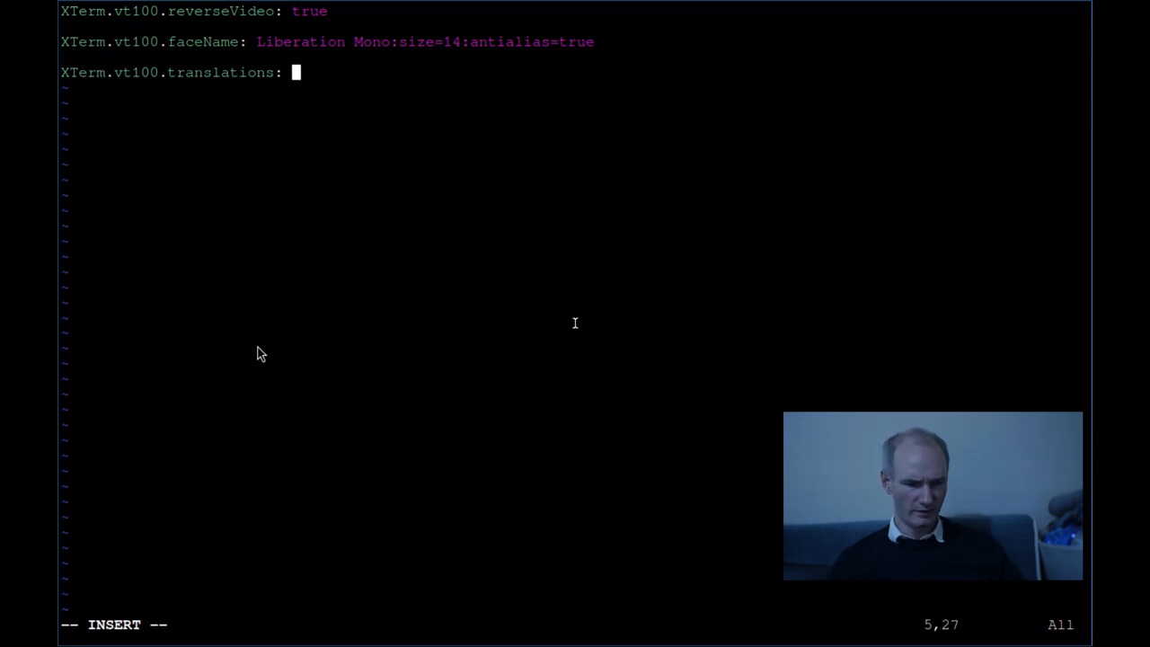
pyautogui.write('#')
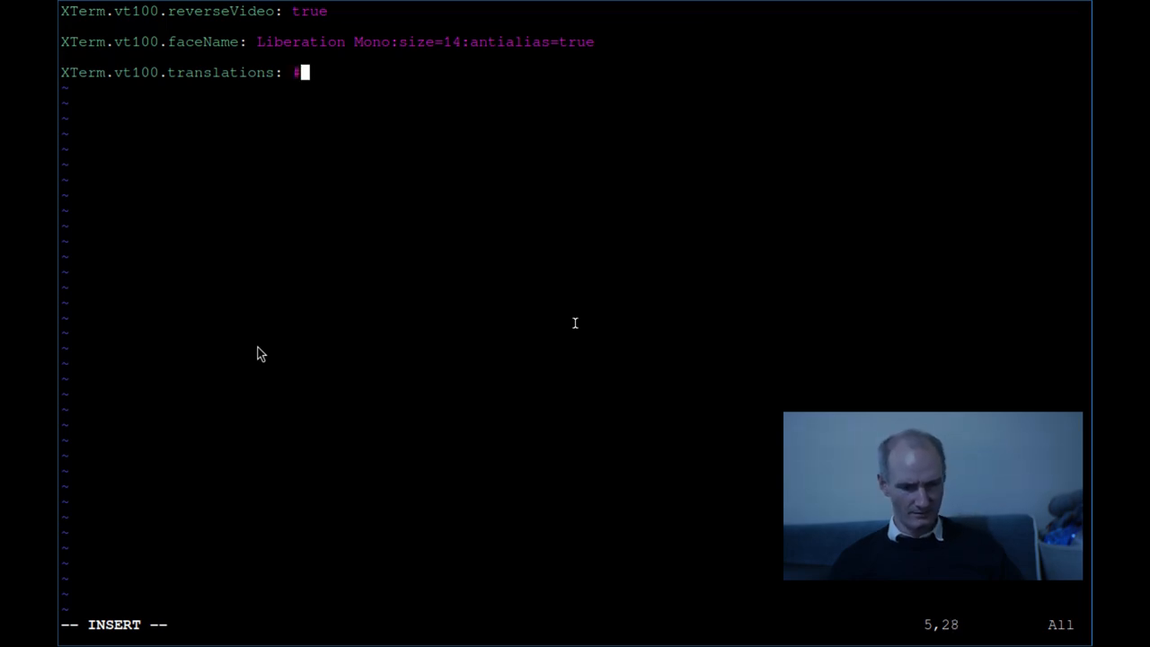
pyautogui.click(367, 19)
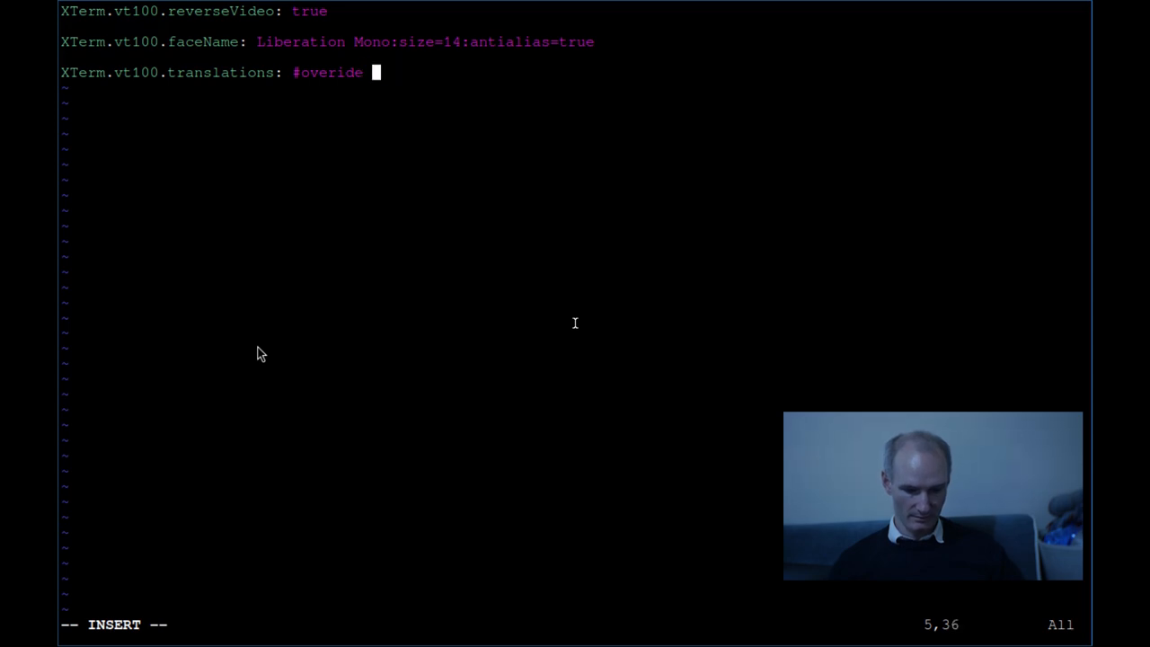
pyautogui.write('\\n')
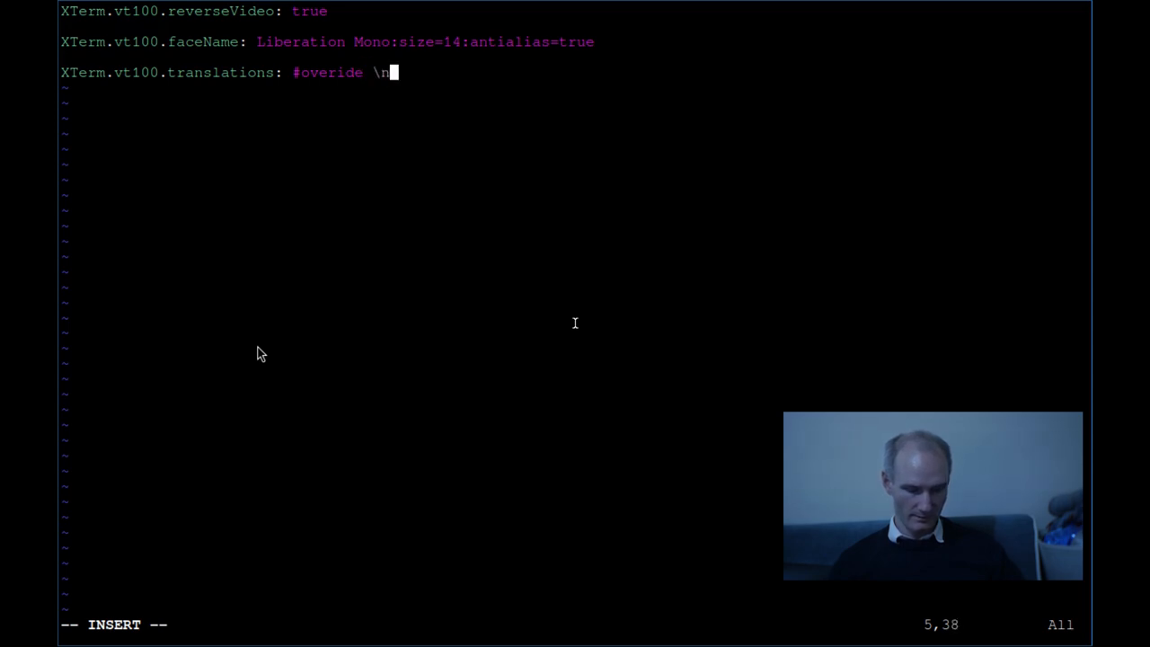
pyautogui.write('\\')
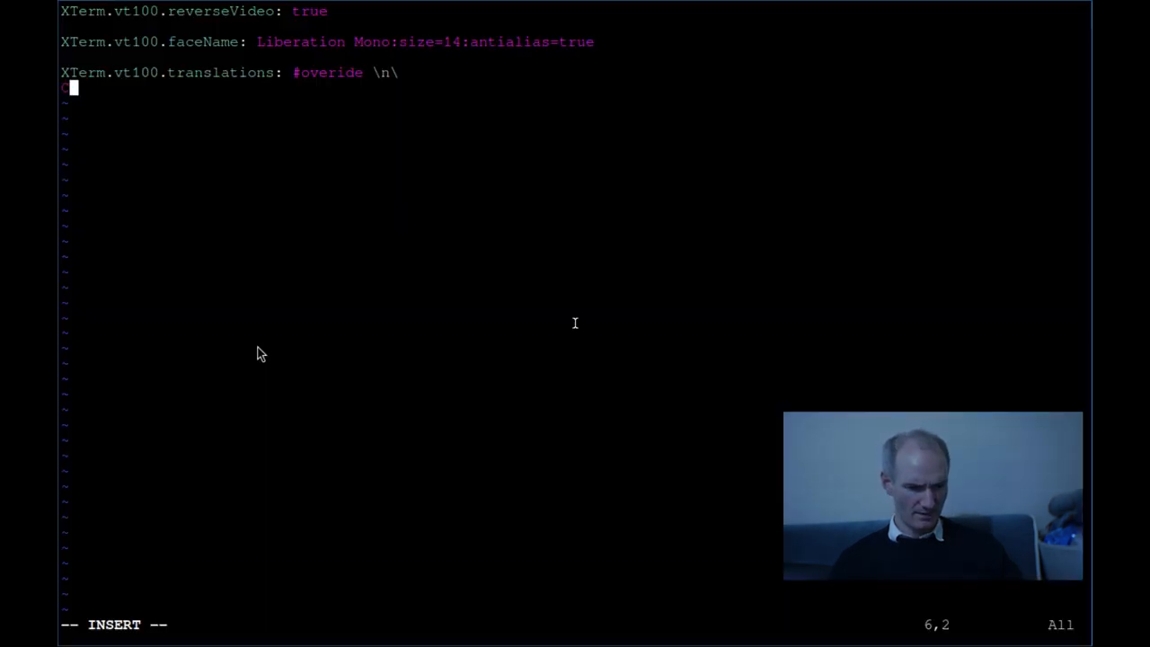
# Step: Add the line 'Ctrl <Key> minus: smaller-vt-font() \n\' and start a new line
pyautogui.write('Ctrl <')
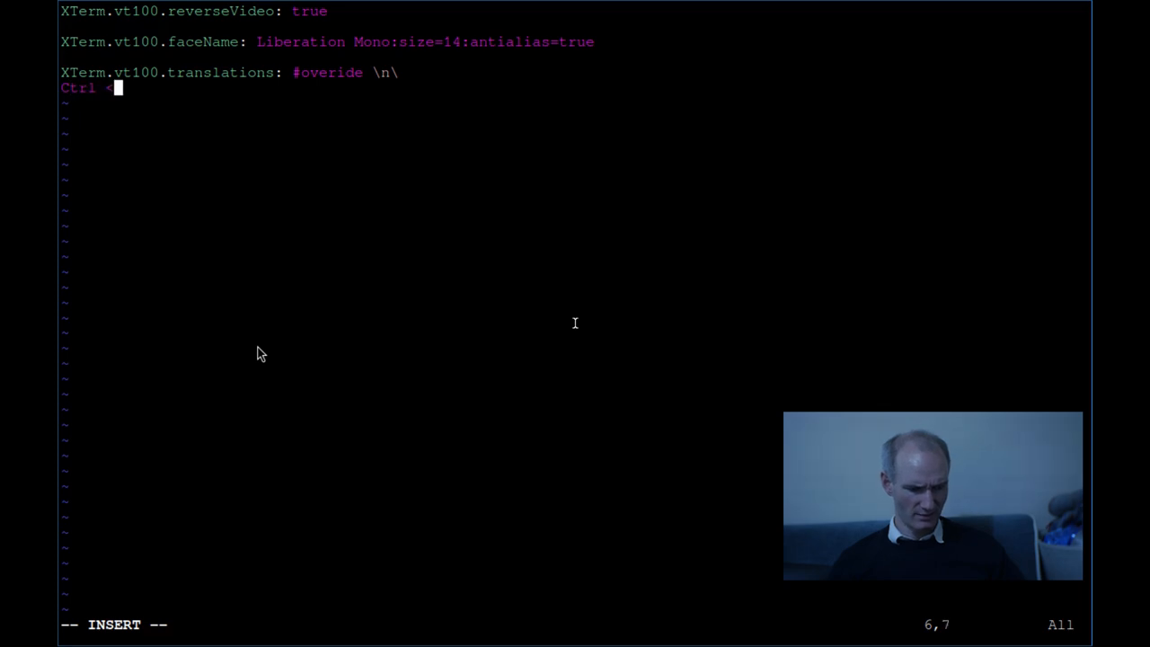
pyautogui.write('Key>')
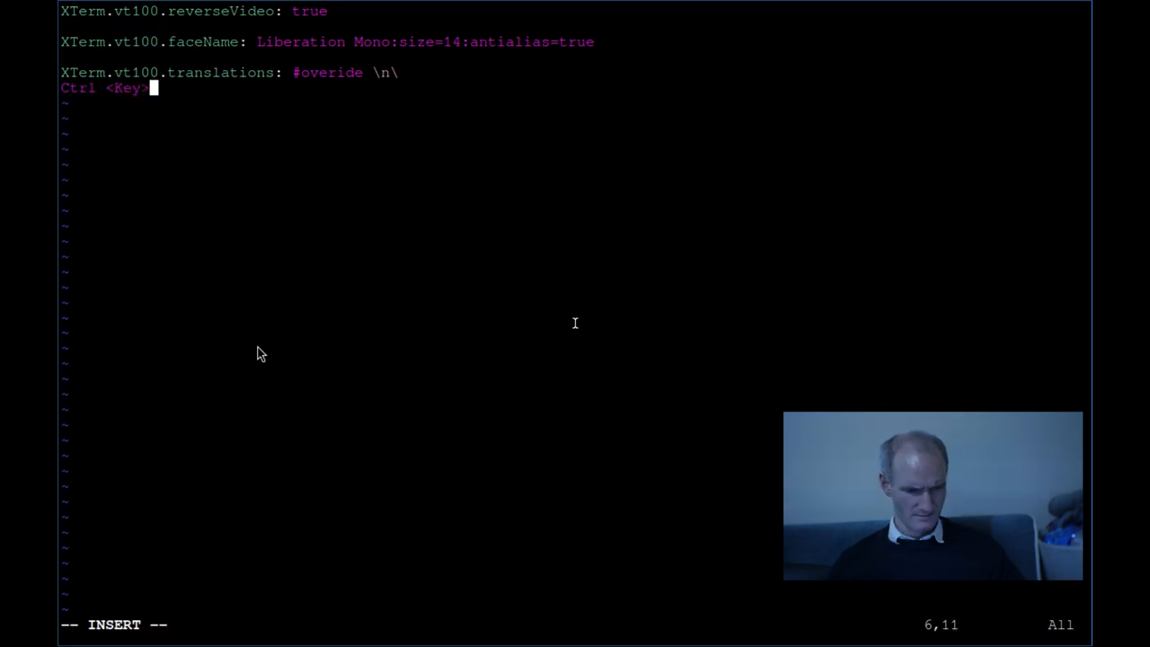
pyautogui.write('mi')
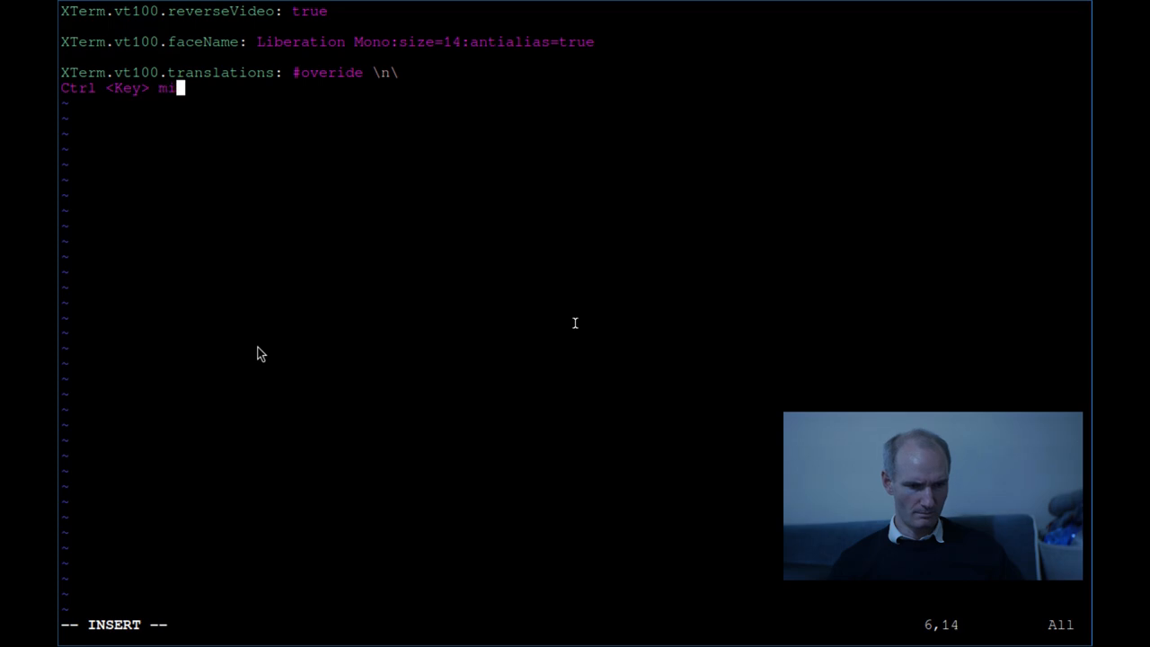
pyautogui.write('nus:')
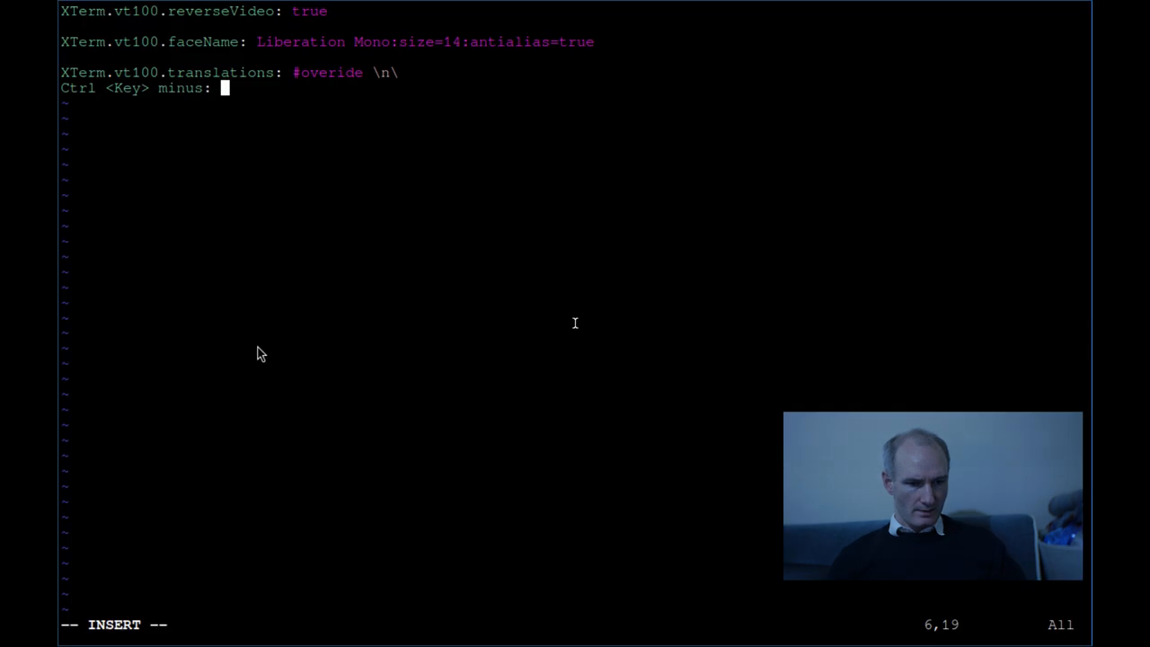
pyautogui.write('smaller')
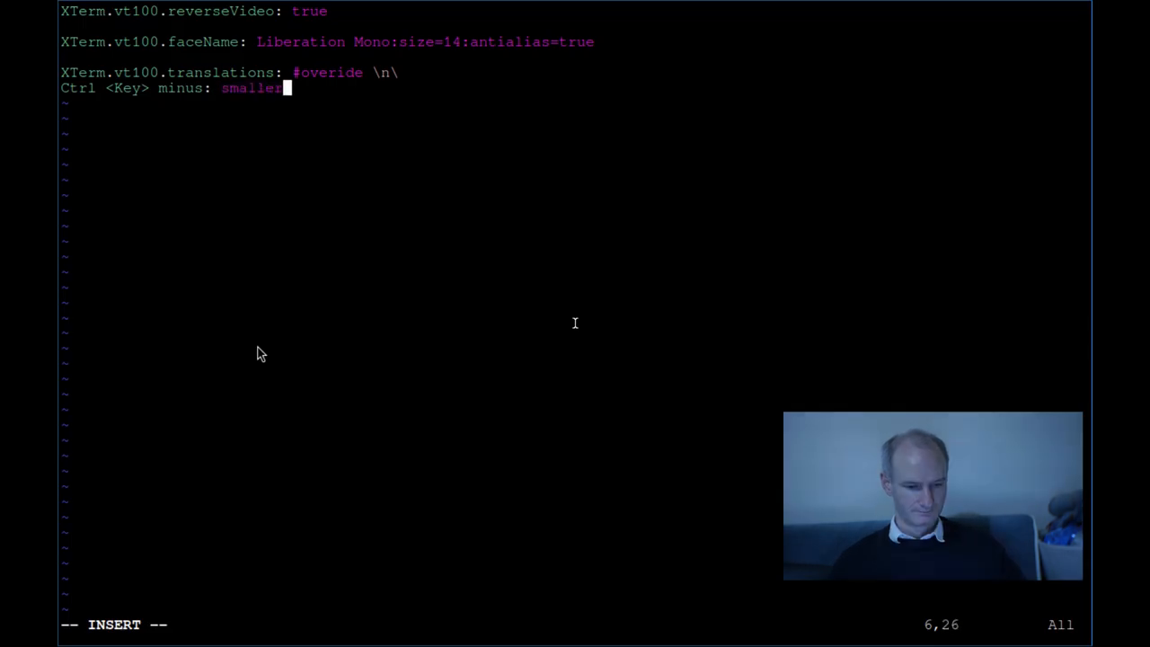
pyautogui.write('-=')
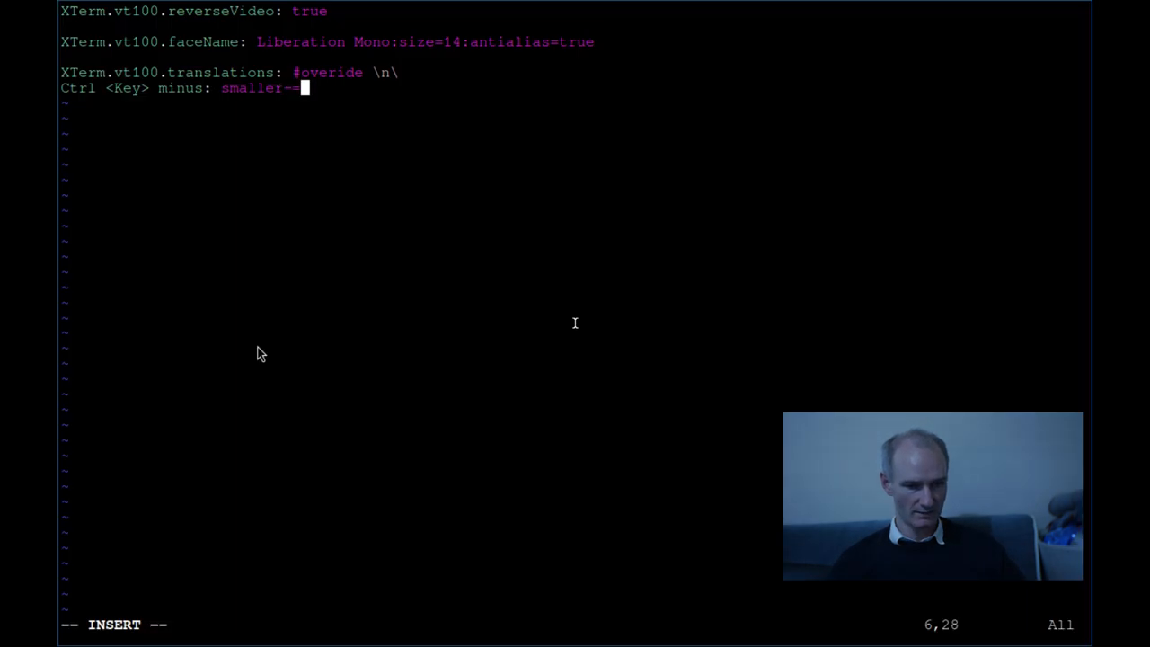
pyautogui.write('v')
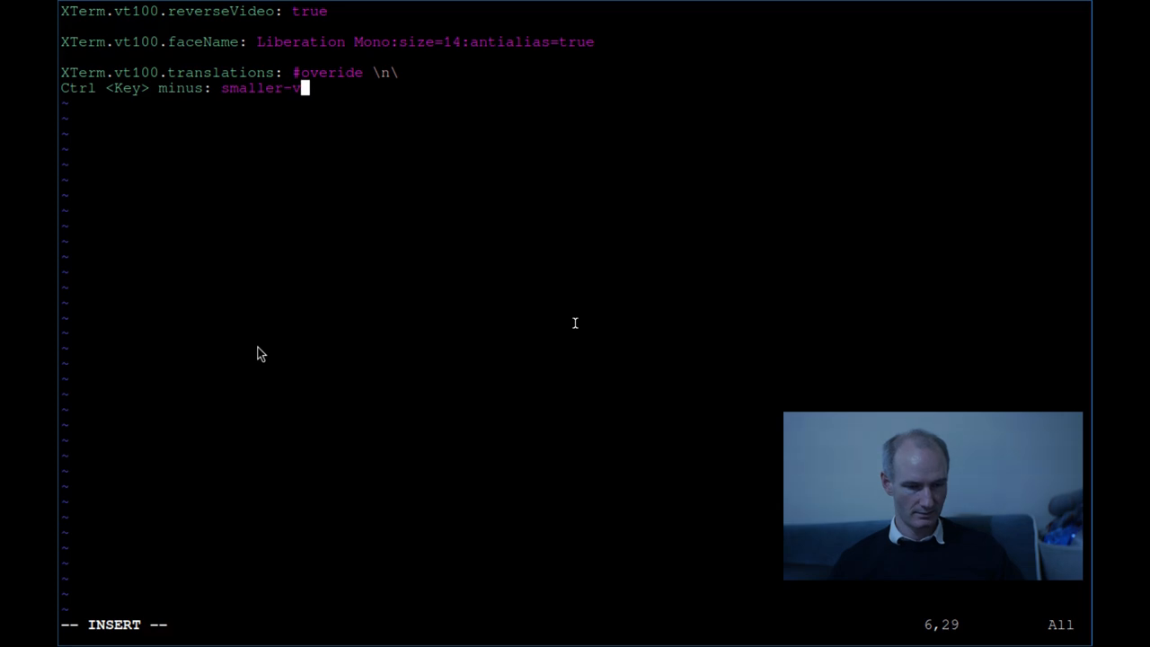
pyautogui.write('fc')
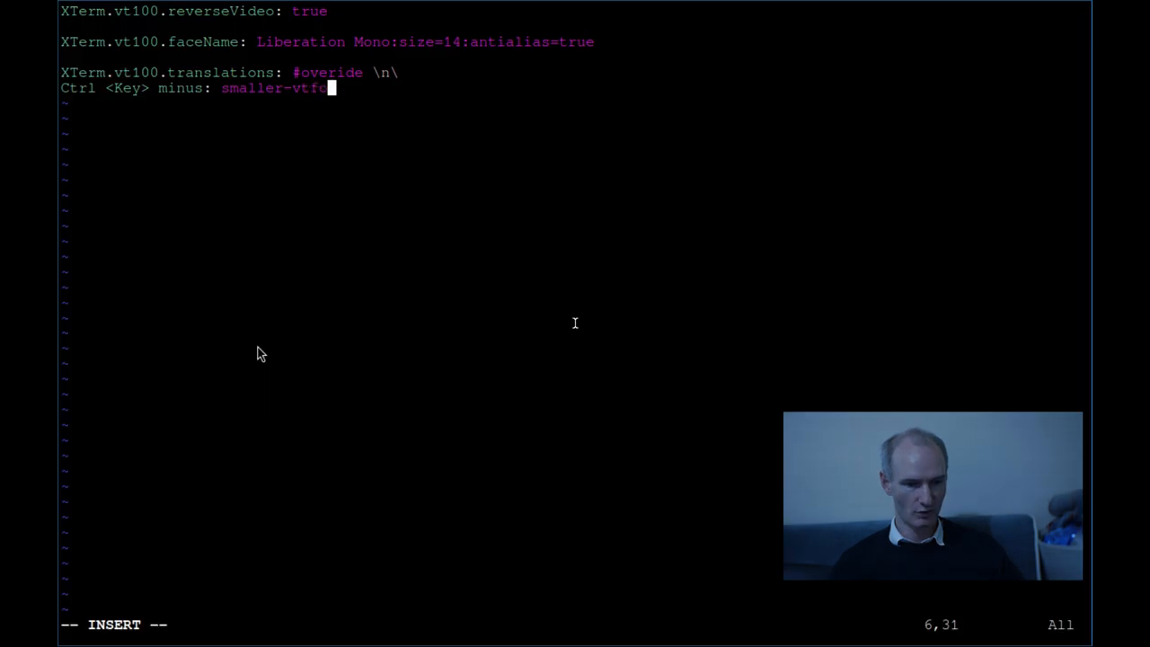
pyautogui.write('-')
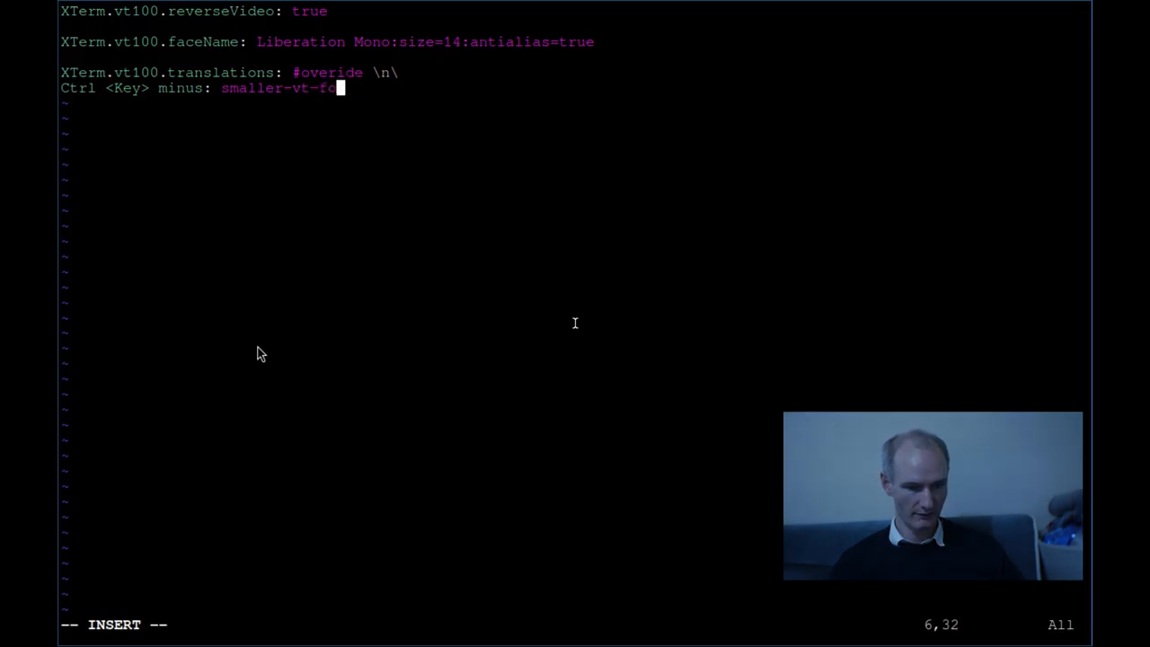
pyautogui.write('nt(')
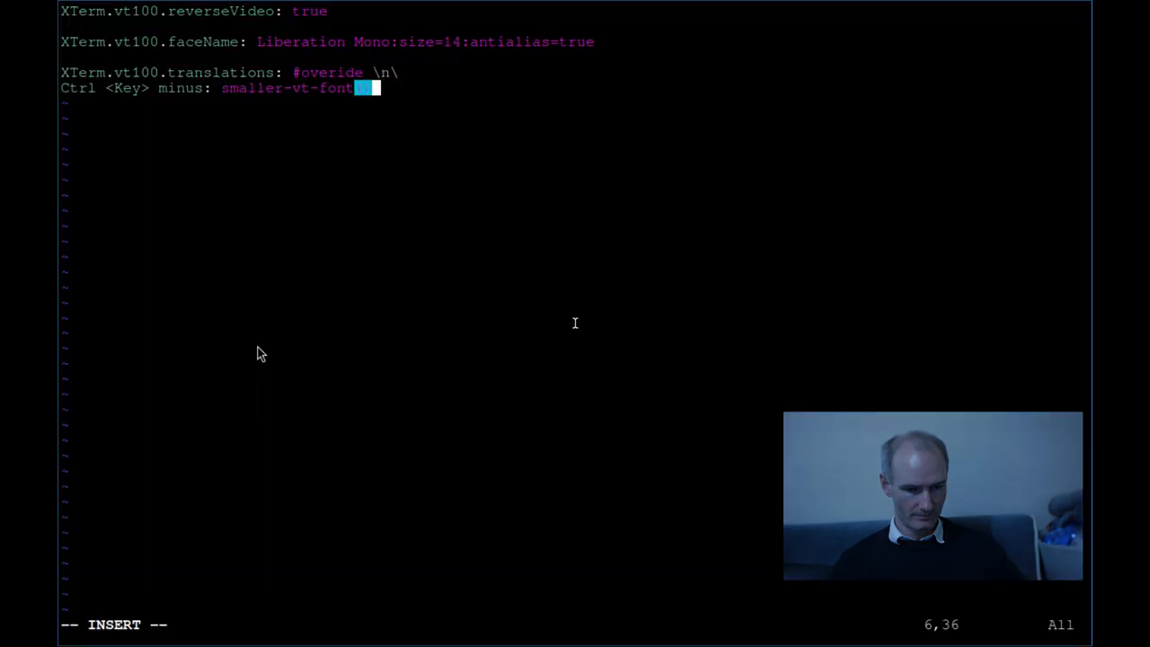
pyautogui.write(')')
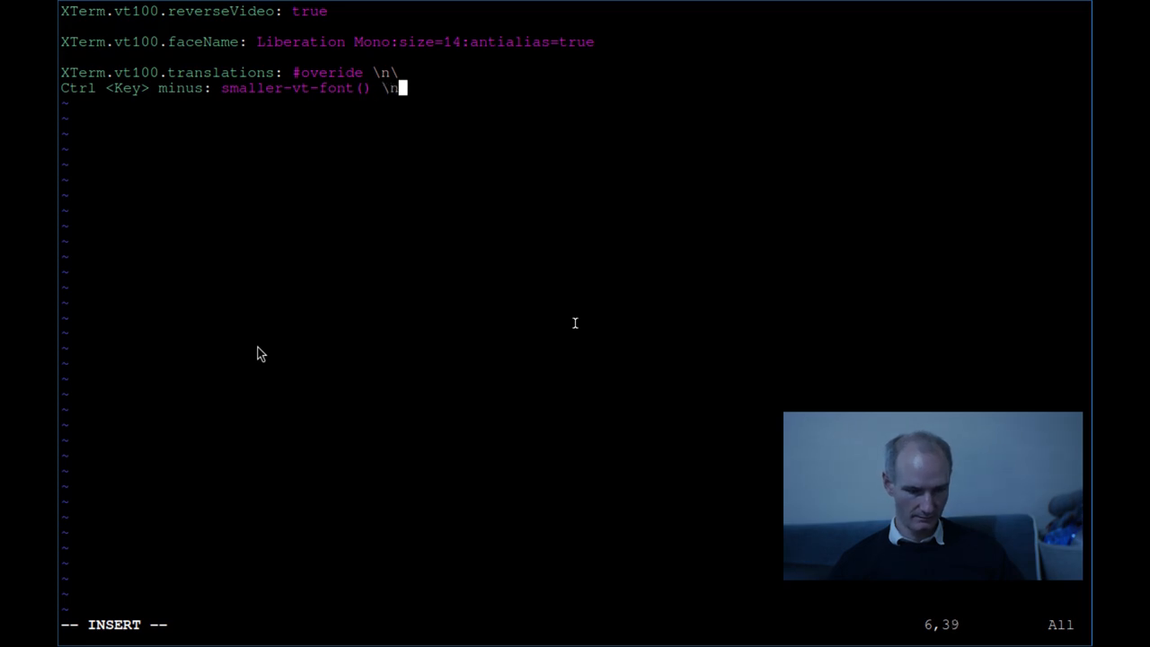
pyautogui.write('\\')
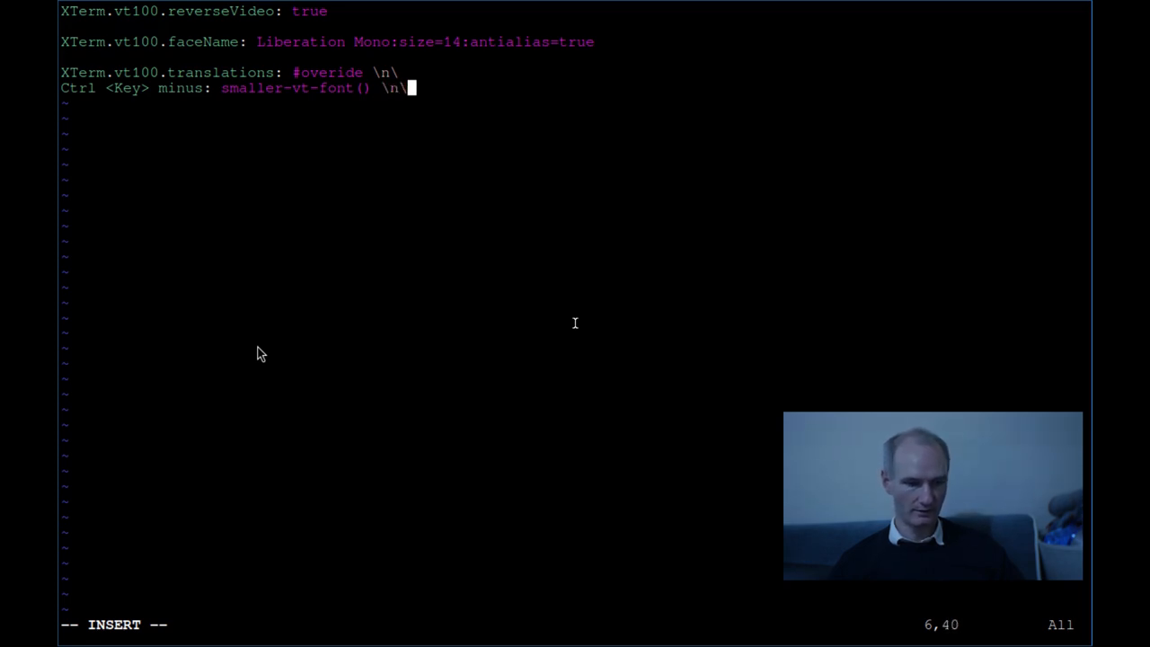
pyautogui.press('Return')
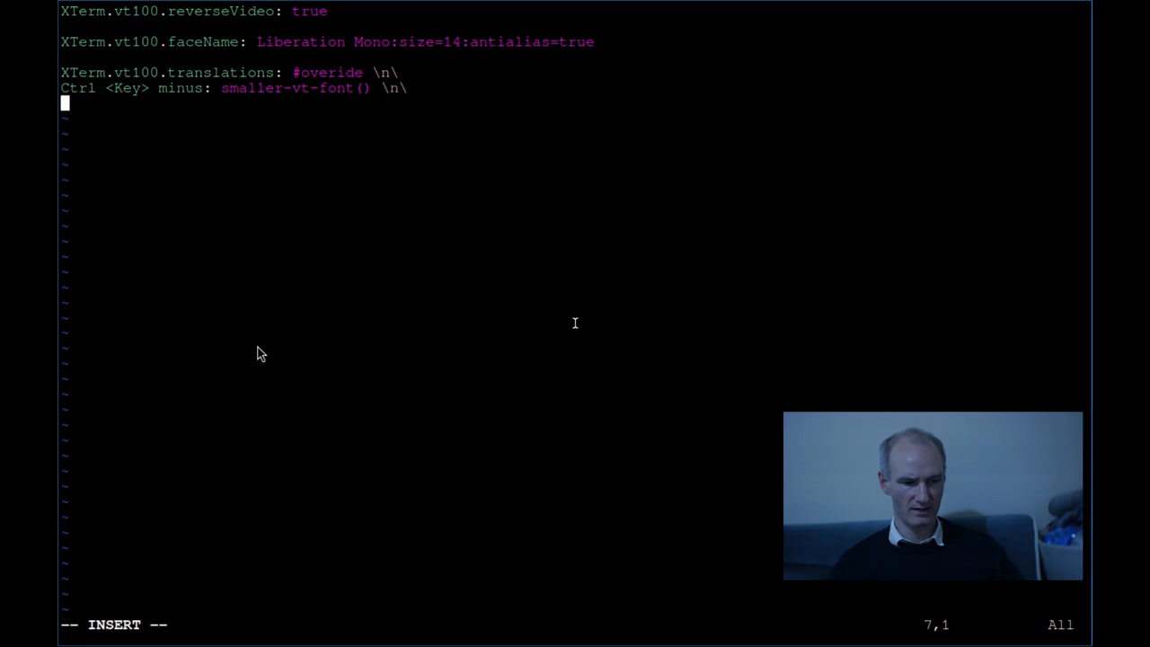
# Step: Type the mapping 'Ctrl <Key> plus: larger-vt-font()' on the new line
pyautogui.write('Ctrl <')
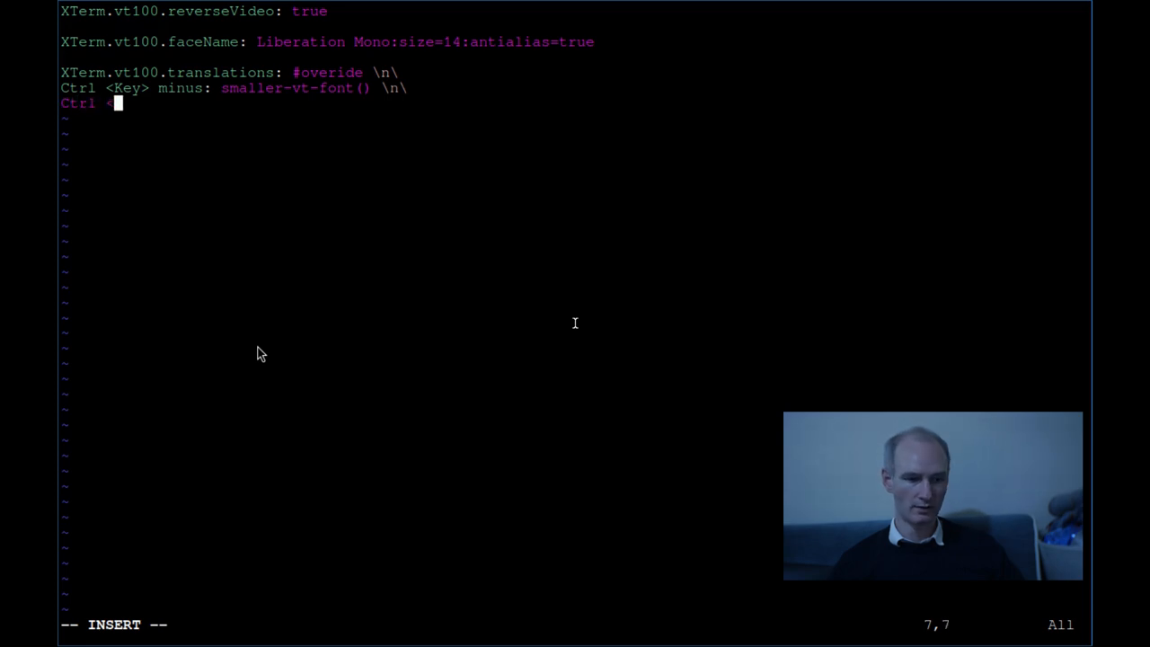
pyautogui.write('Key> plus: large')
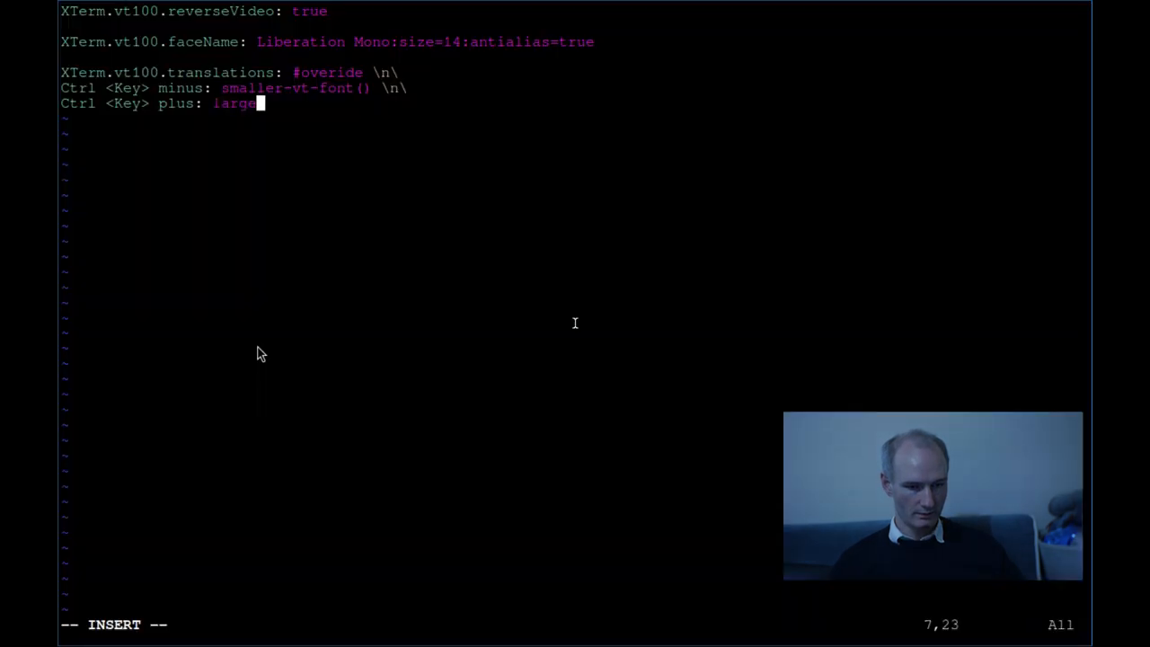
pyautogui.write('r-vu')
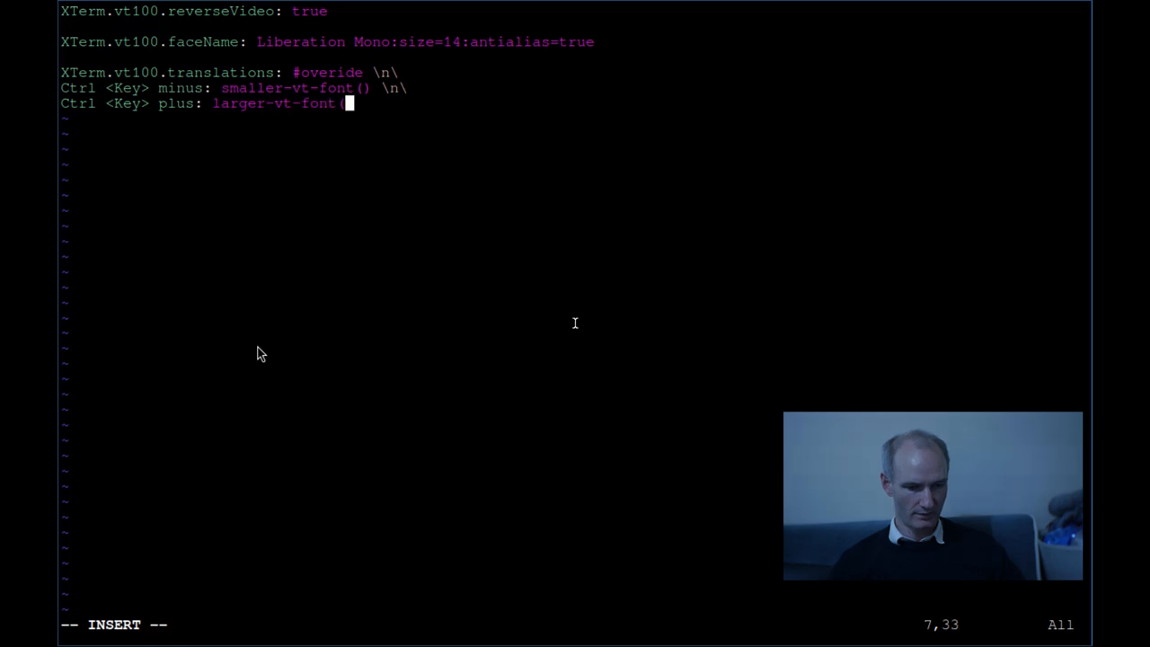
pyautogui.write('()')
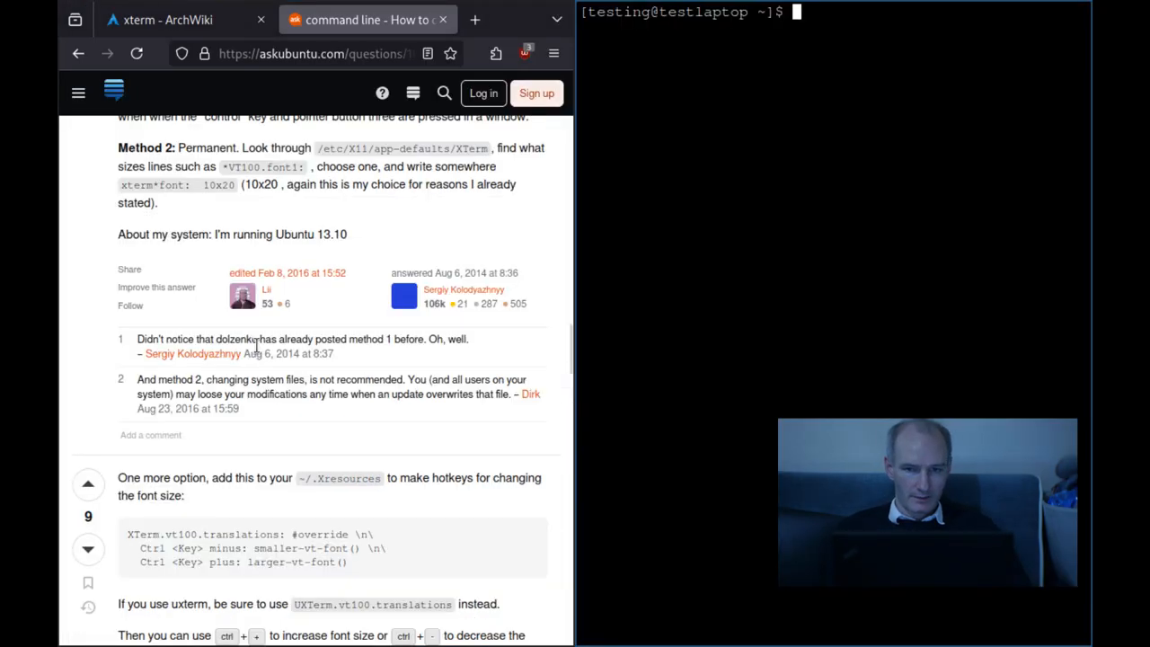
# Step: Reopen the .Xresources file in vim from the shell prompt
pyautogui.write('vim .')
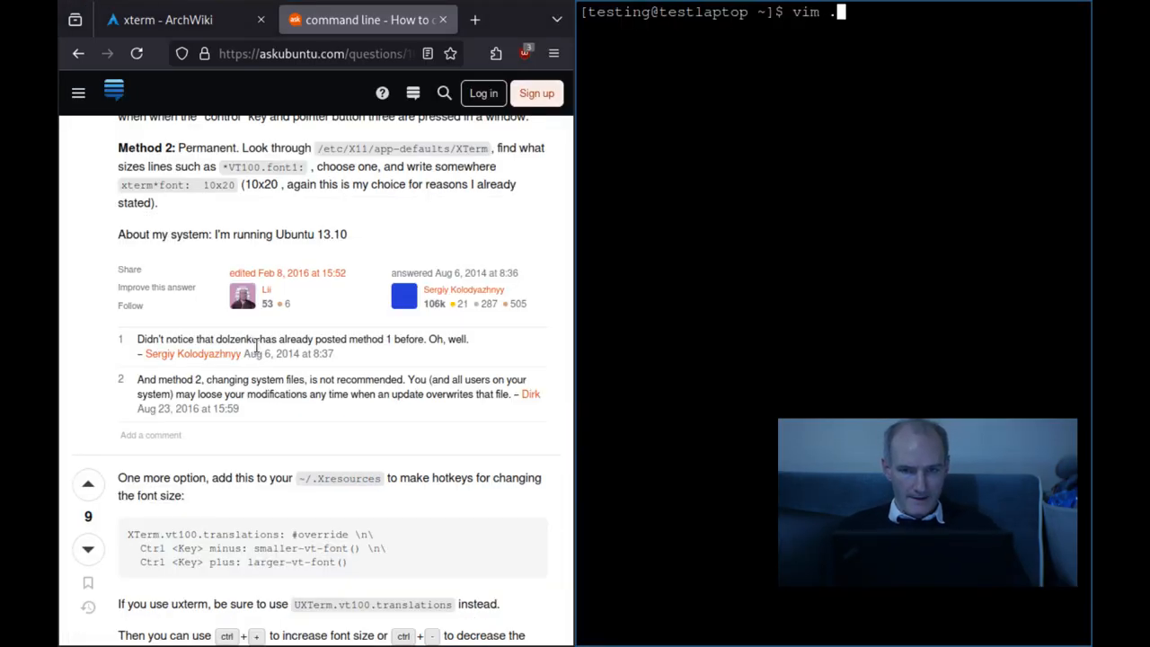
pyautogui.press('Return')
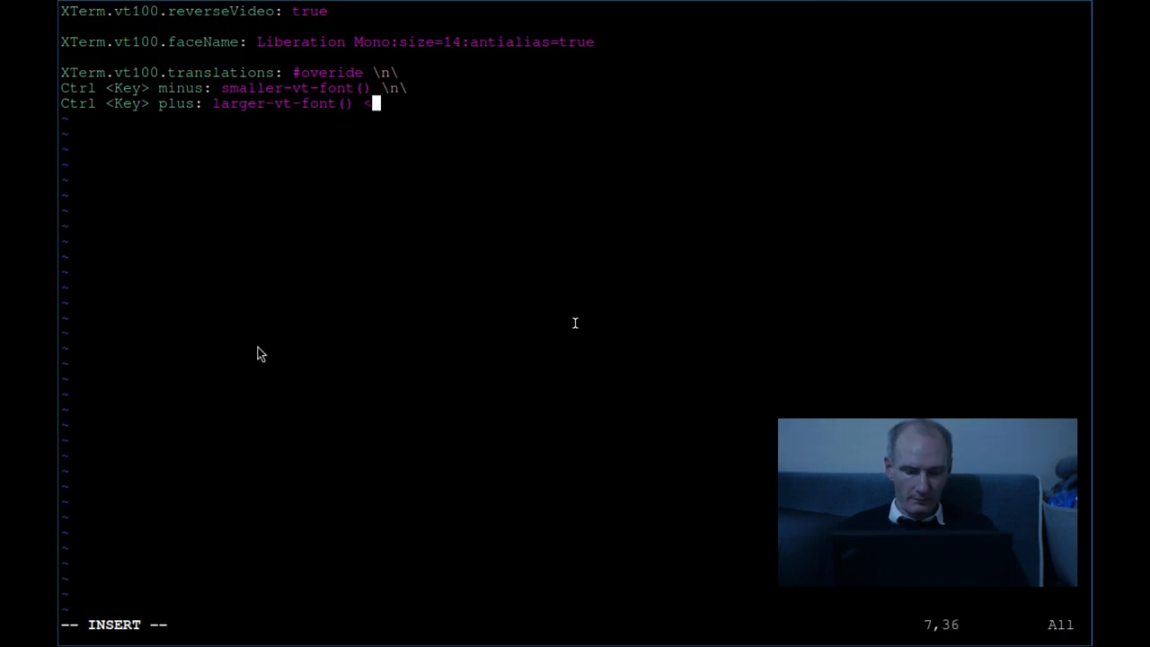
# Step: Append \n\ to the end of the plus mapping line
pyautogui.write('\\n')
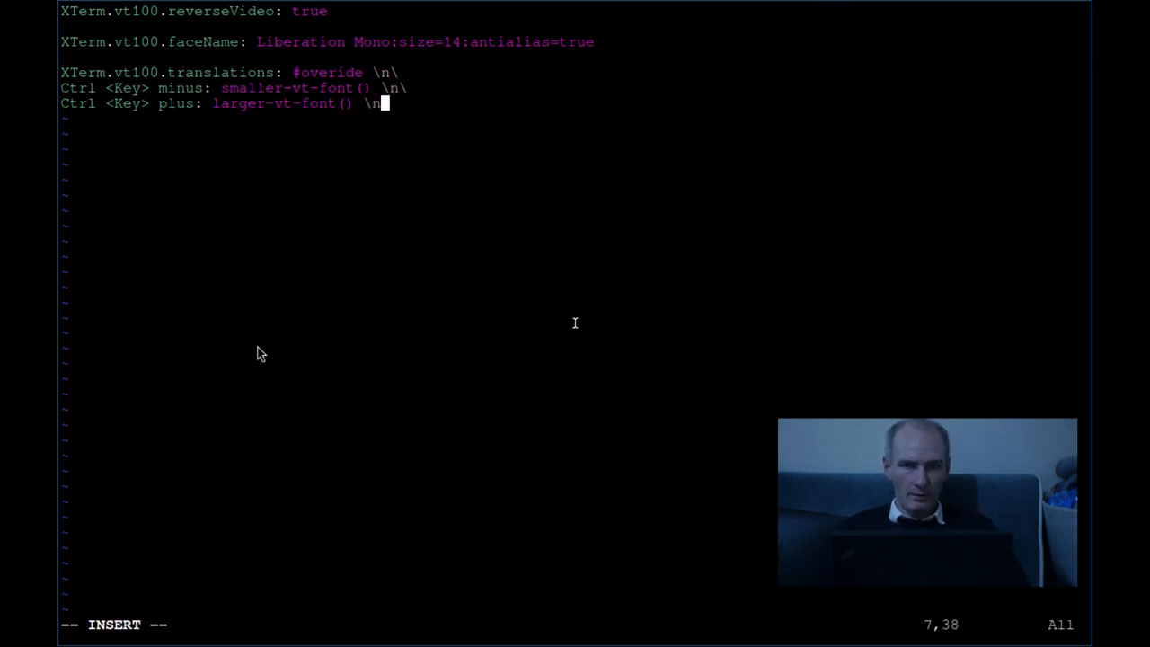
pyautogui.write('\\')
pyautogui.click(575, 624)
pyautogui.write(':wq')
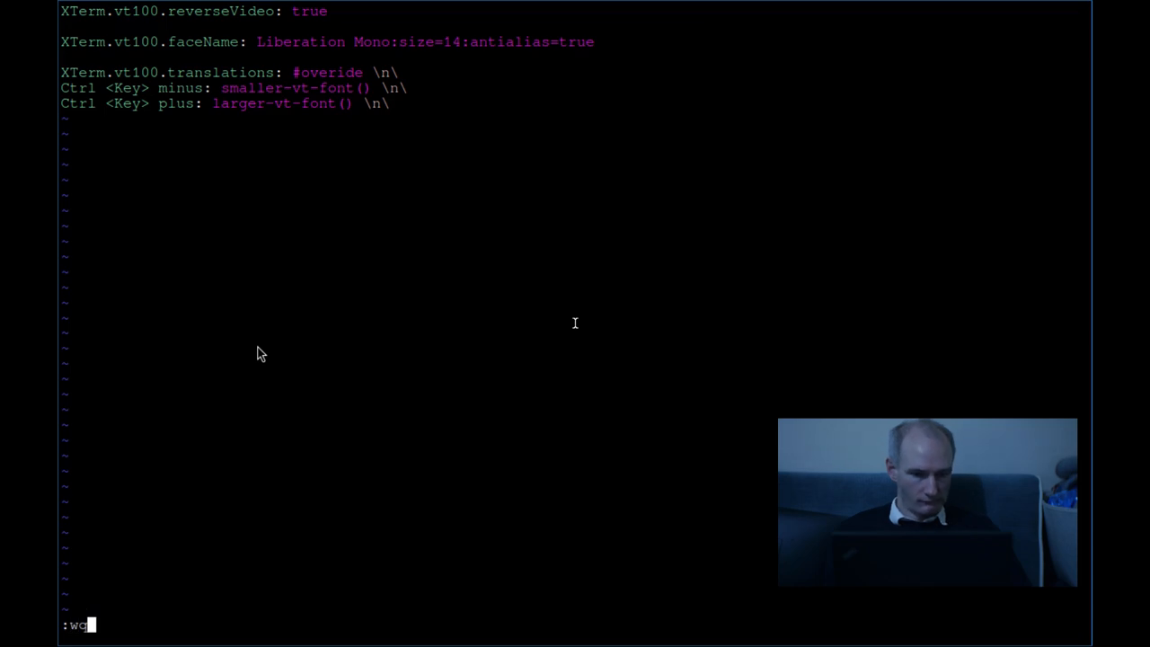
# Step: Save and quit vim, then run pkill to end the X session
pyautogui.press('Return')
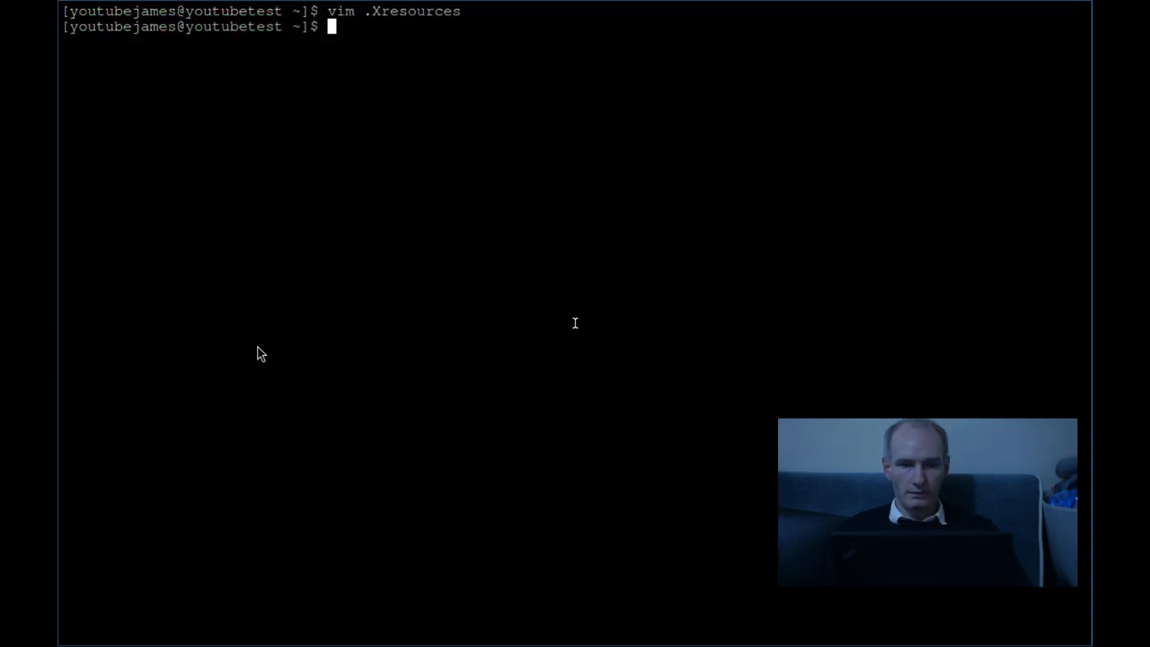
pyautogui.write('kil')
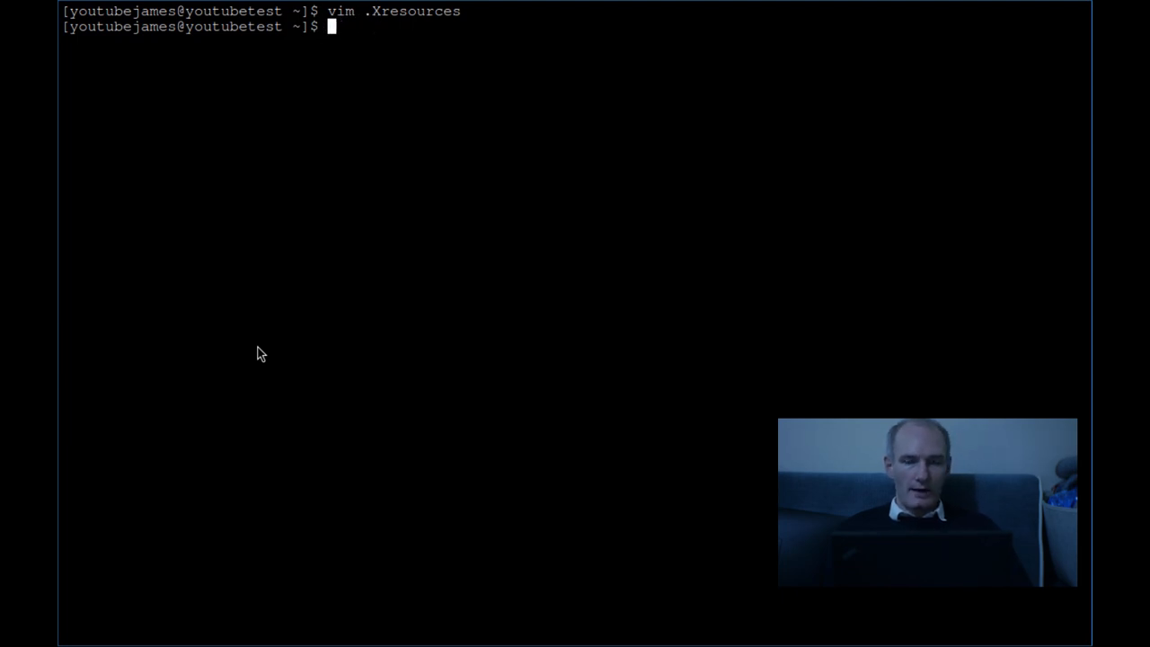
pyautogui.write('pkill')
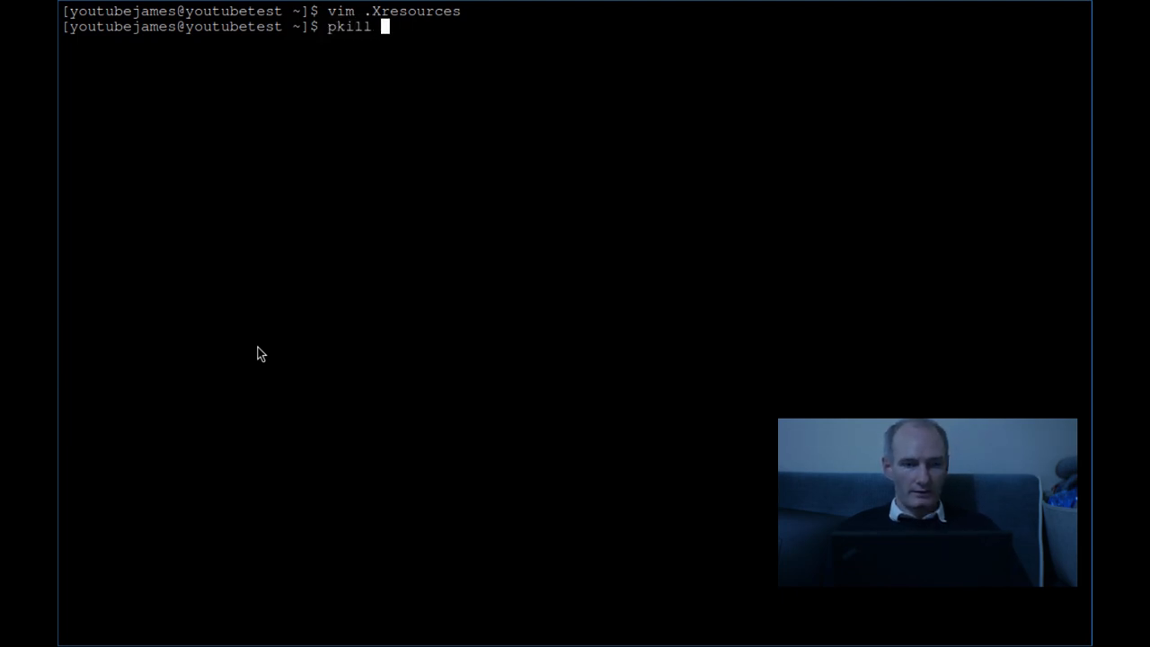
pyautogui.press('Return')
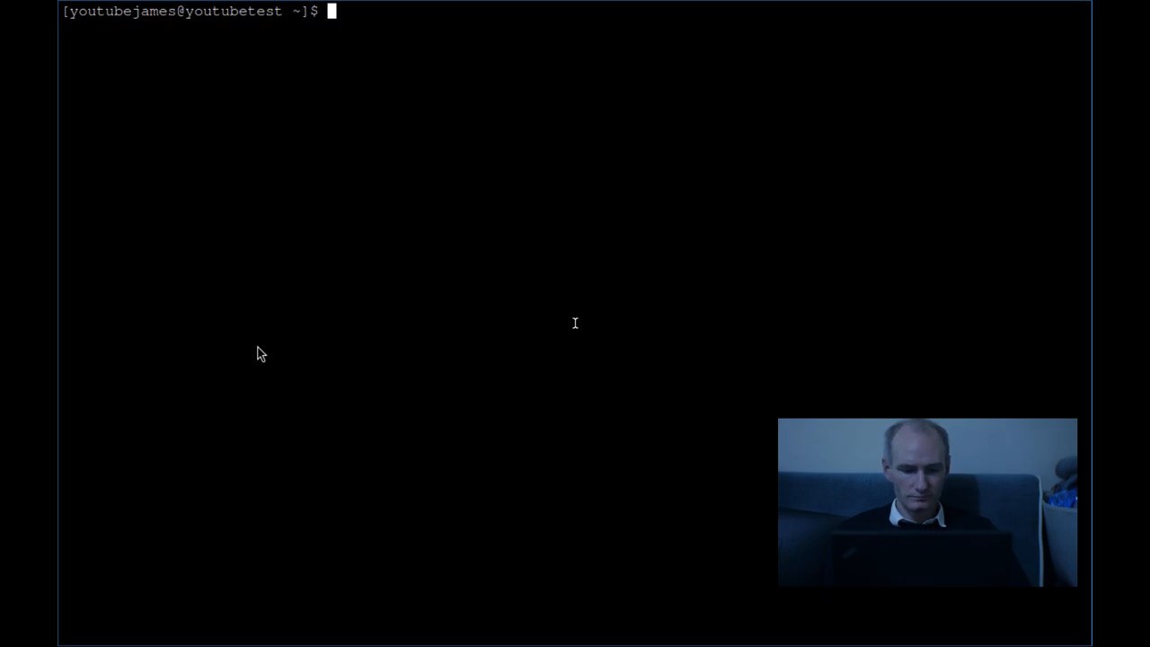
pyautogui.write('e')
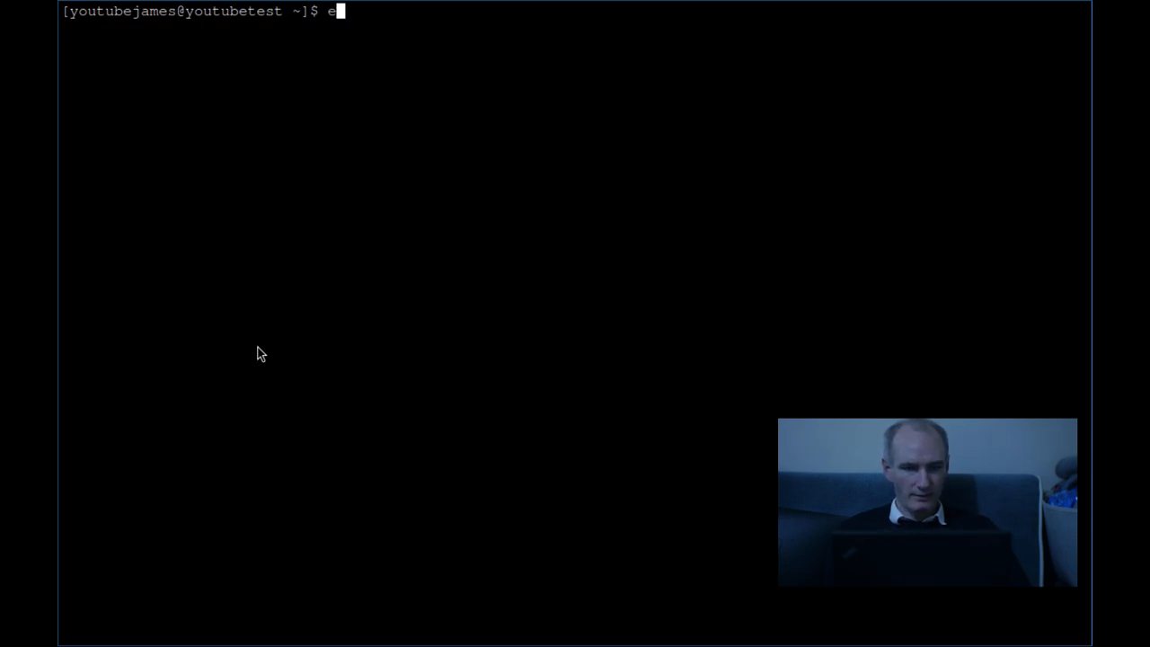
# Step: Echo the message "Did it work Youtube?" in the shell
pyautogui.write('cho')
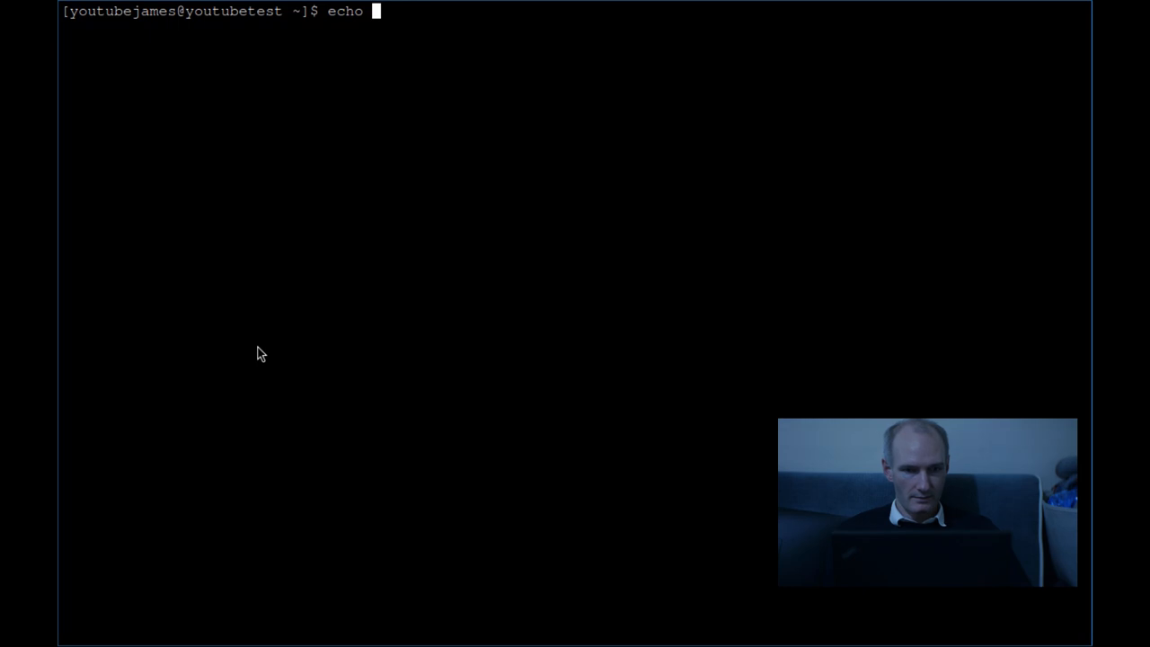
pyautogui.write('"')
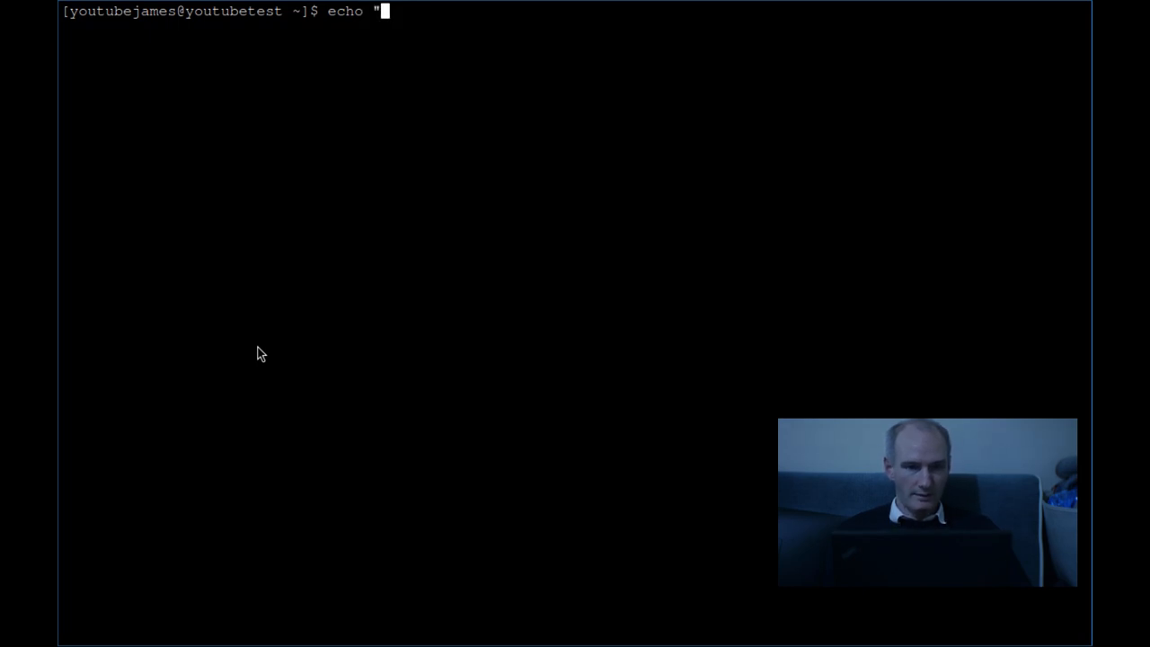
pyautogui.write('Did it work')
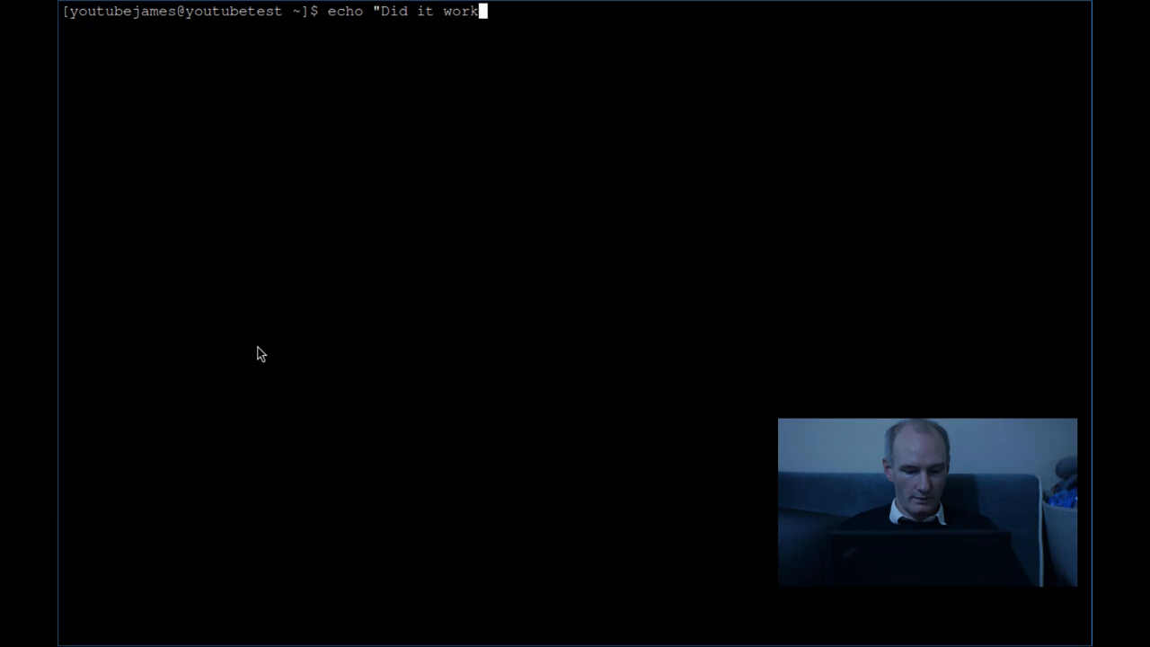
pyautogui.write('Youtube')
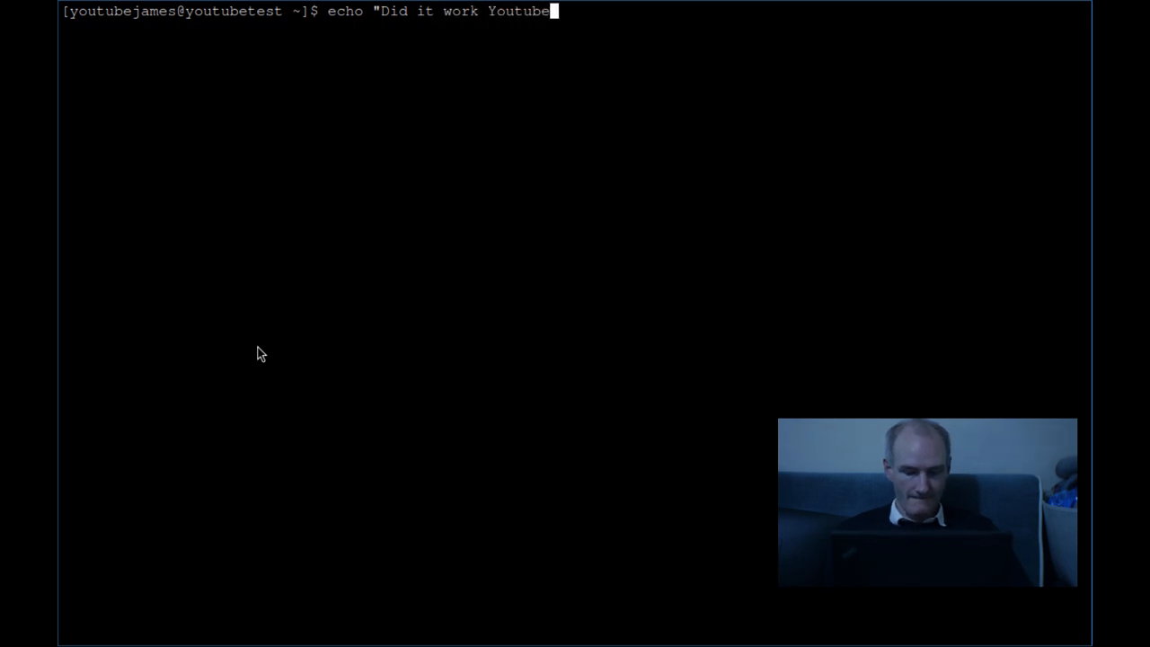
pyautogui.write('?"')
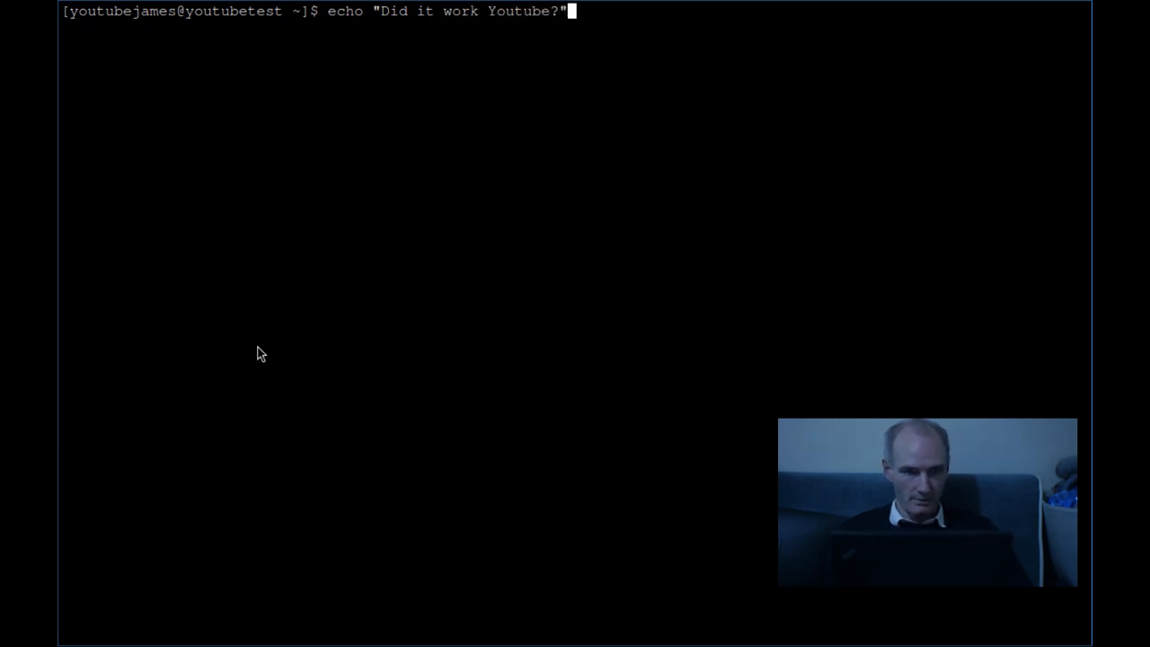
pyautogui.press('Return')
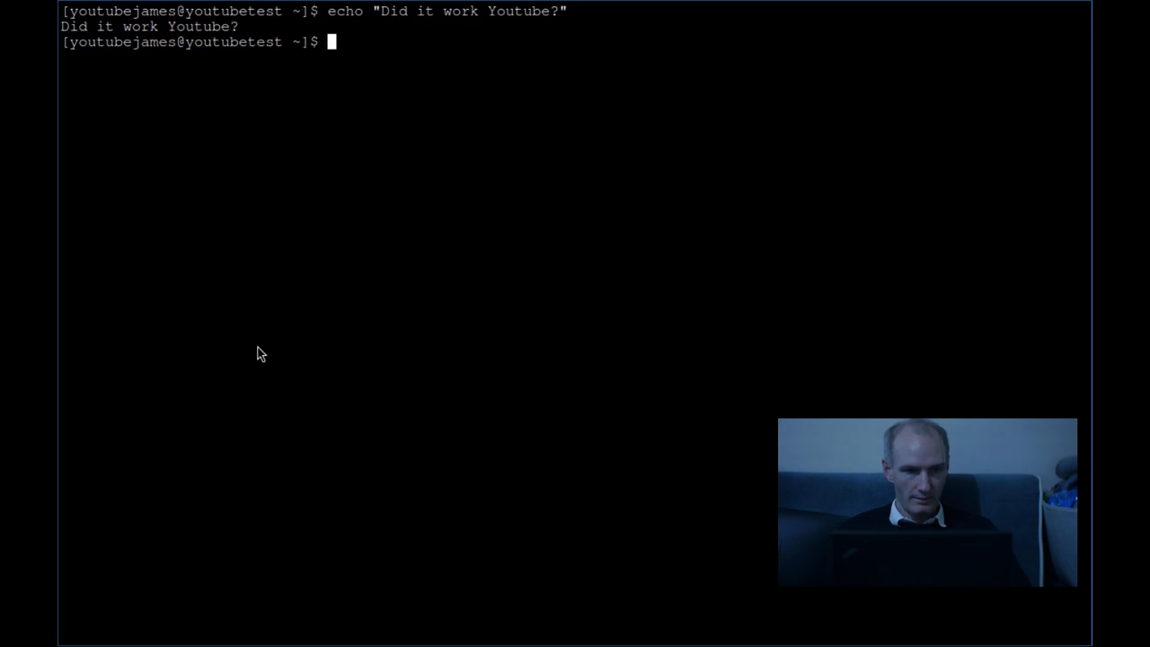
pyautogui.write('vim .X')
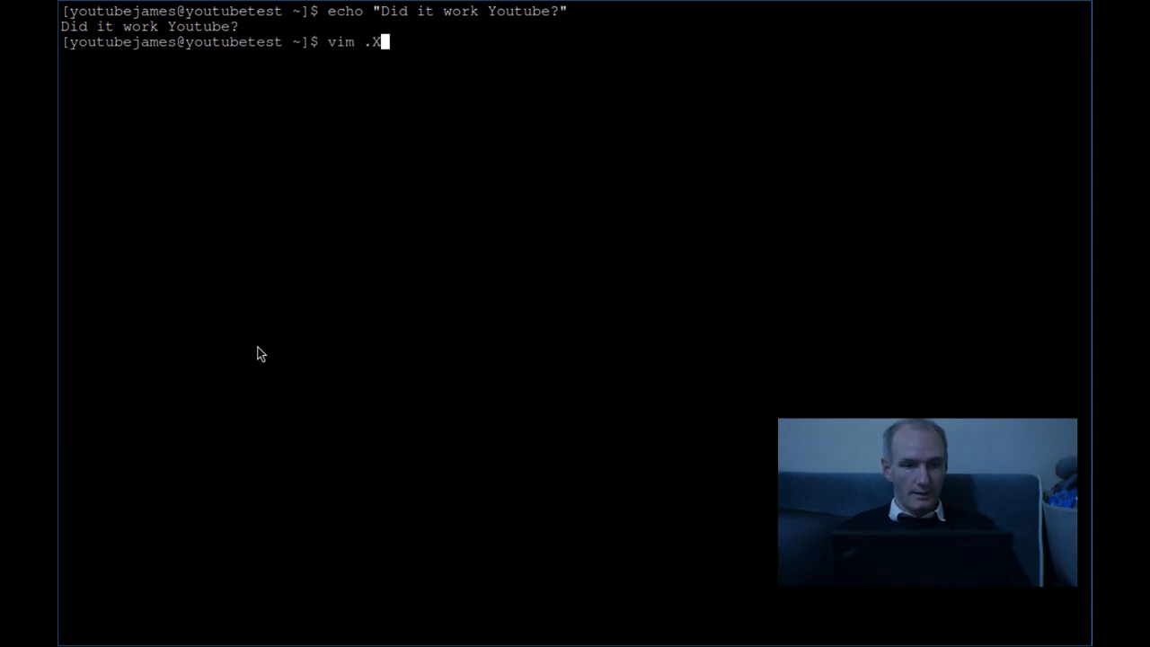
pyautogui.press('Return')
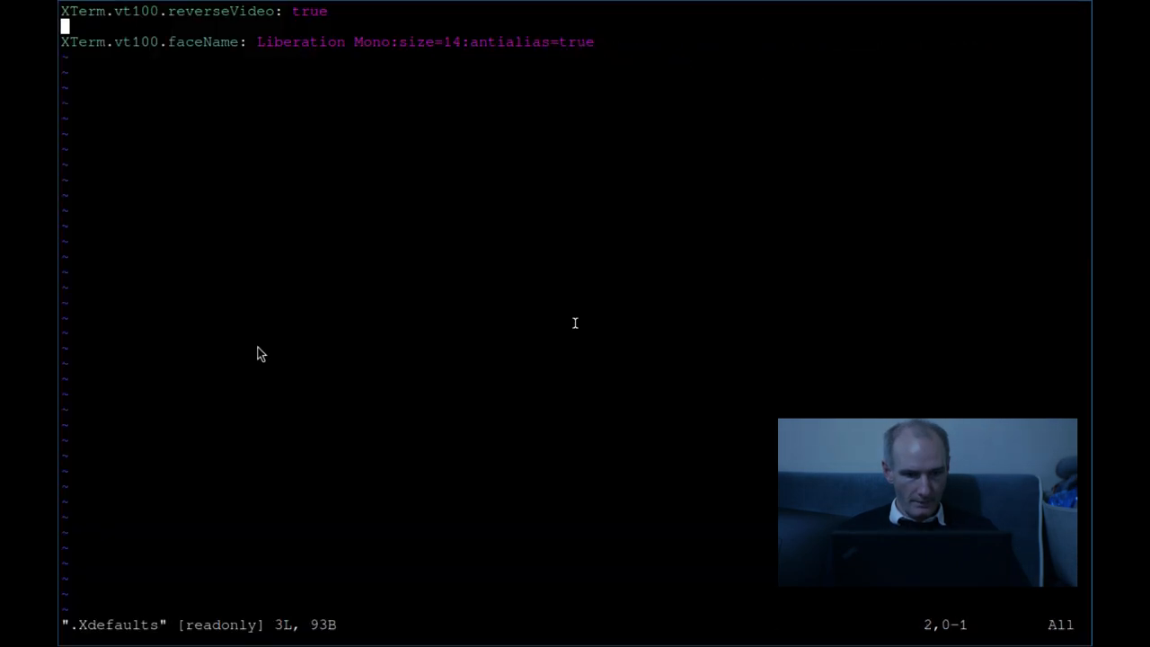
pyautogui.press('j')
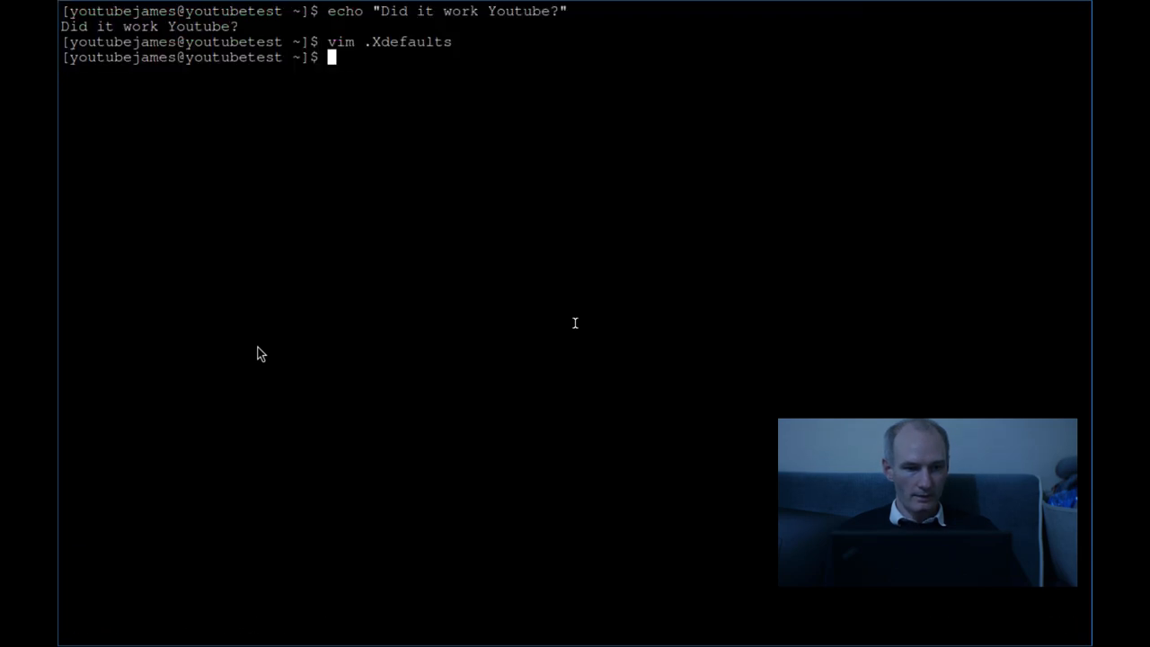
pyautogui.write('vim .Xresources')
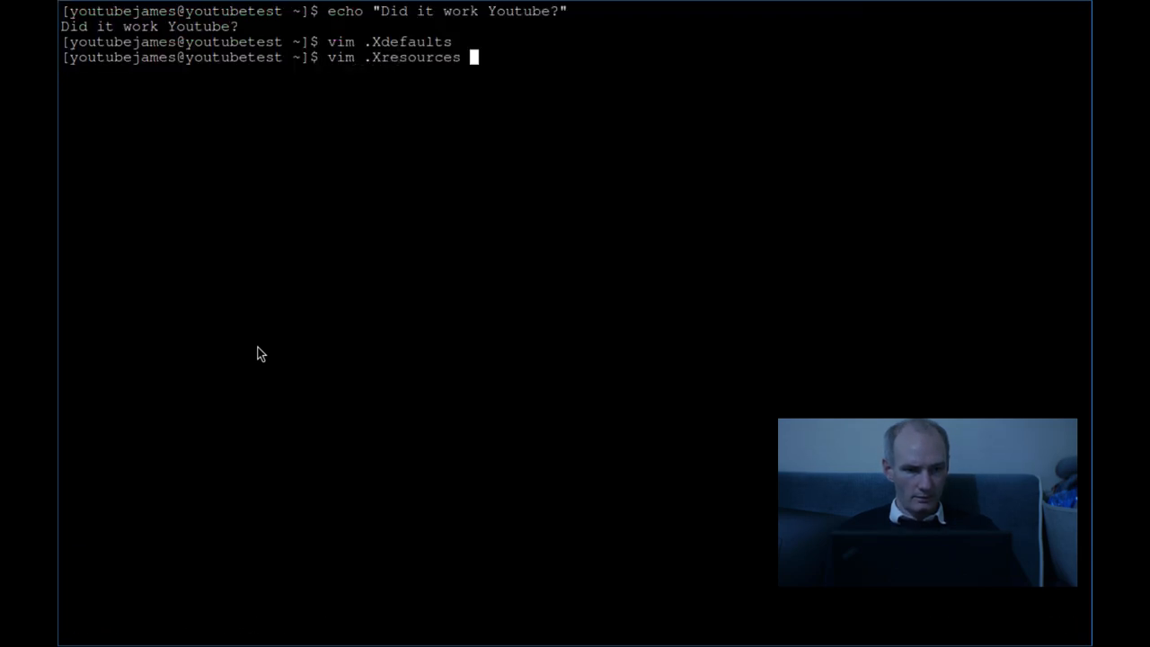
pyautogui.press('Return')
pyautogui.write(':q')
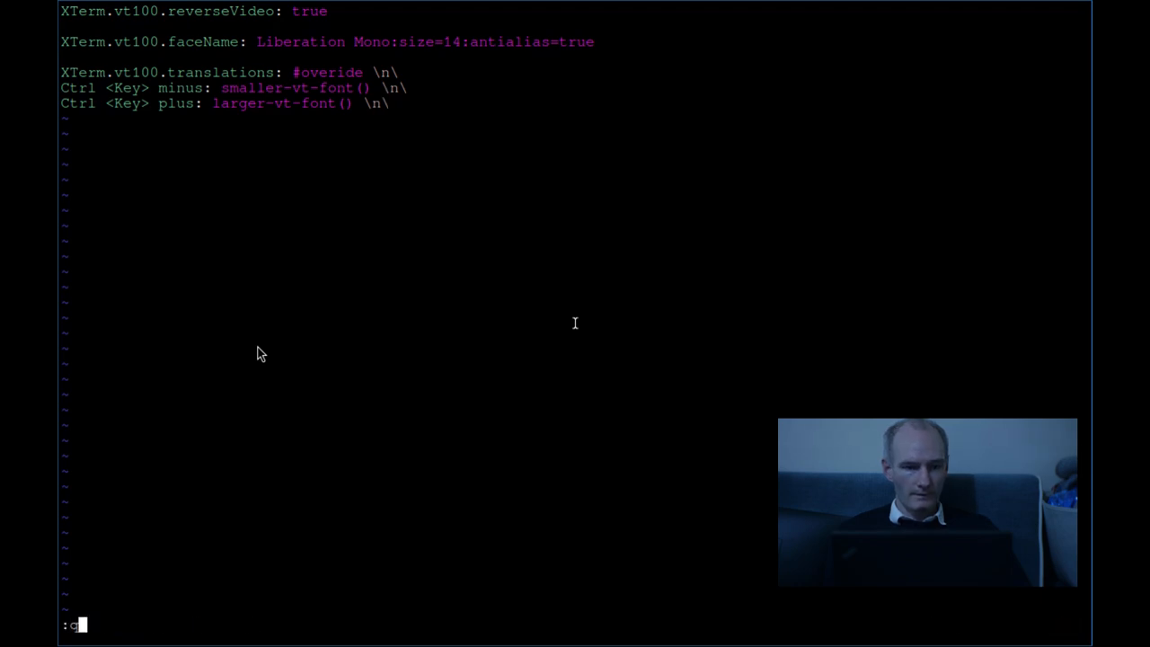
pyautogui.press('Return')
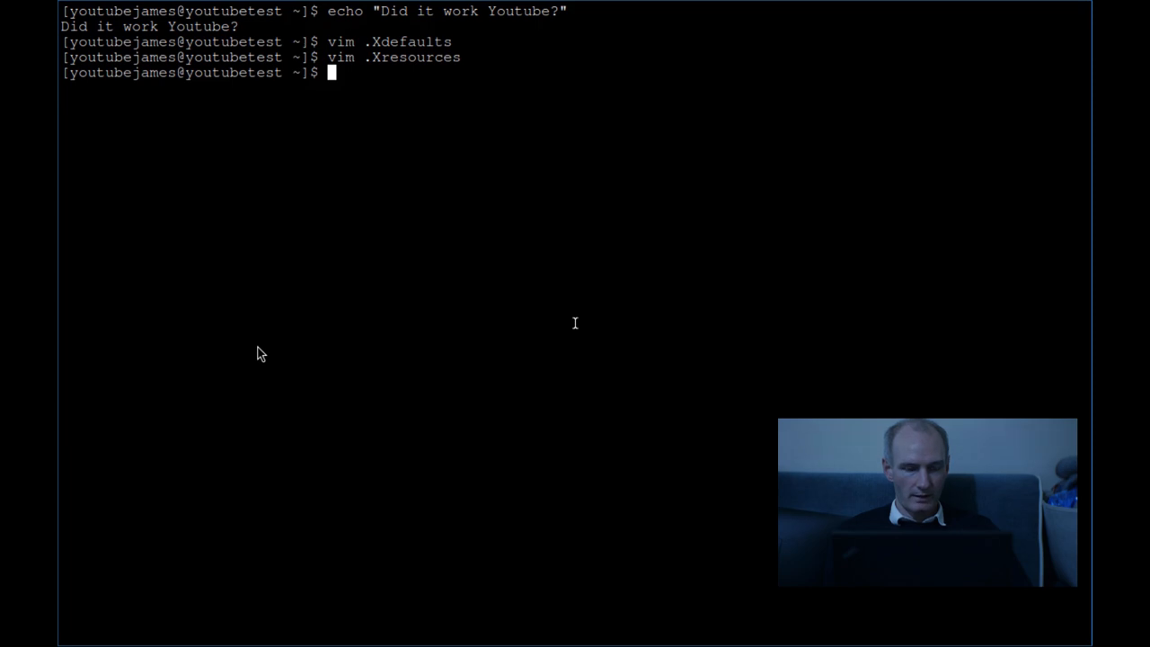
# Step: Append .Xresources onto .Xdefaults with cat, then retry with sudo; both fail
pyautogui.write('cat .')
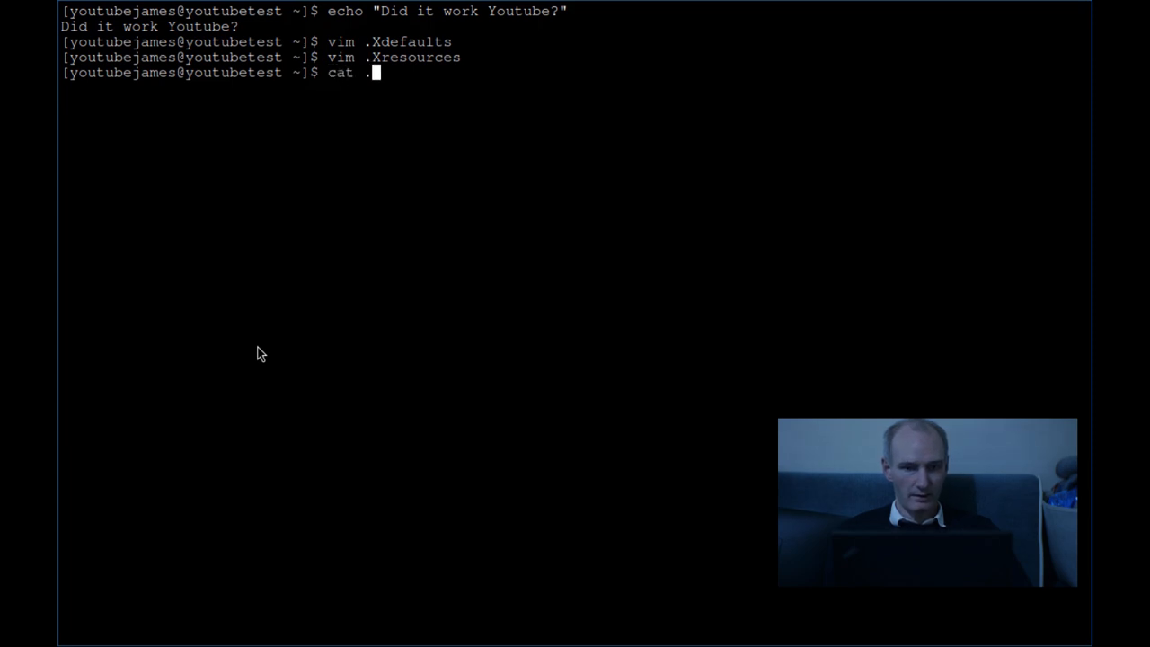
pyautogui.write('Xresources >>')
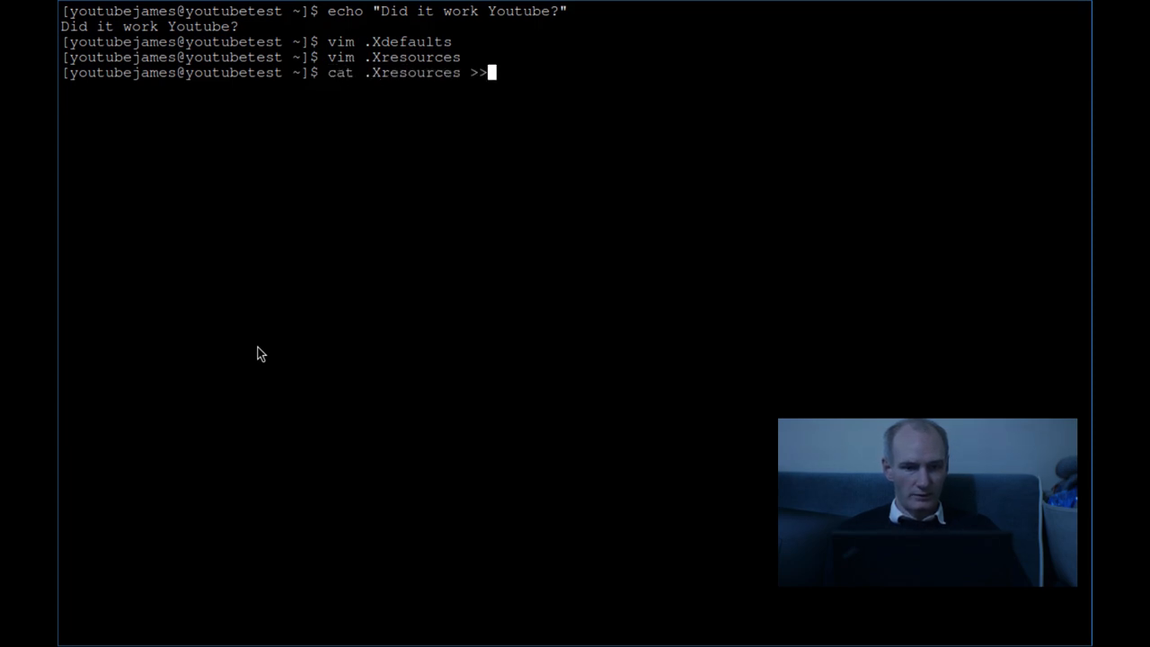
pyautogui.write('.Xd')
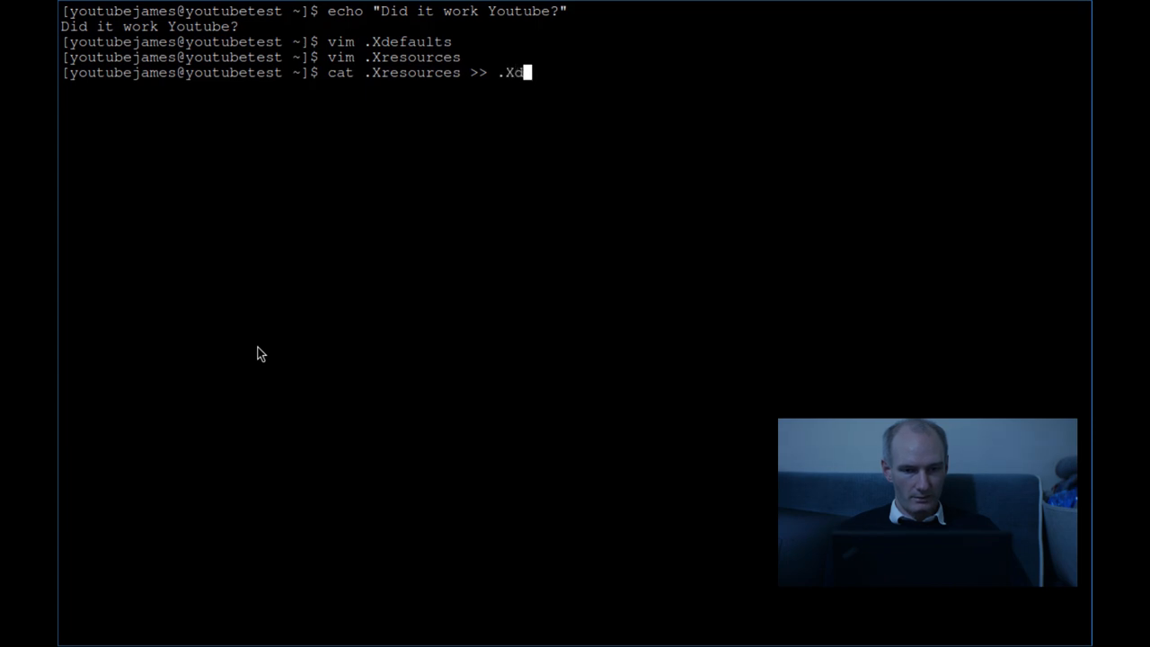
pyautogui.press('Return')
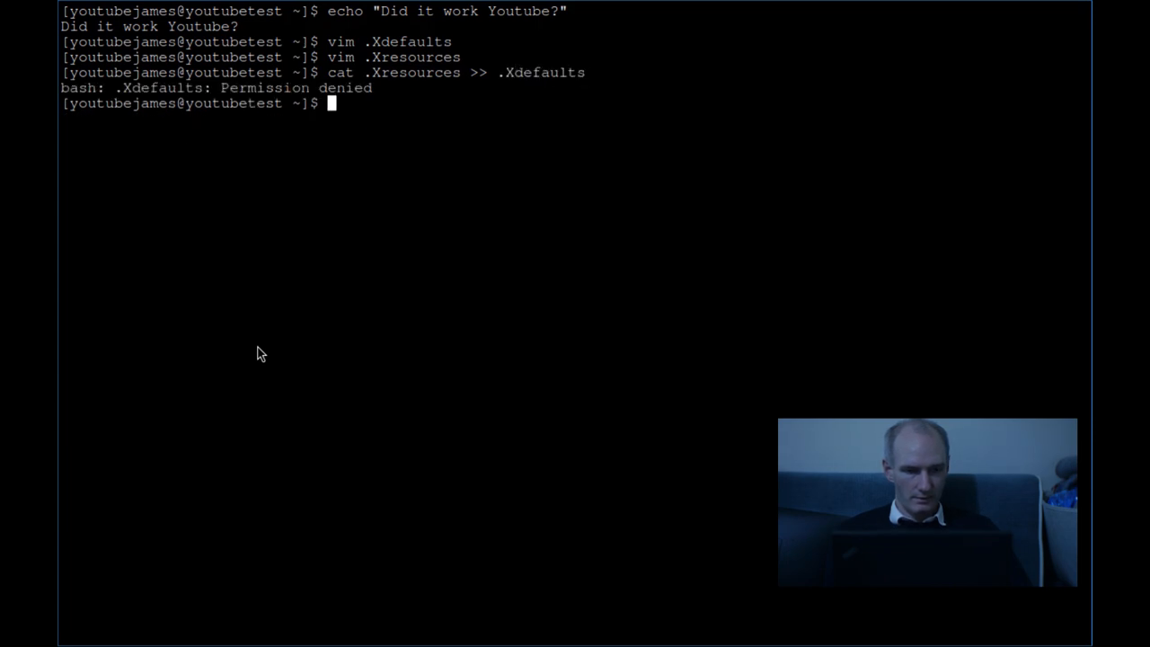
pyautogui.write('su')
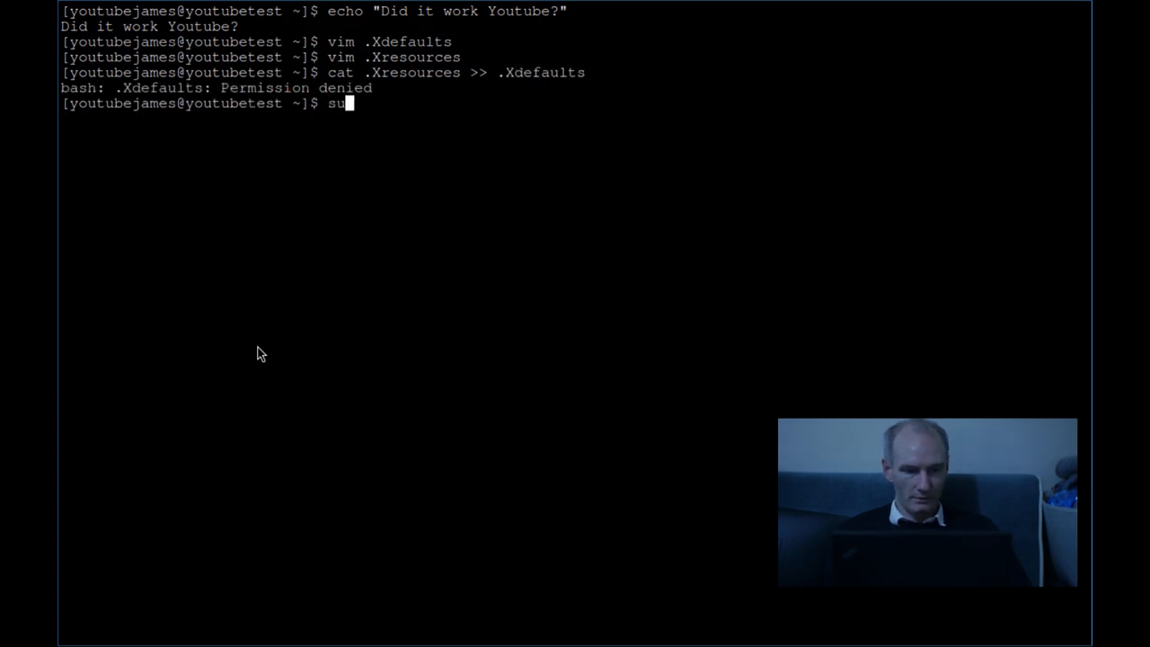
pyautogui.press('Return')
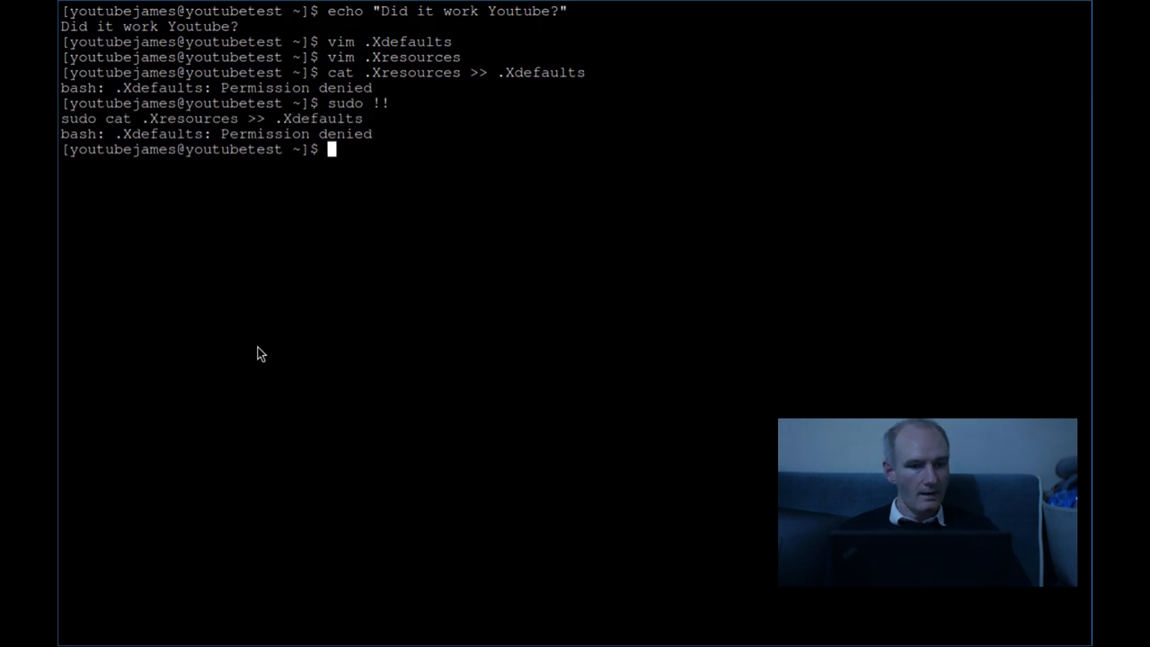
# Step: Rerun an edited 'sudo cat .Xresources >> .Xdefaults', again getting Permission denied
pyautogui.write('ca')
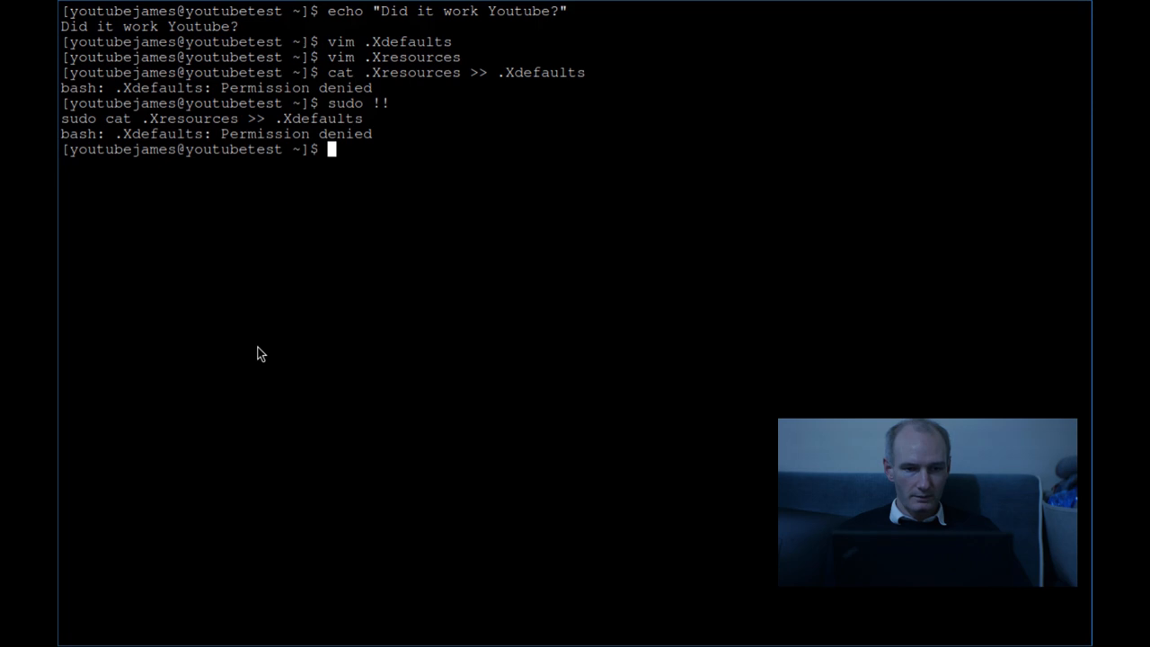
pyautogui.write('sudo cat .Xresources >> .Xdefaults')
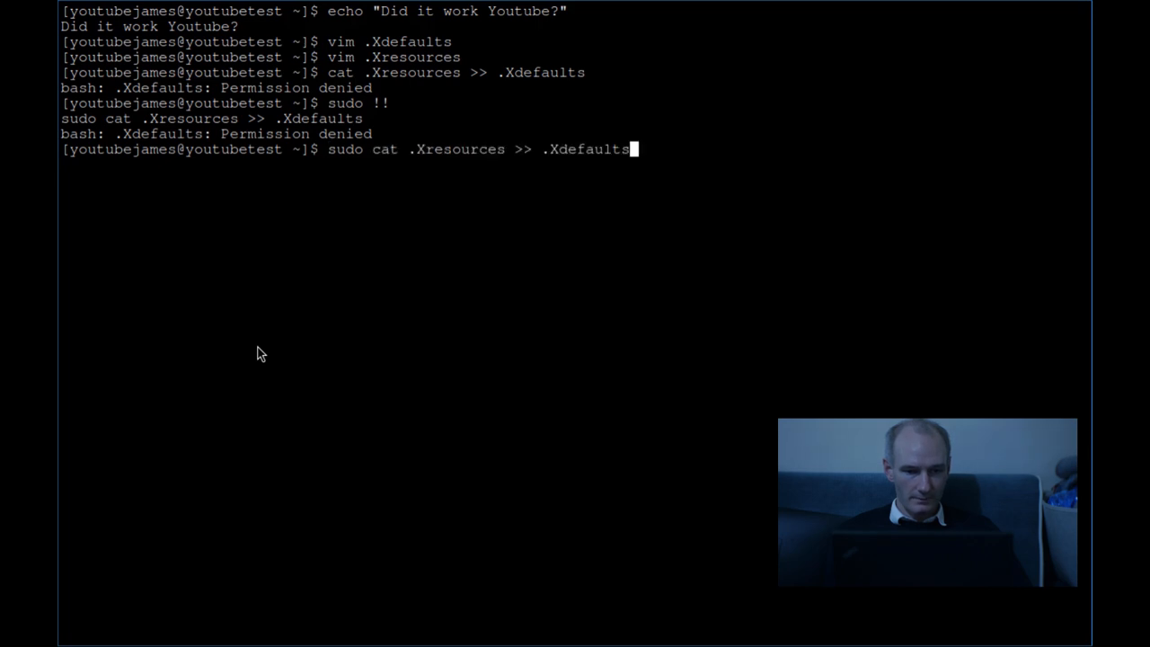
pyautogui.press('Left')
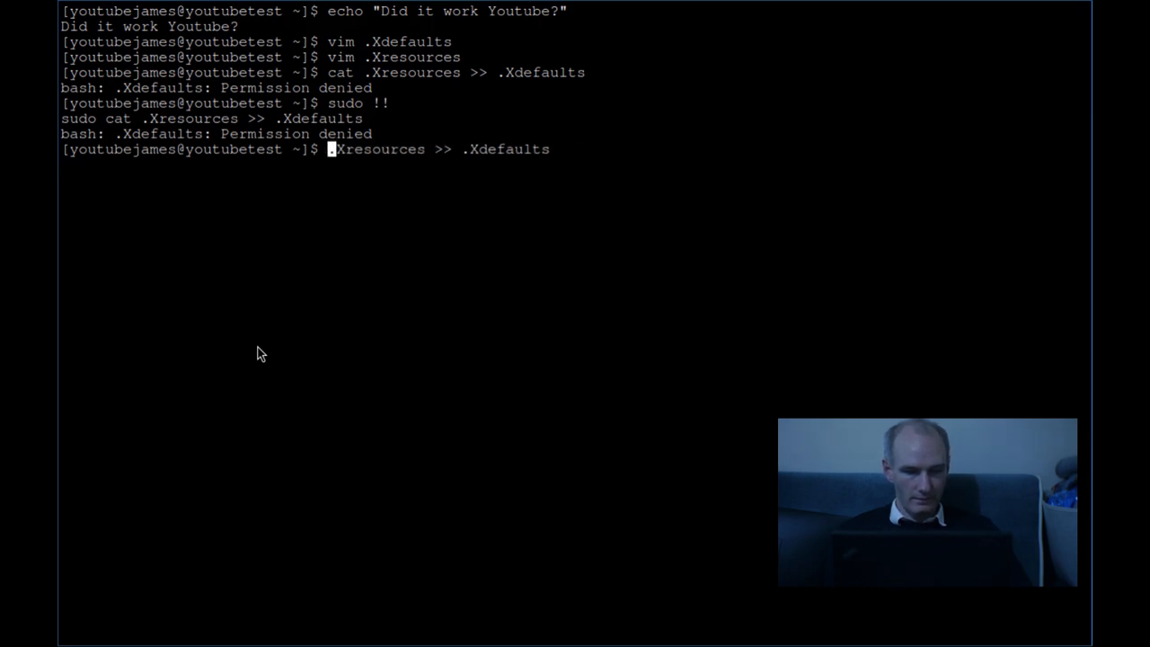
pyautogui.press('Return')
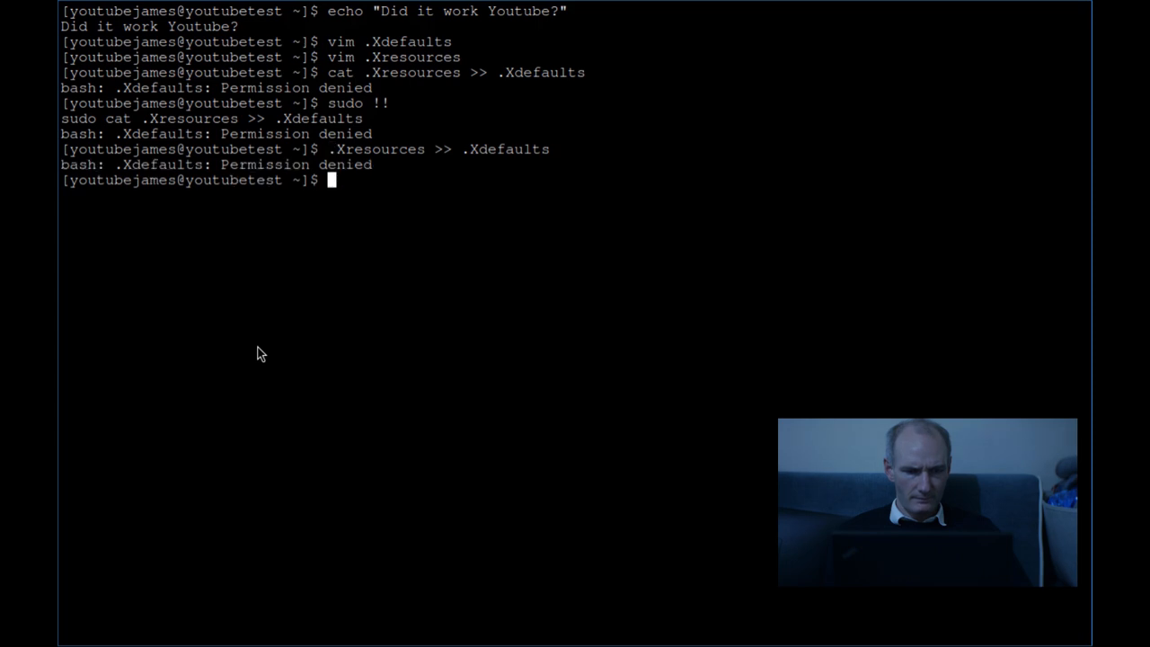
pyautogui.write('sudo !!')
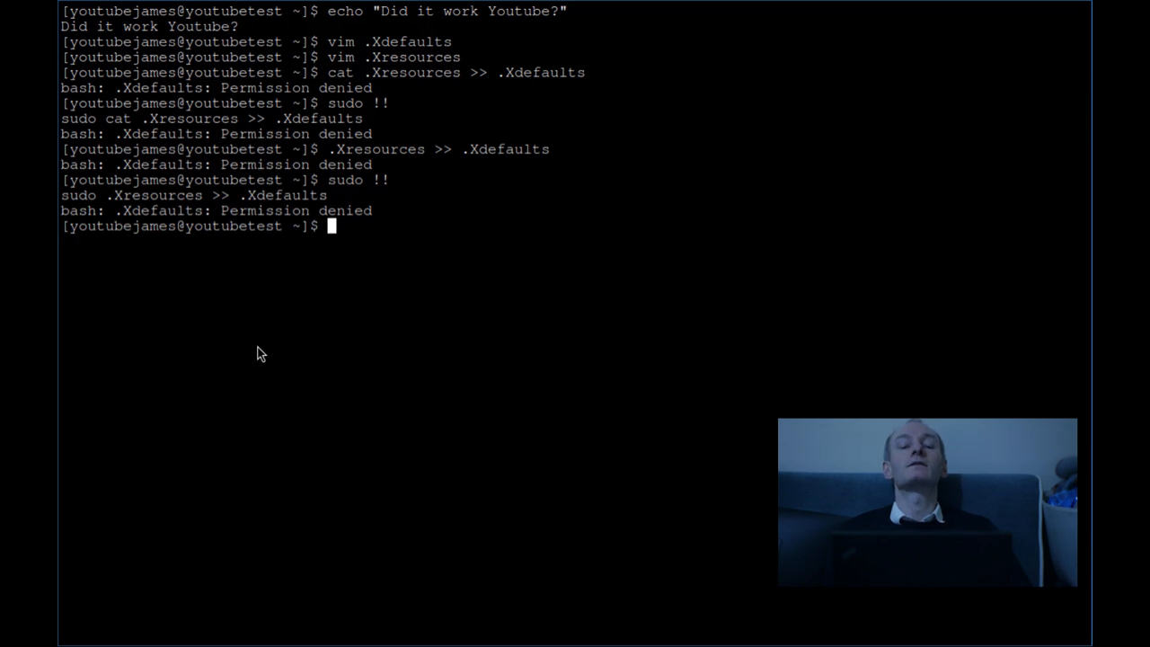
pyautogui.write('cat')
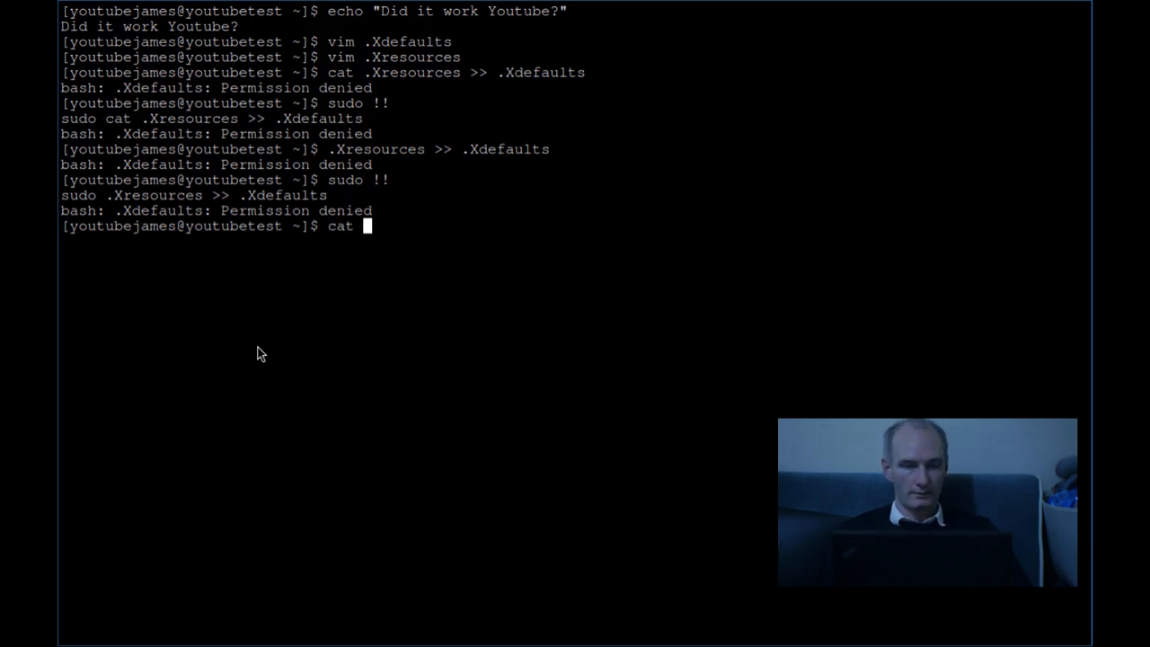
# Step: Run 'cat .Xresources >> ~/.Xdefaults' with the full destination path, still denied
pyautogui.press('Backspace')
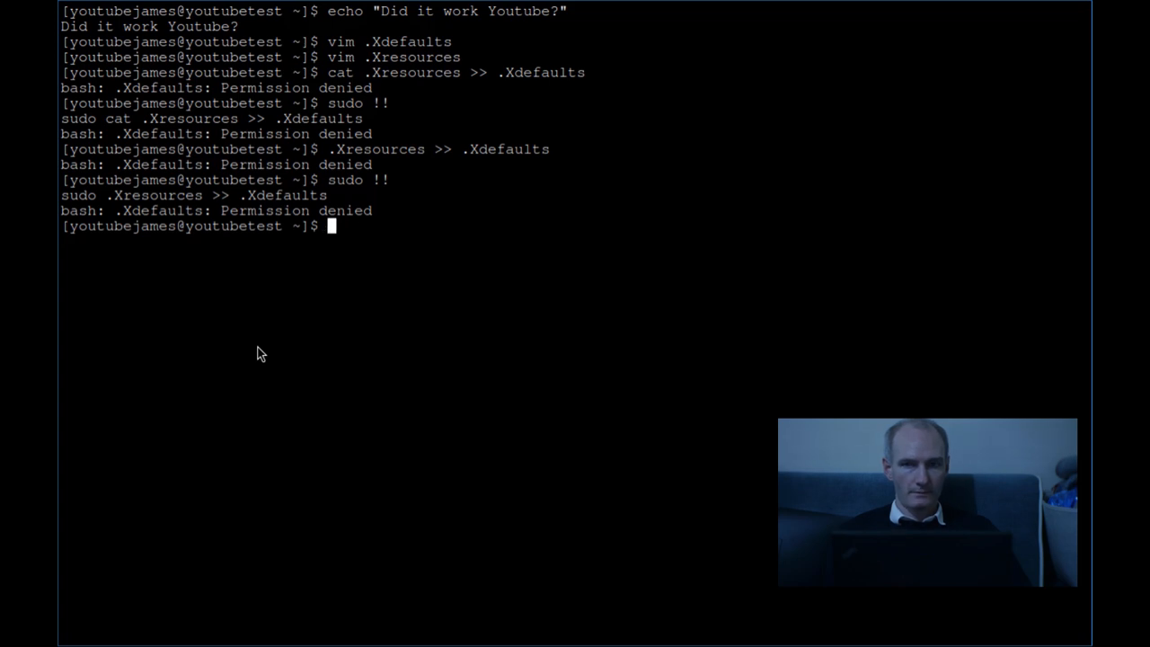
pyautogui.write('cat')
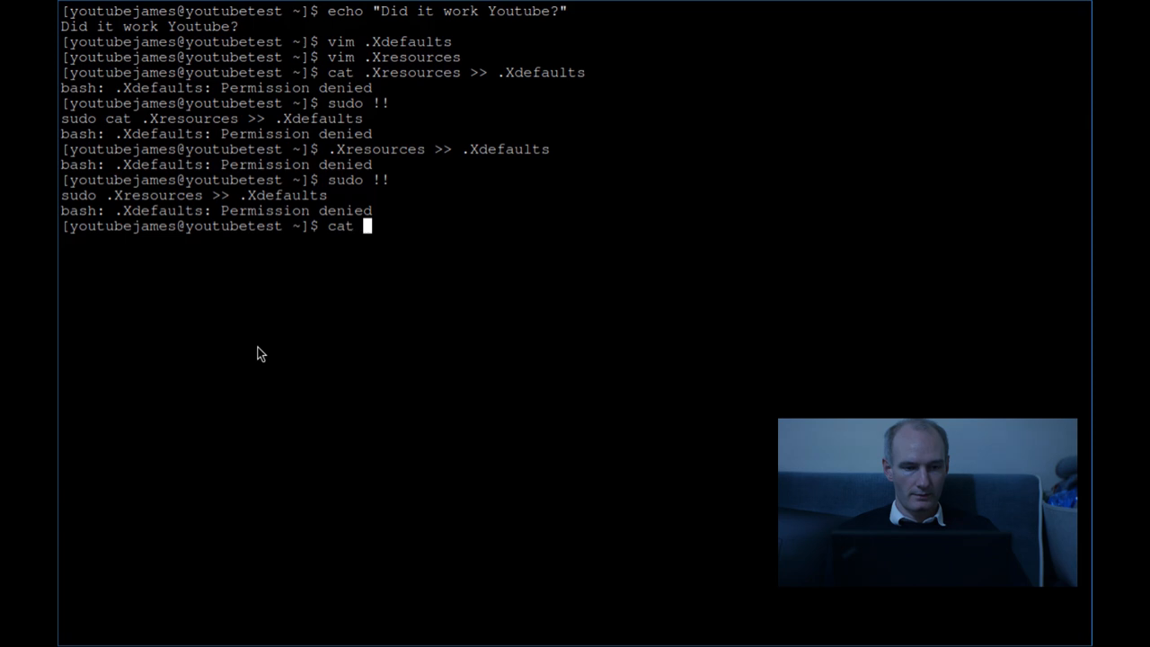
pyautogui.write('.Xresources')
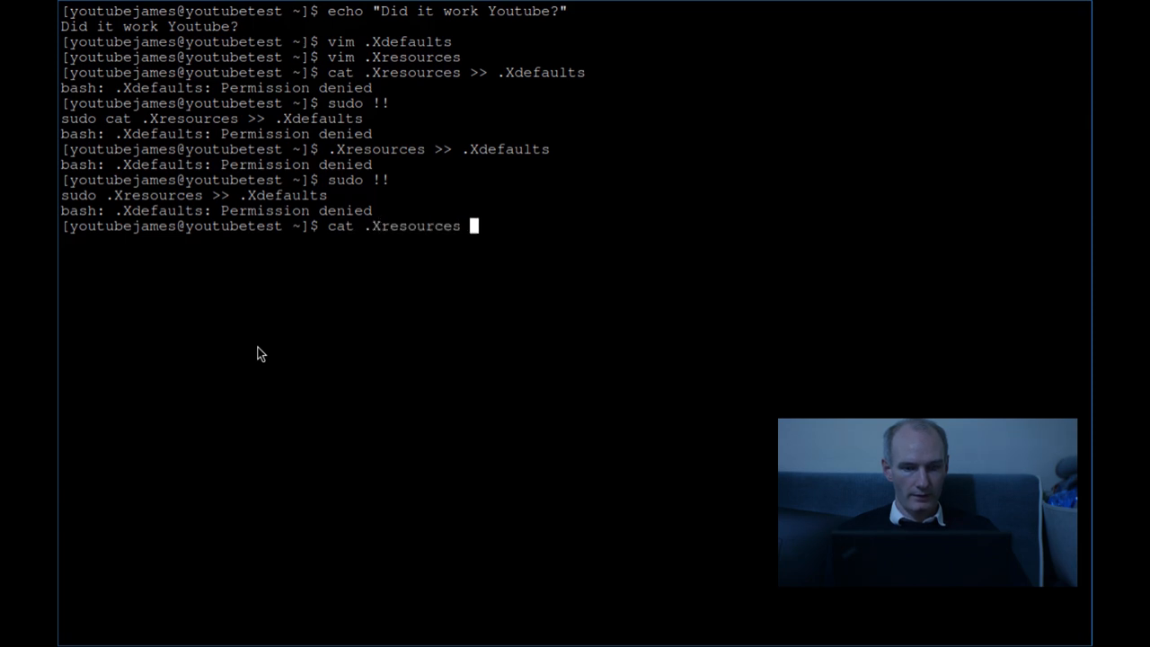
pyautogui.write('>> .S')
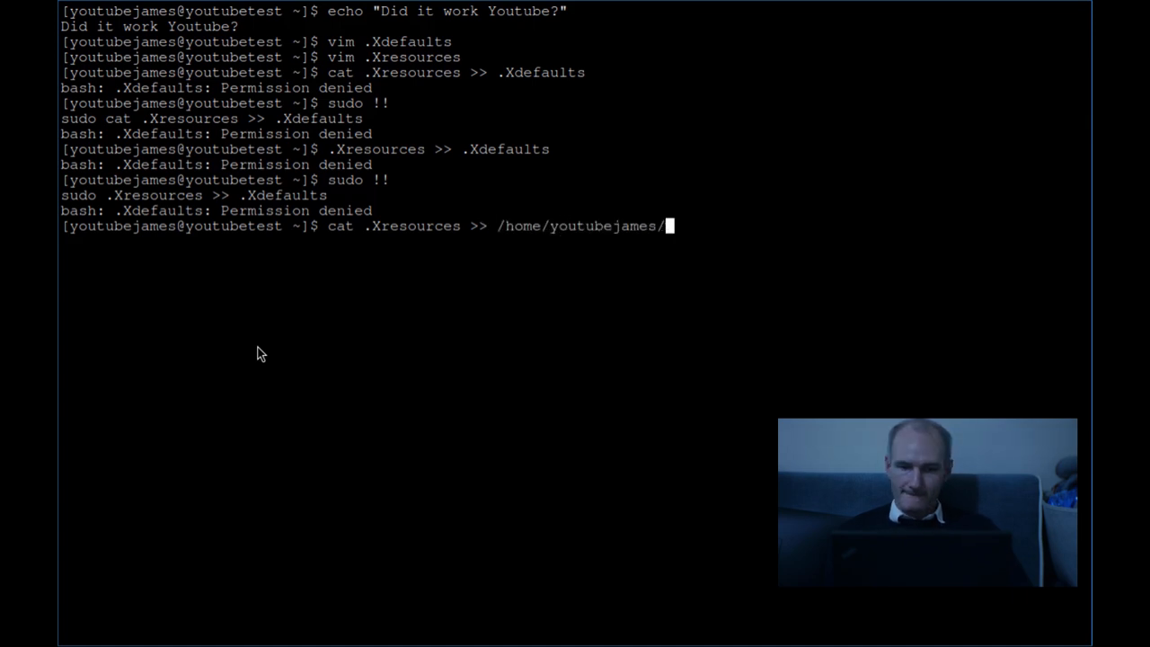
pyautogui.write('.')
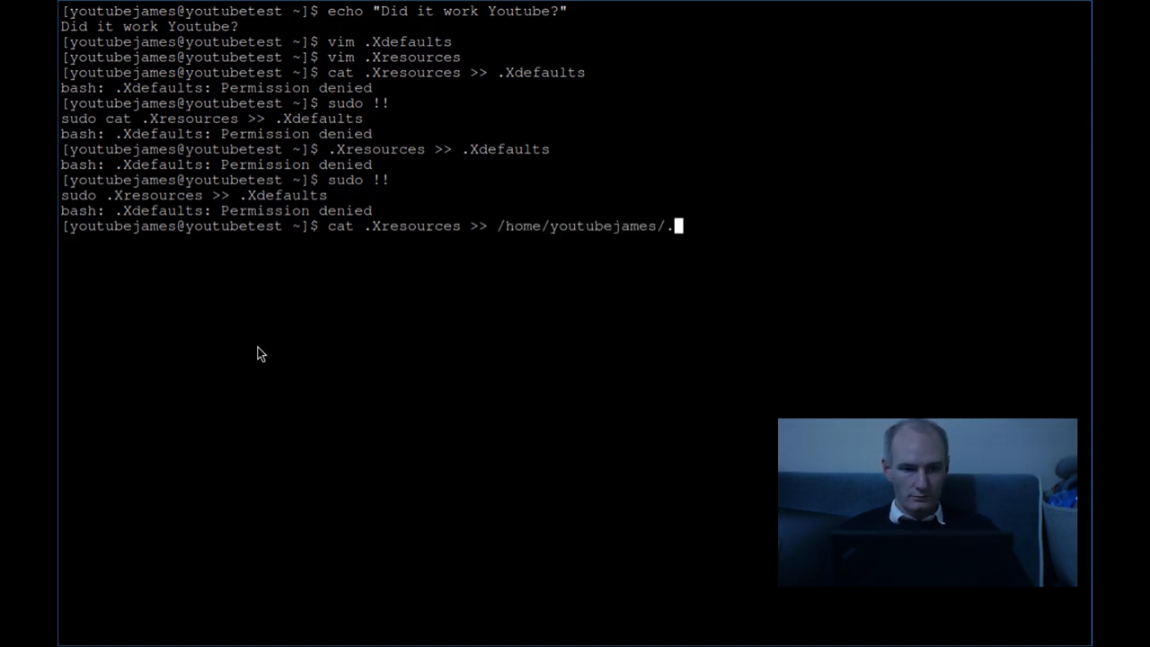
pyautogui.write('X')
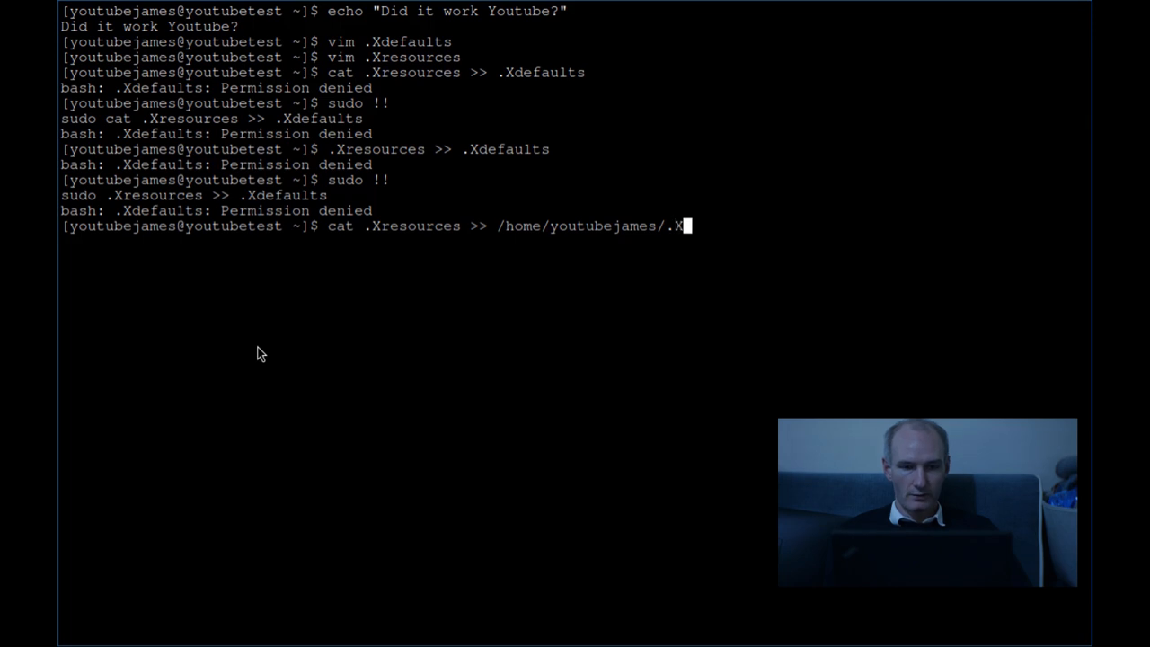
pyautogui.write('efaults')
pyautogui.write('sudo')
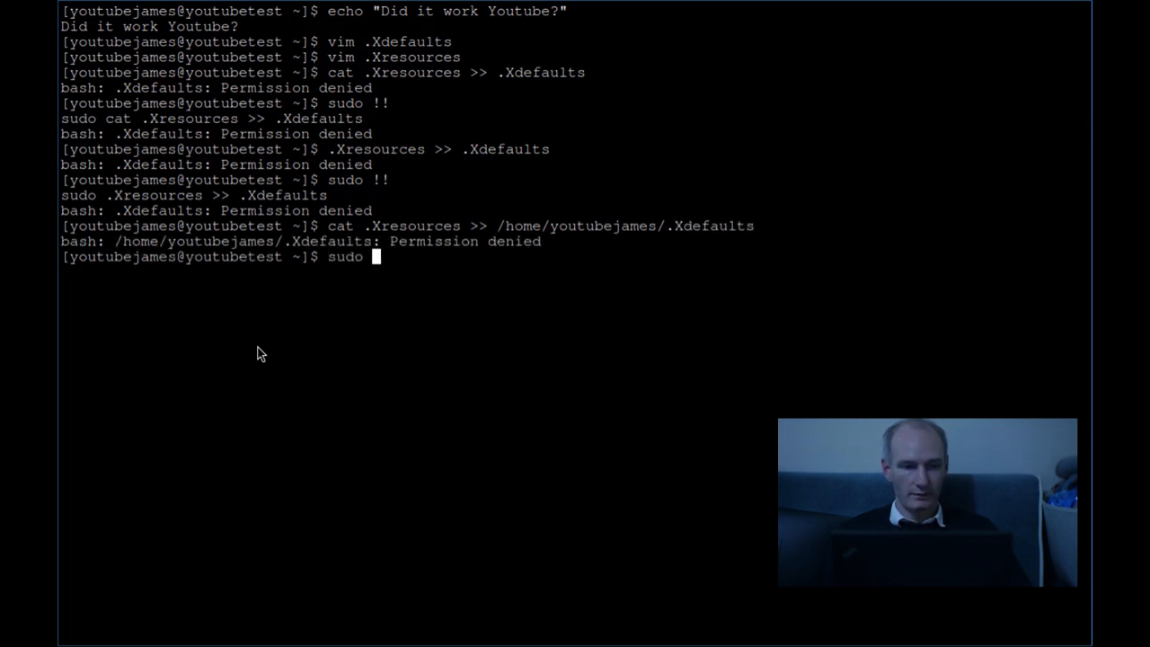
pyautogui.write(' !!')
pyautogui.press('Return')
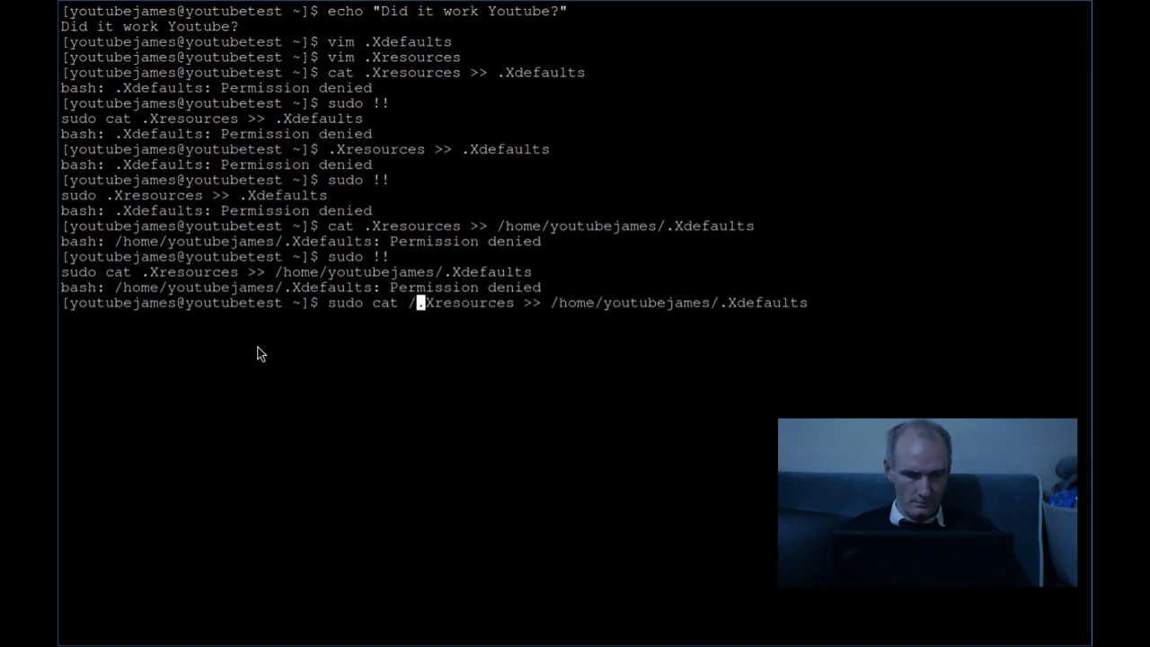
# Step: Retry the append with both /home/youtubejames paths, then clear the recalled command
pyautogui.write('home/j')
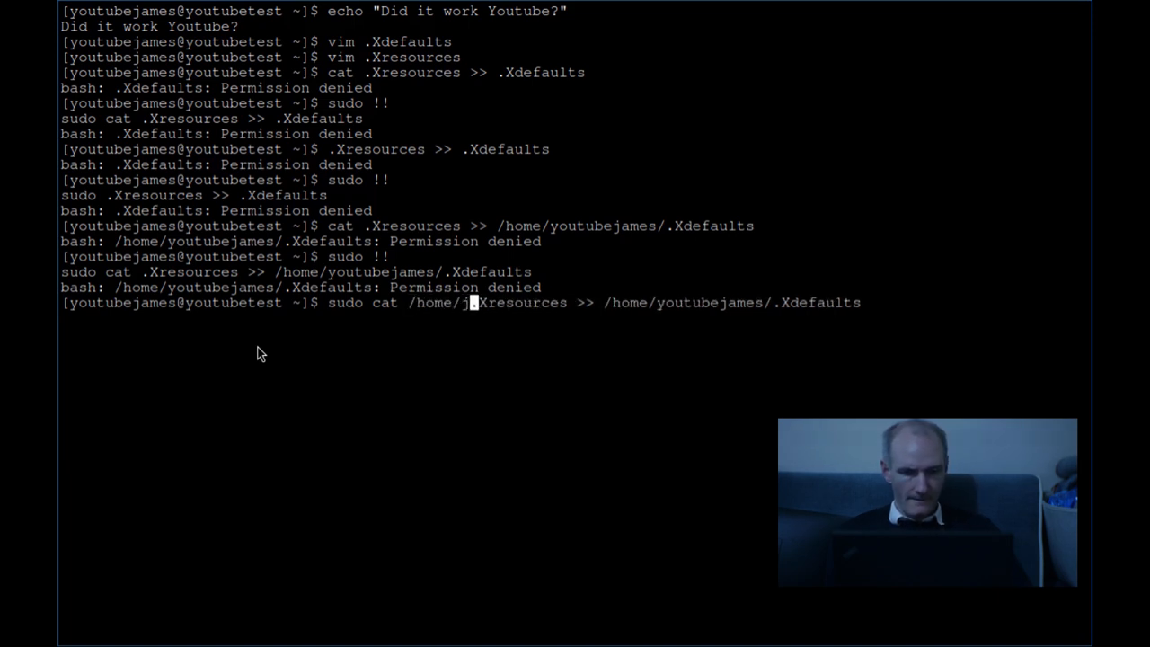
pyautogui.write('youtubejames/')
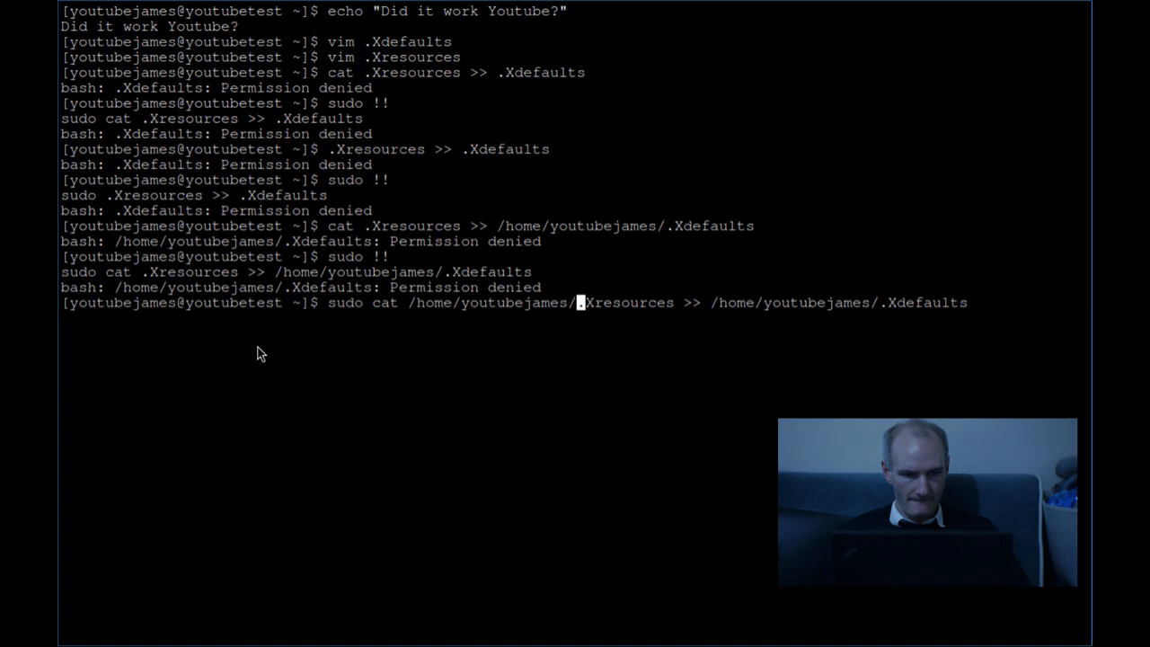
pyautogui.press('Return')
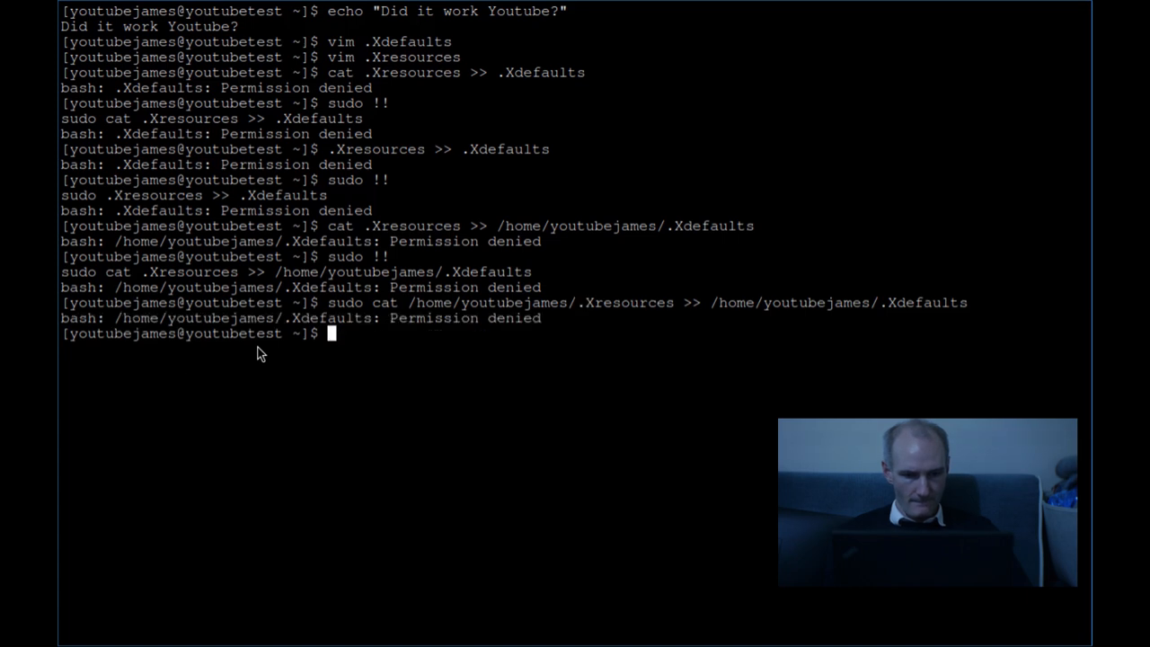
pyautogui.press('Up')
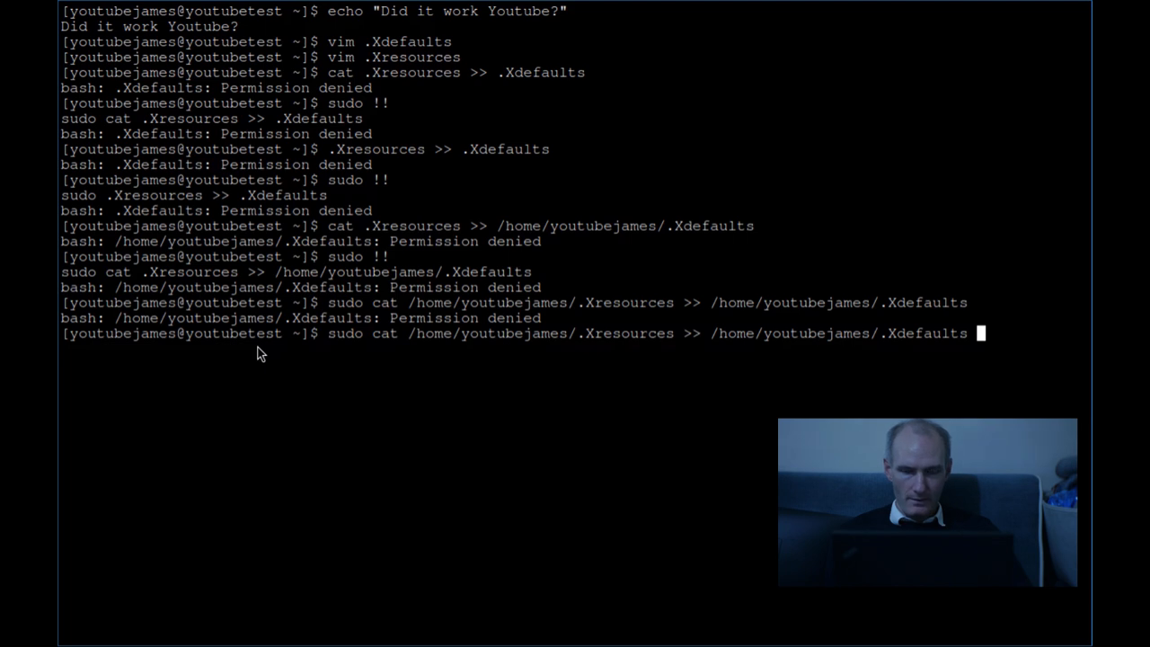
pyautogui.press('BackSpace')
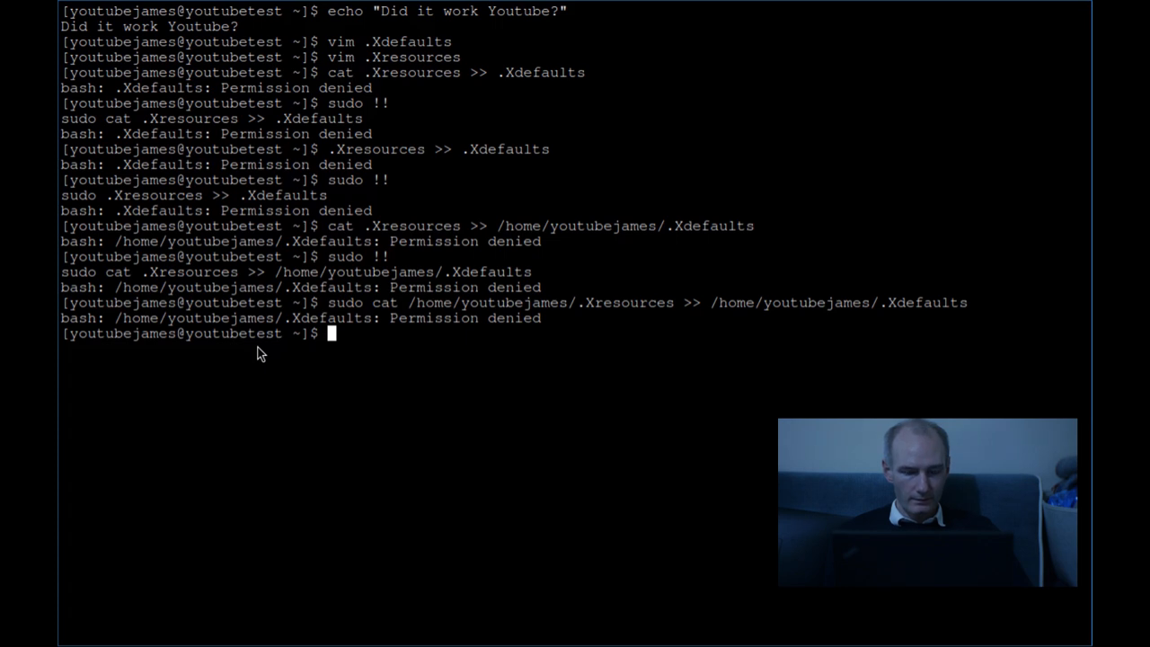
# Step: Run sudo cp copying /home/youtubejames/.Xresources over /home/youtubejames/.Xdefaults
pyautogui.write('sudo')
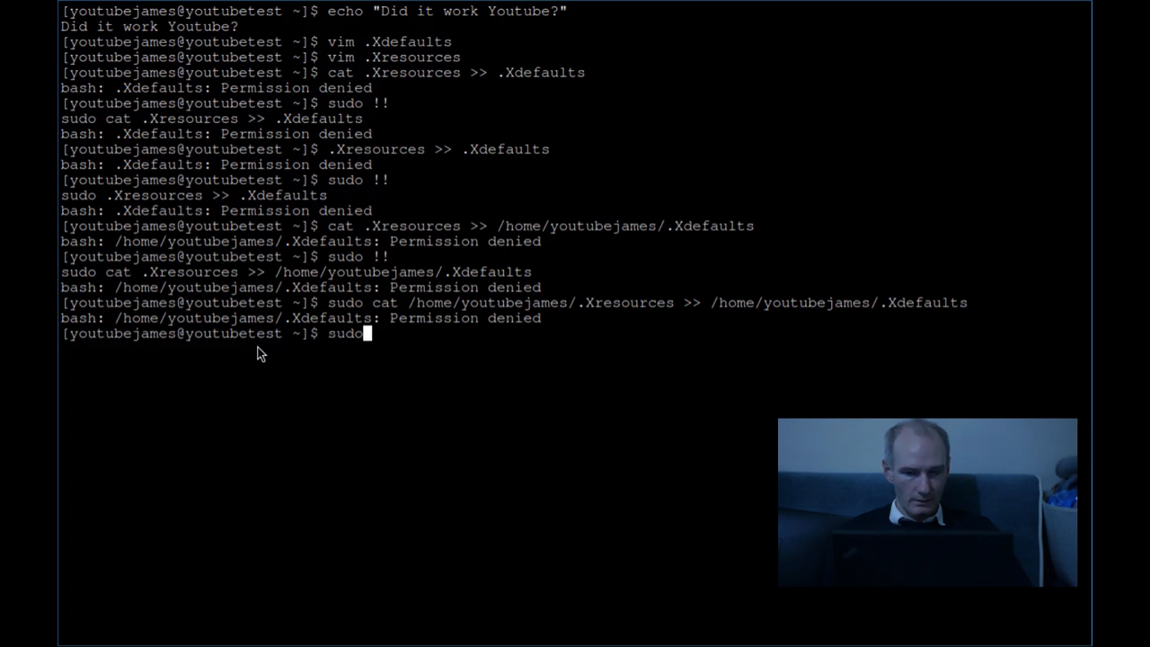
pyautogui.press('ctrl+u')
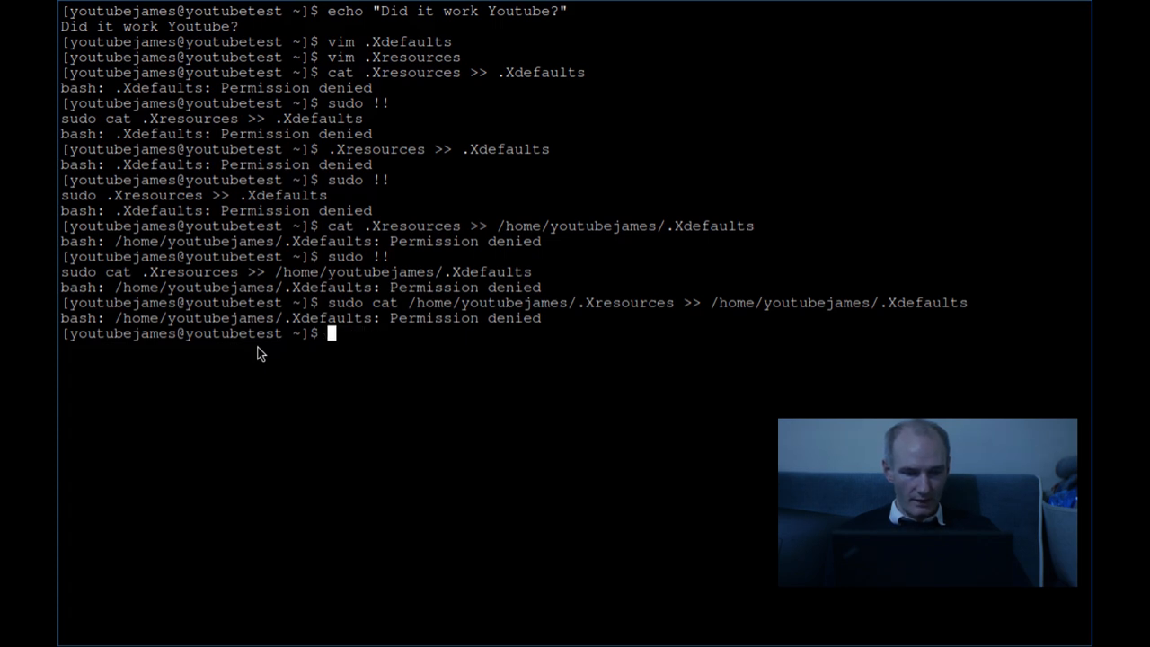
pyautogui.write('sudo')
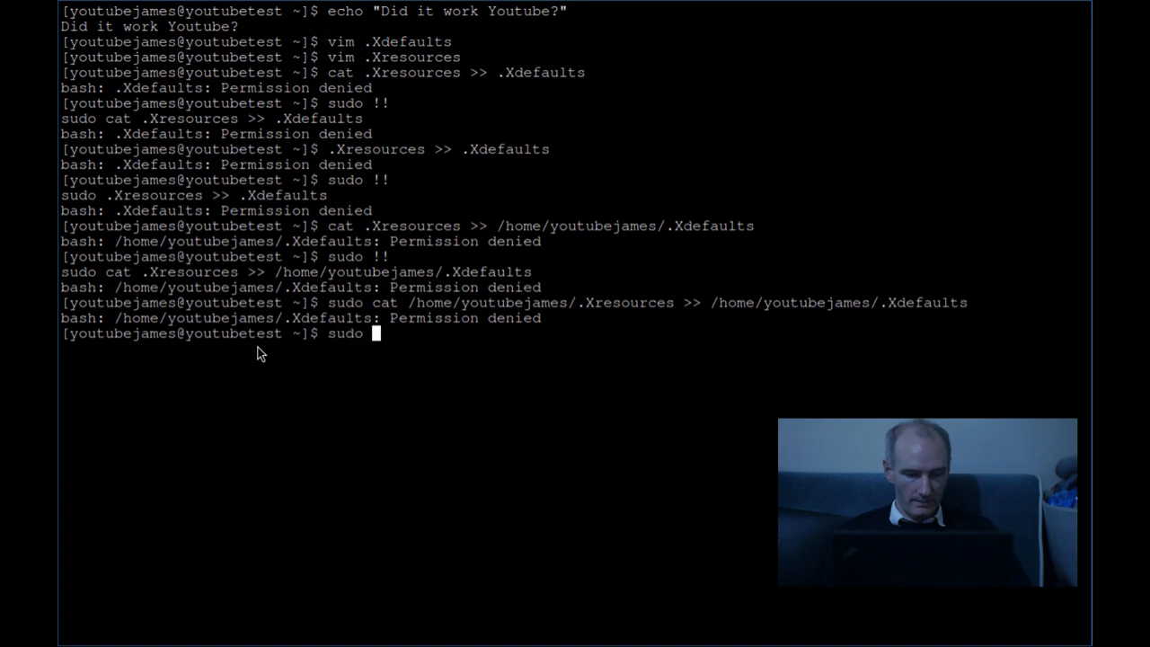
pyautogui.write('cp .')
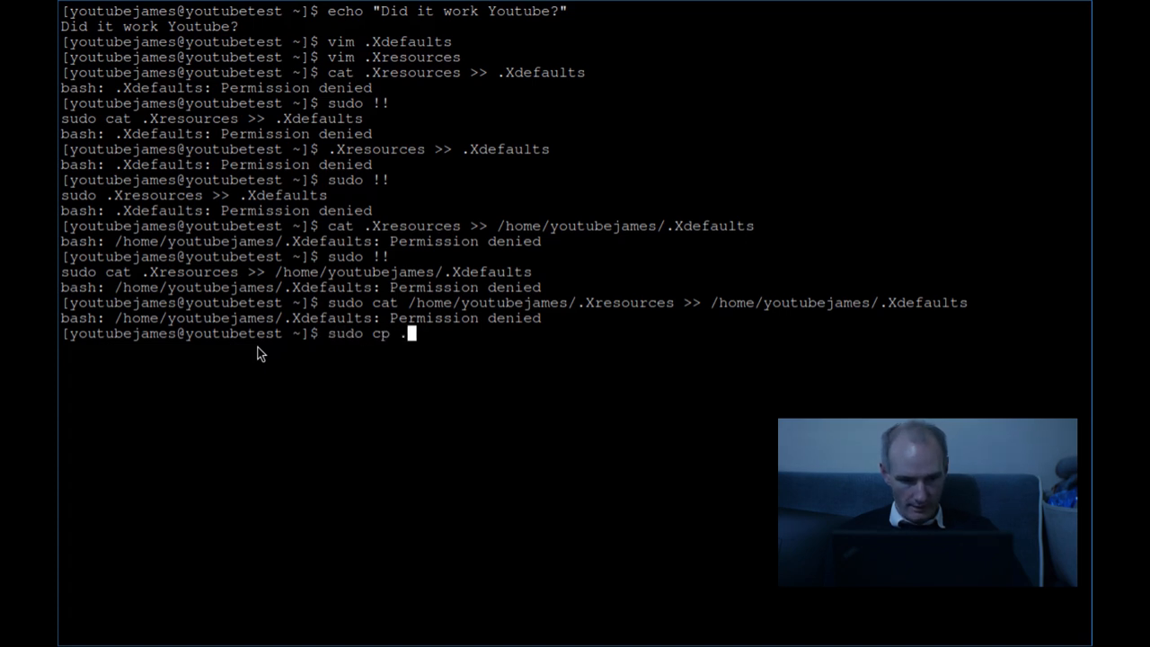
pyautogui.write('/home/y')
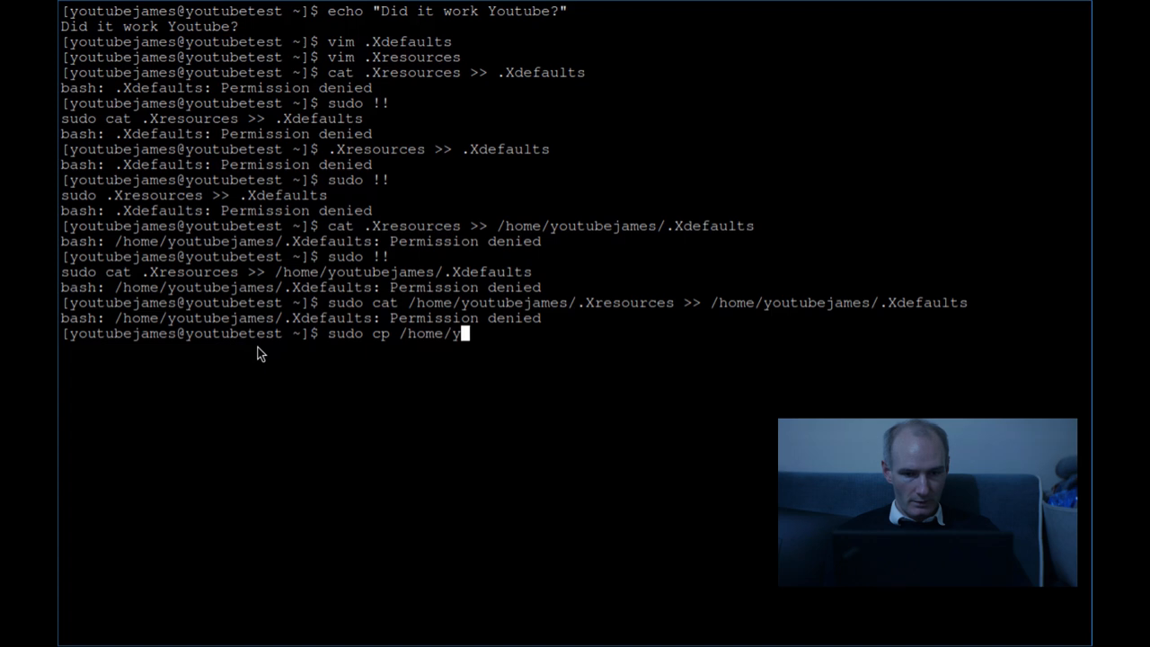
pyautogui.write('outubejames/.')
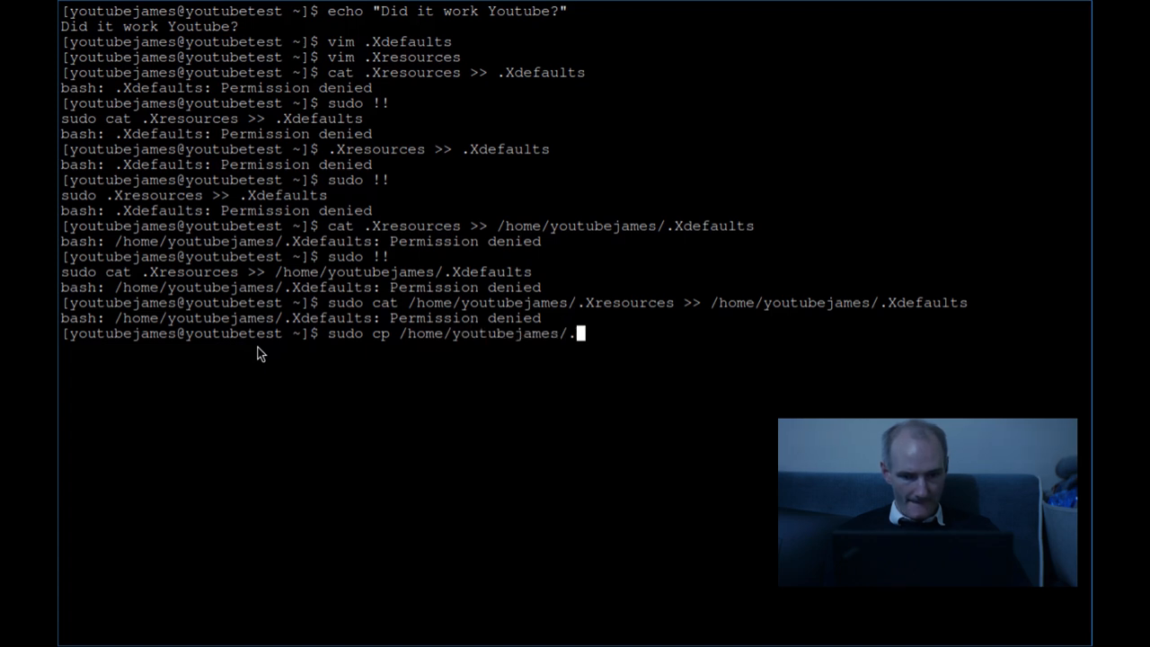
pyautogui.write('Xresources')
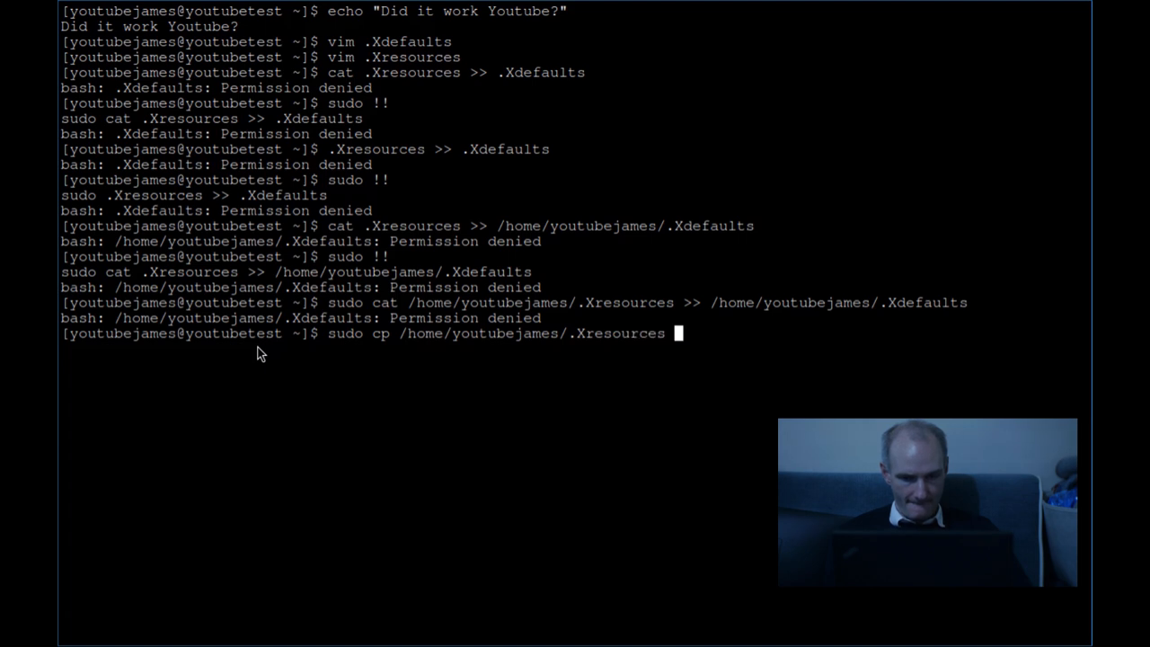
pyautogui.write('/H')
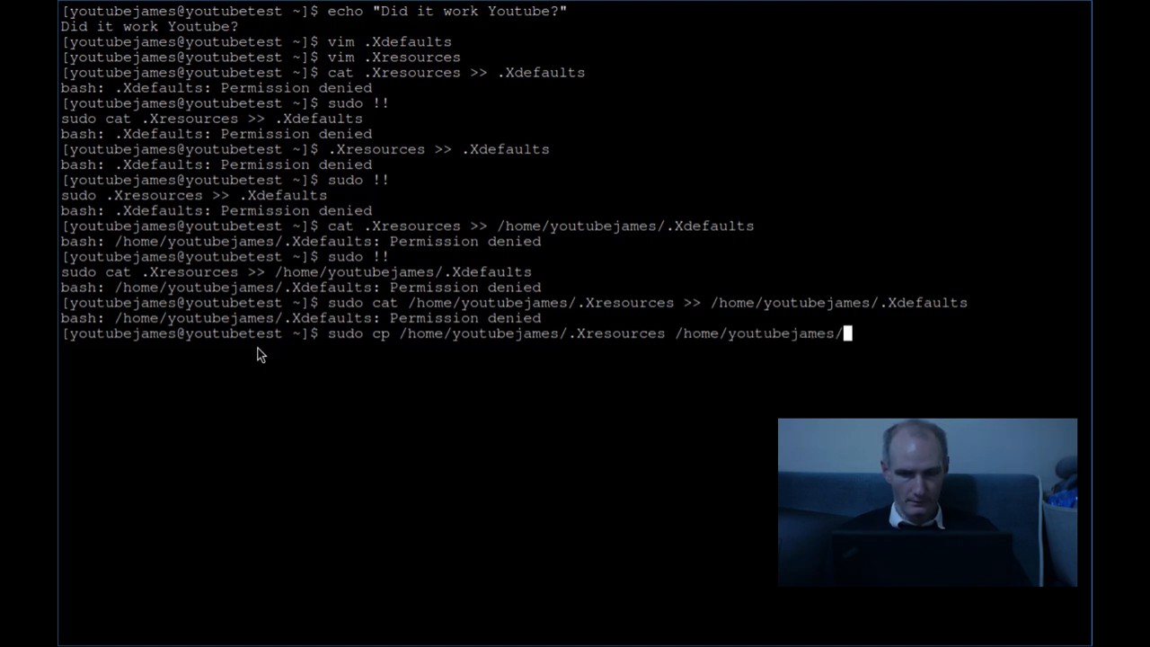
pyautogui.write('.Xdefaults')
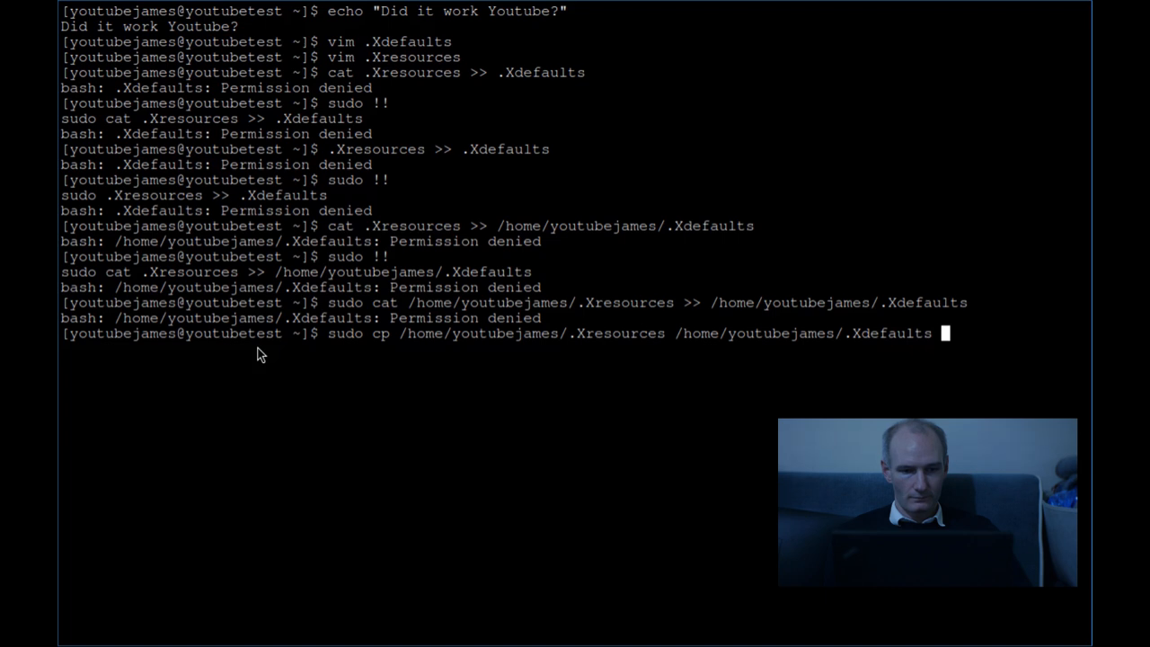
pyautogui.press('Return')
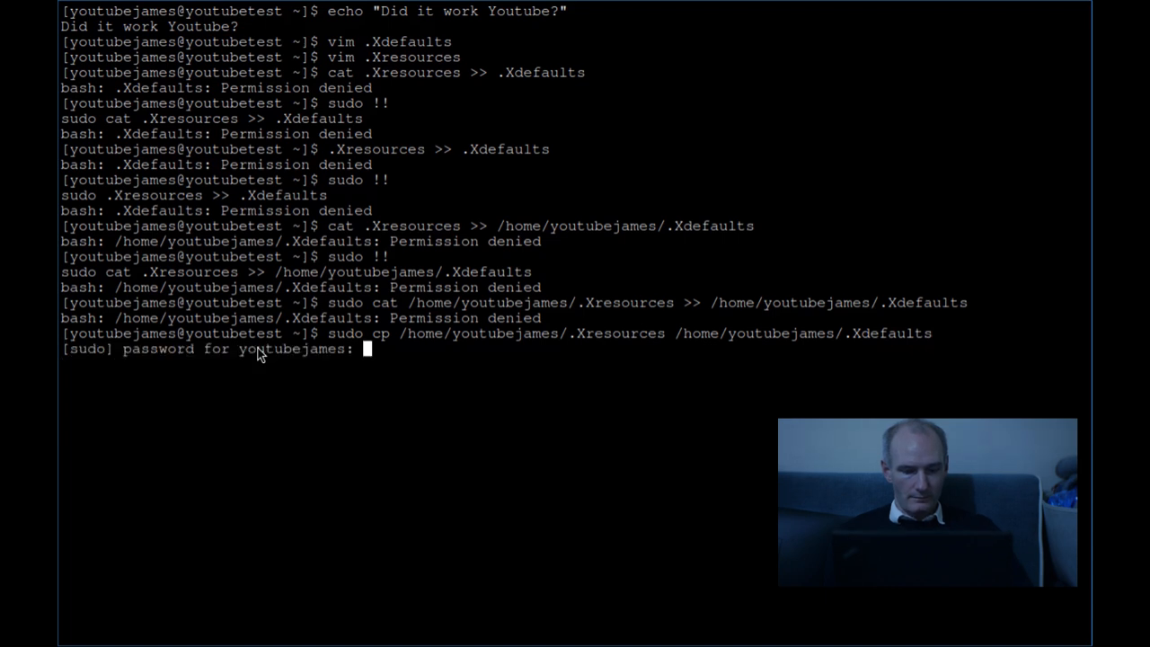
# Step: Submit the sudo password, check .Xdefaults with ls -lha, and start a vim command
pyautogui.press('Return')
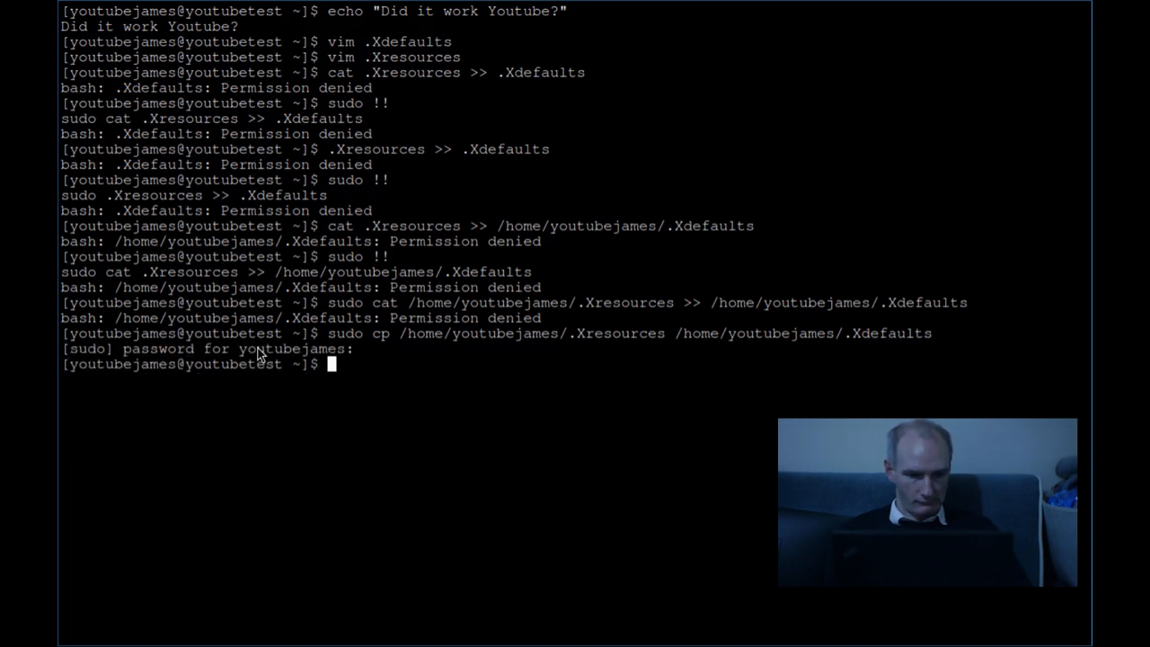
pyautogui.write('ls -lha')
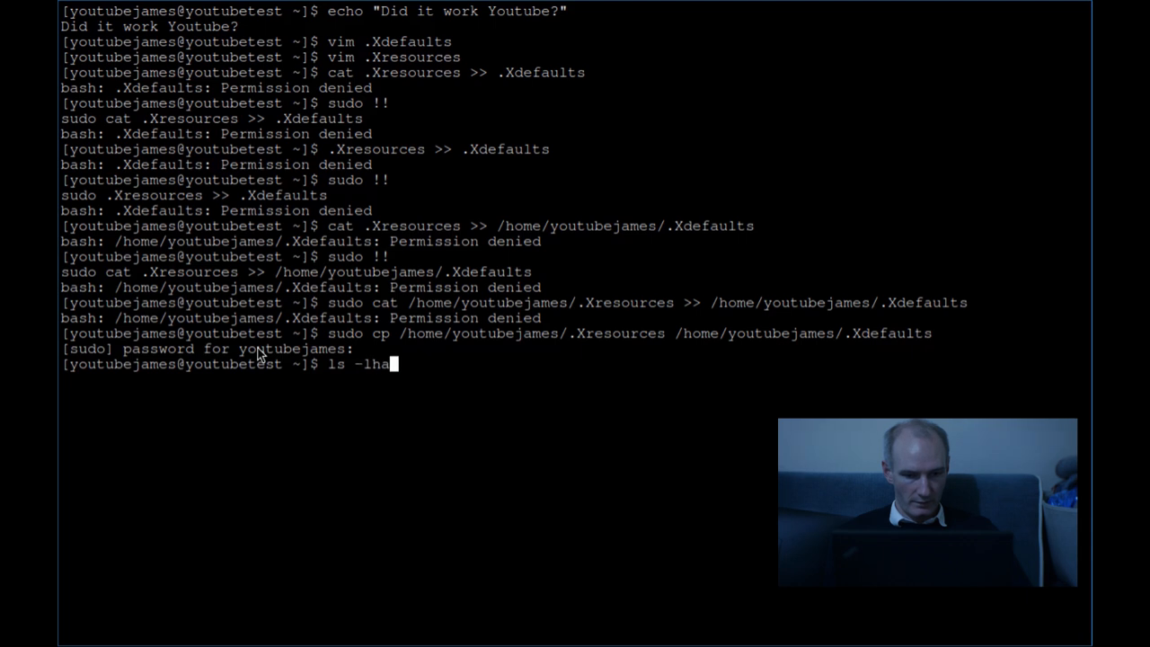
pyautogui.press('Return')
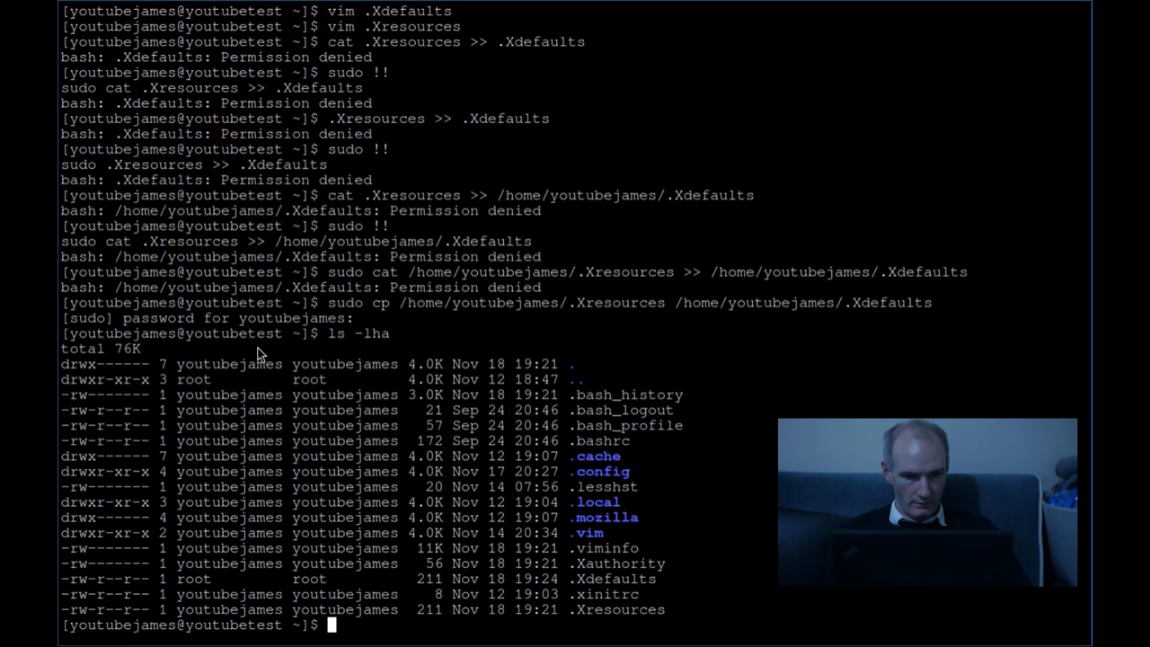
pyautogui.write('vim .')
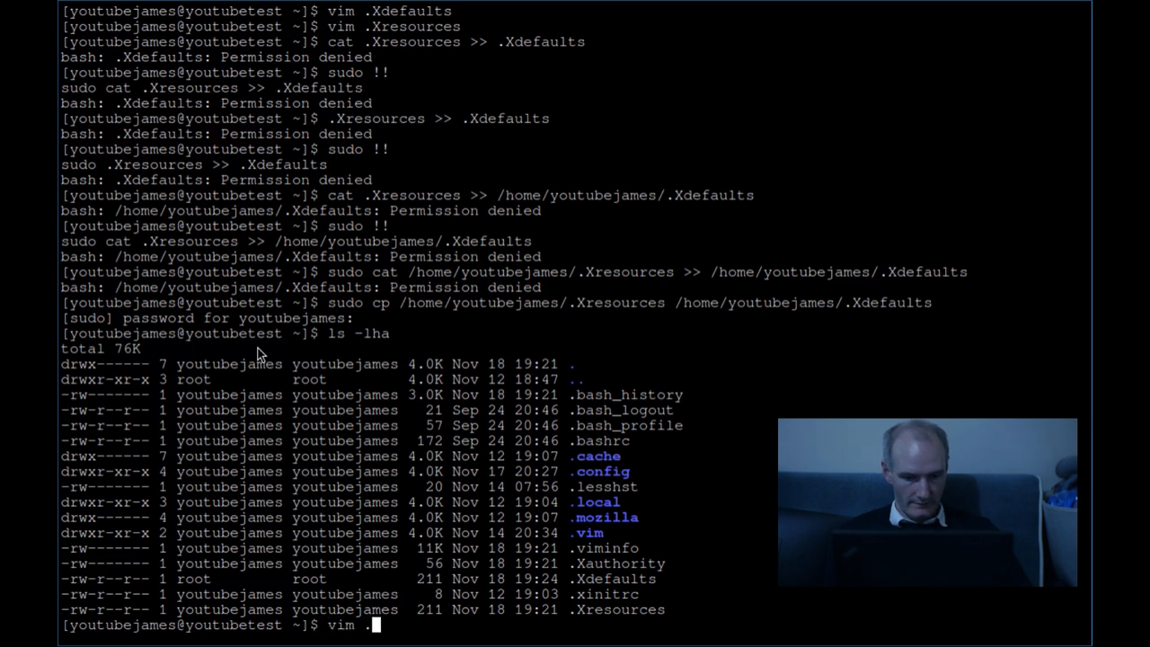
# Step: Open .Xdefaults in vim, review its translations, and close it unchanged
pyautogui.press('Return')
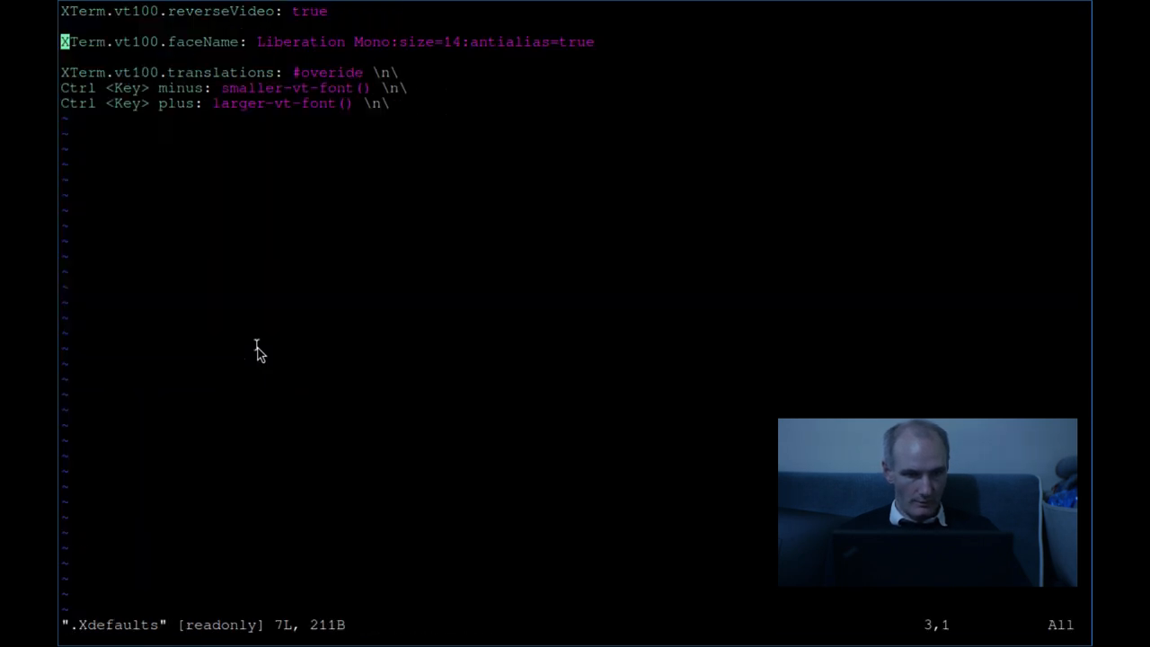
pyautogui.press('j')
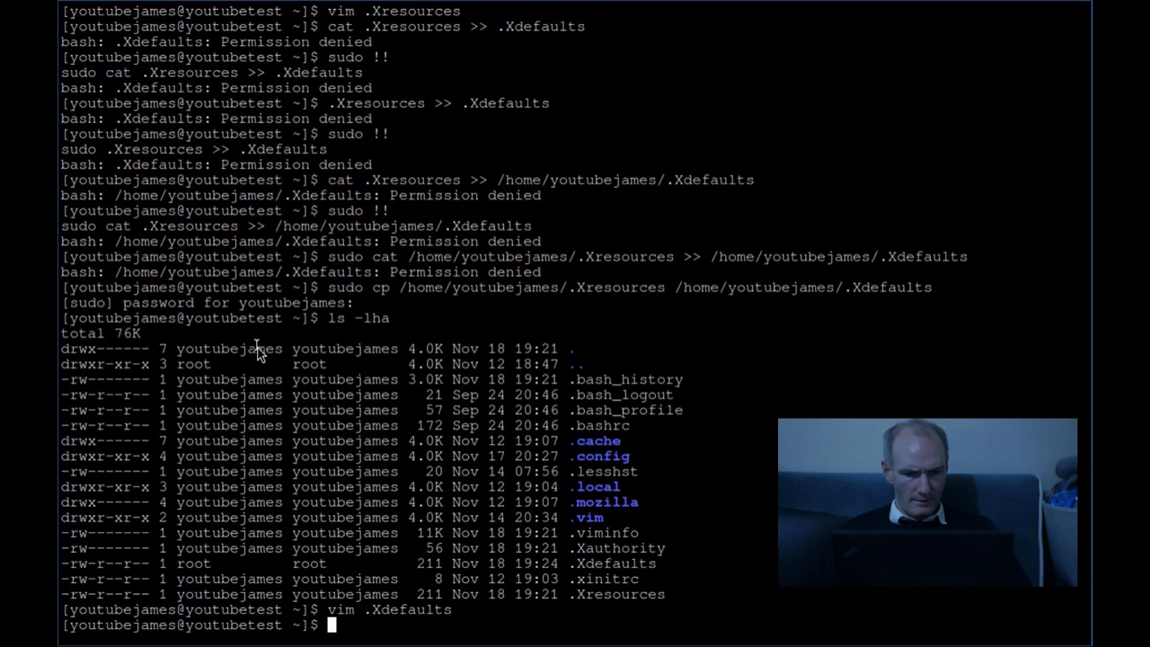
pyautogui.press('Return')
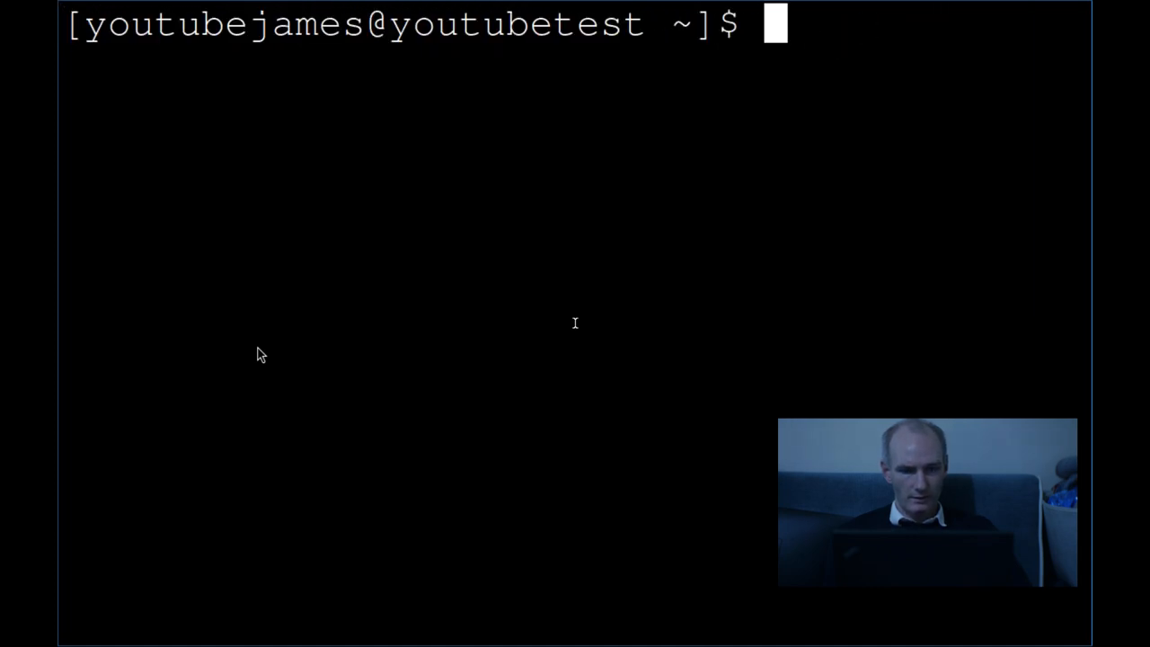
pyautogui.moveTo(316, 373)
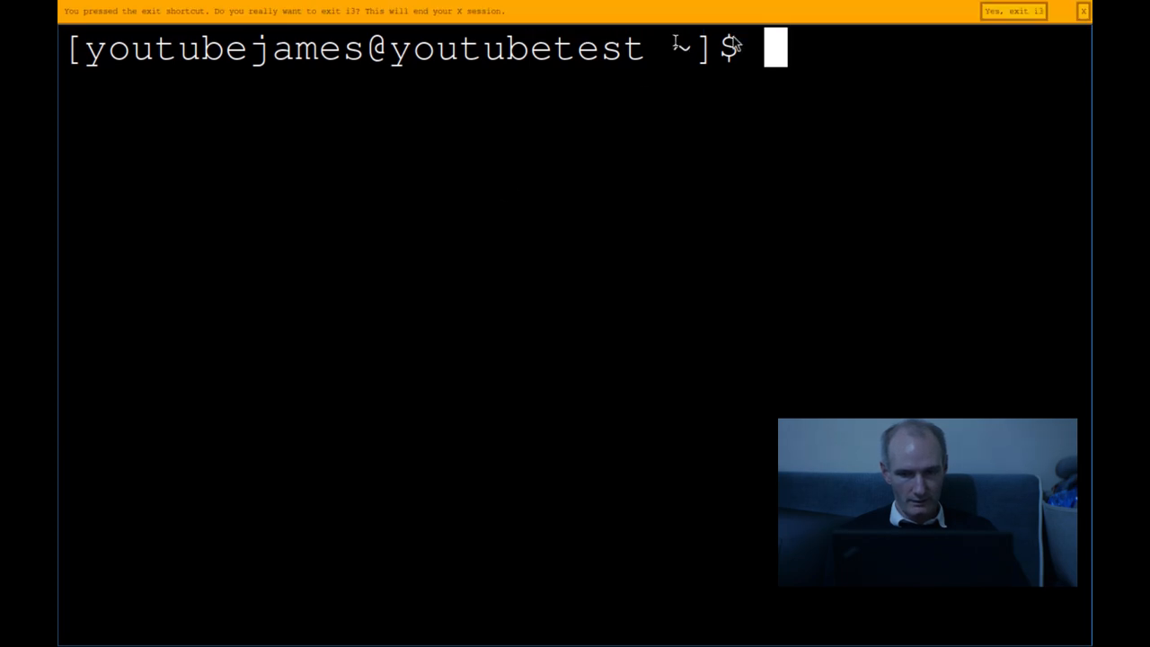
# Step: Confirm 'Yes, exit i3' on the nagbar twice, restarting X with startx in between
pyautogui.click(1014, 11)
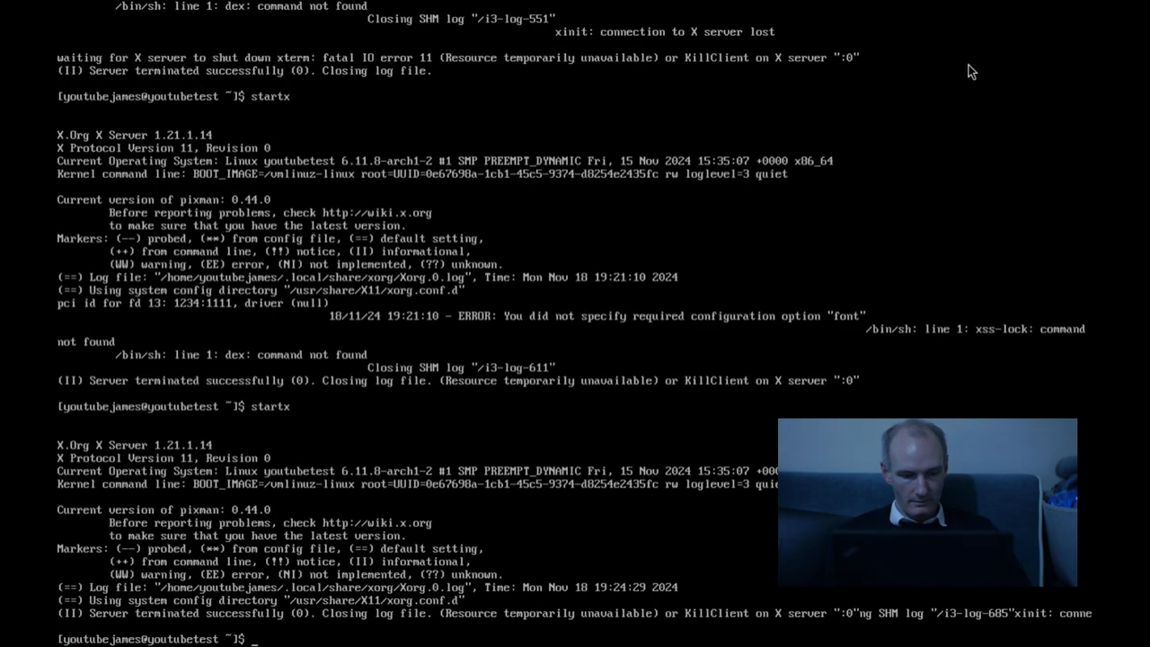
pyautogui.scroll(-3)
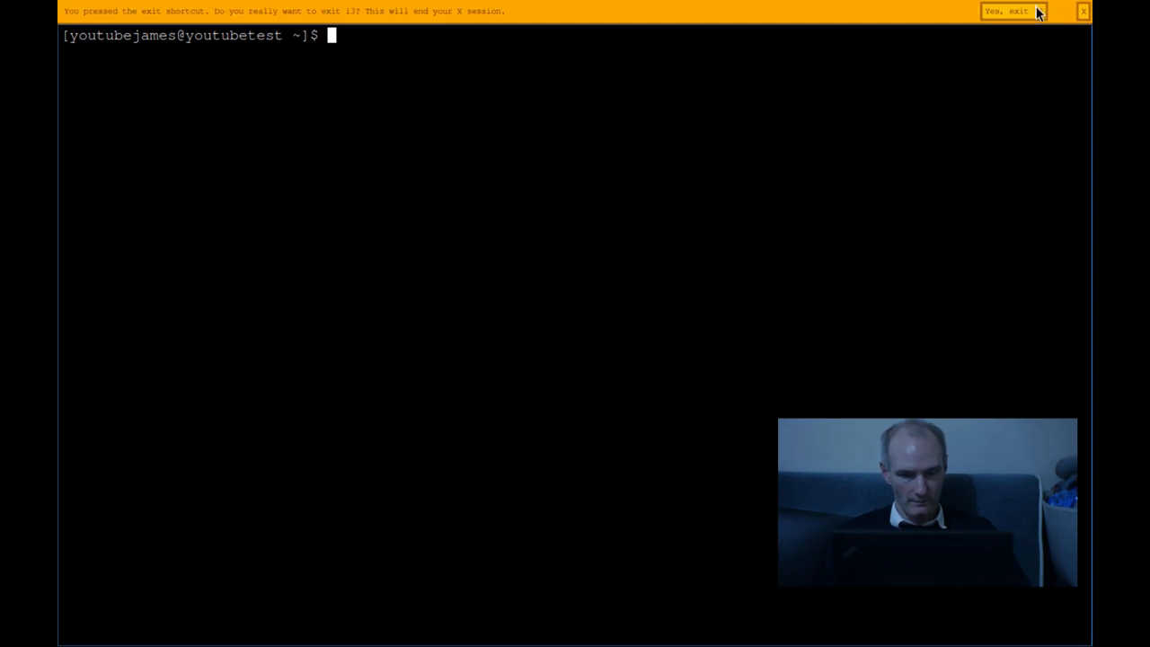
pyautogui.click(1000, 10)
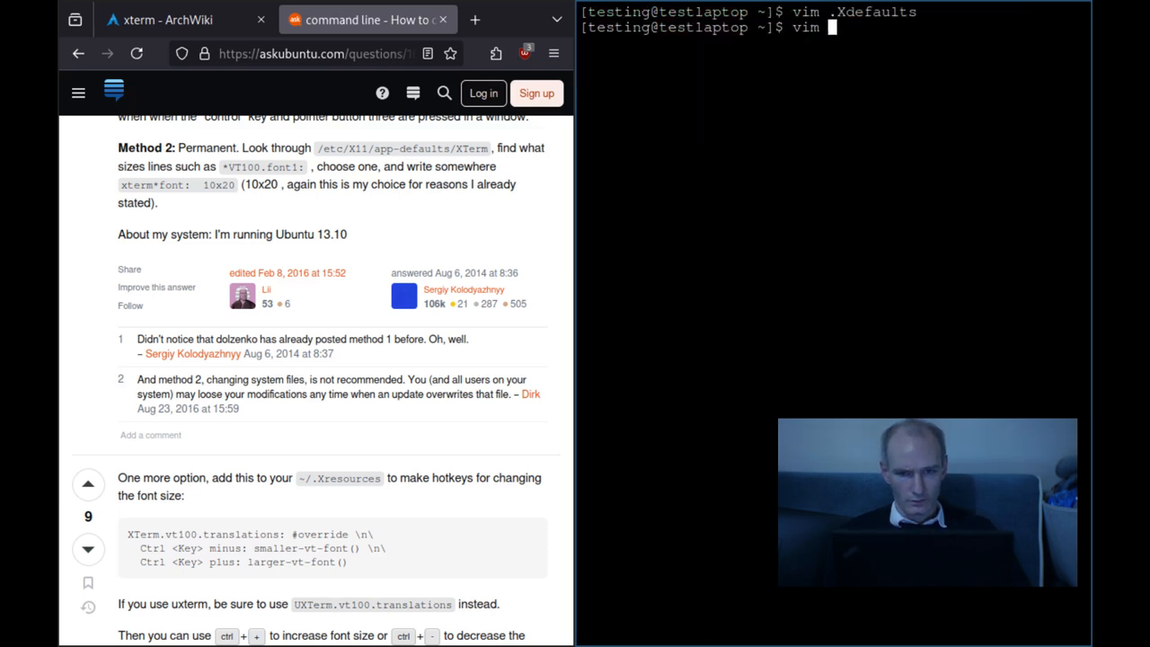
# Step: Open .Xresources in vim and quit with :q without changes
pyautogui.press('Return')
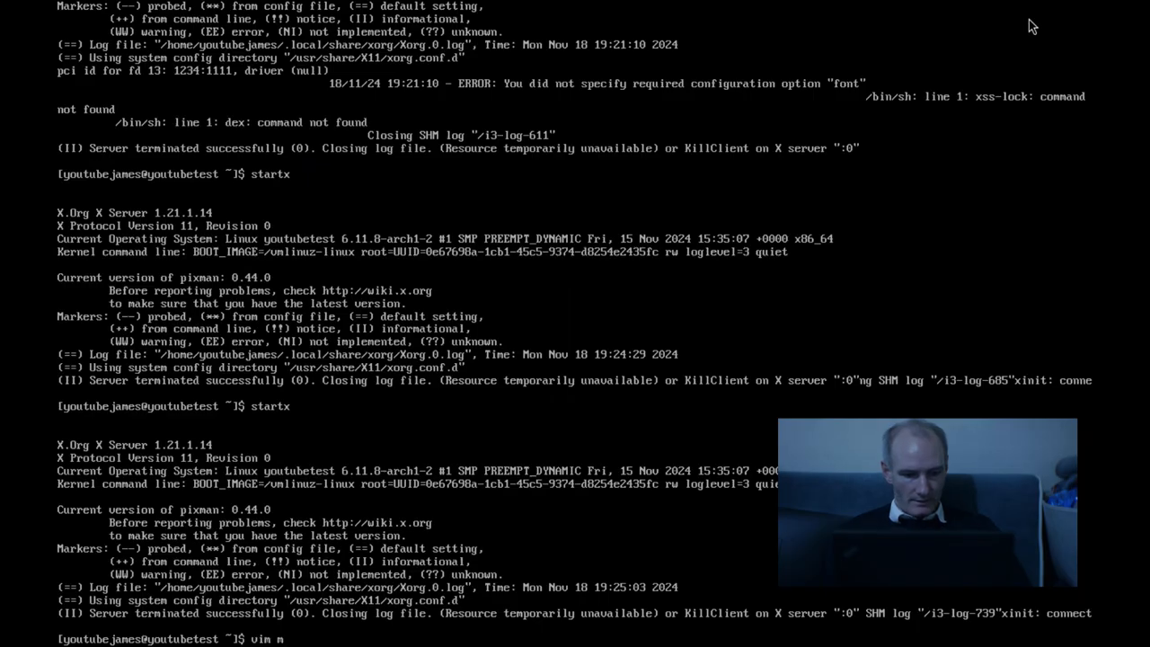
pyautogui.write('.Xre')
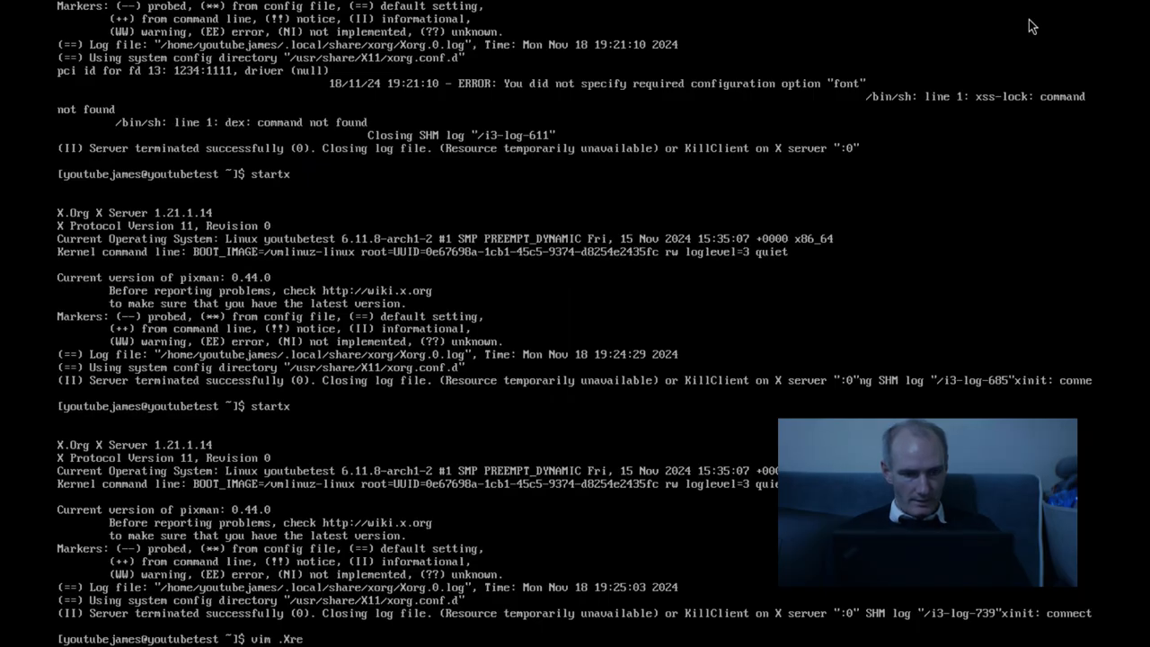
pyautogui.press('Return')
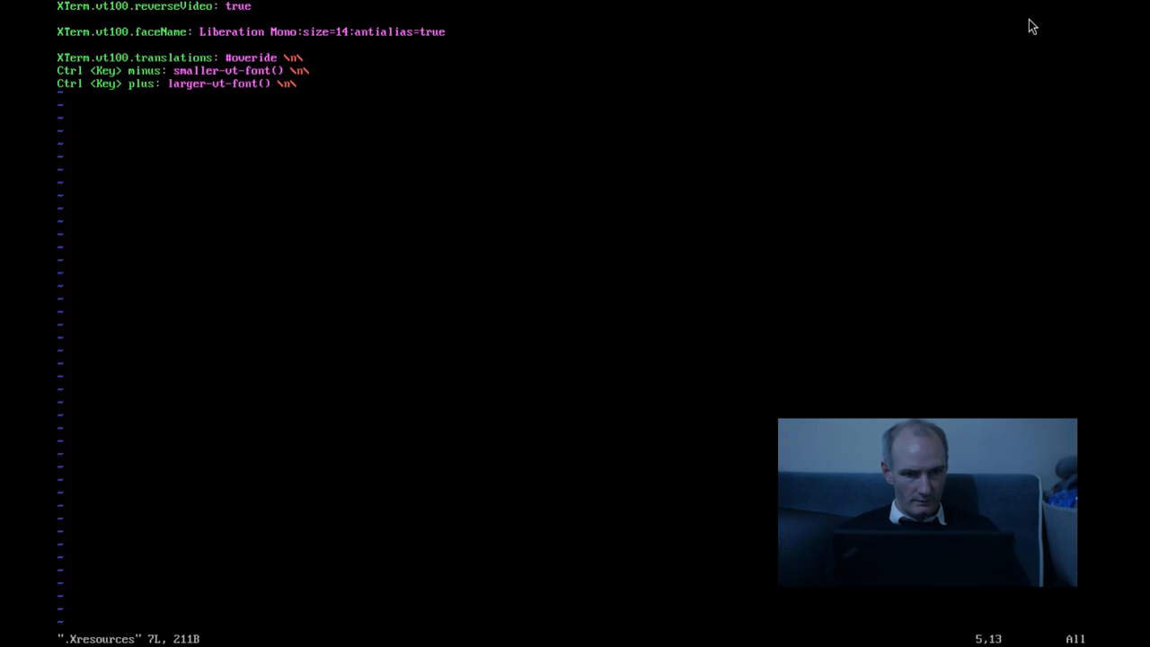
pyautogui.write(':q')
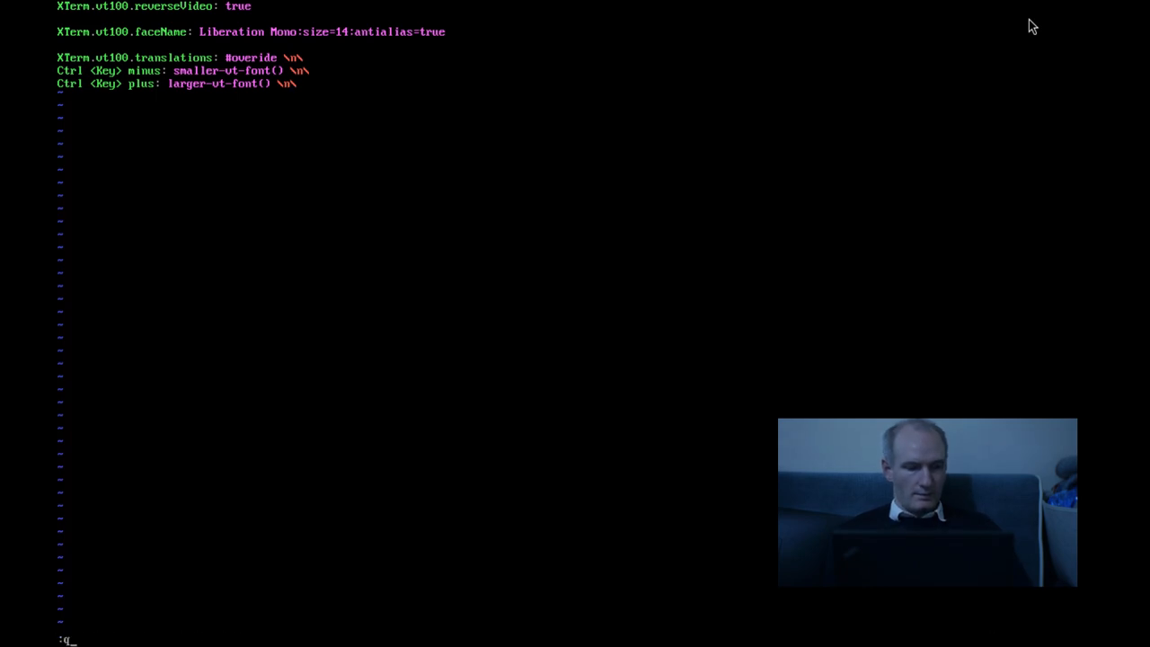
pyautogui.press('Return')
pyautogui.write('vi')
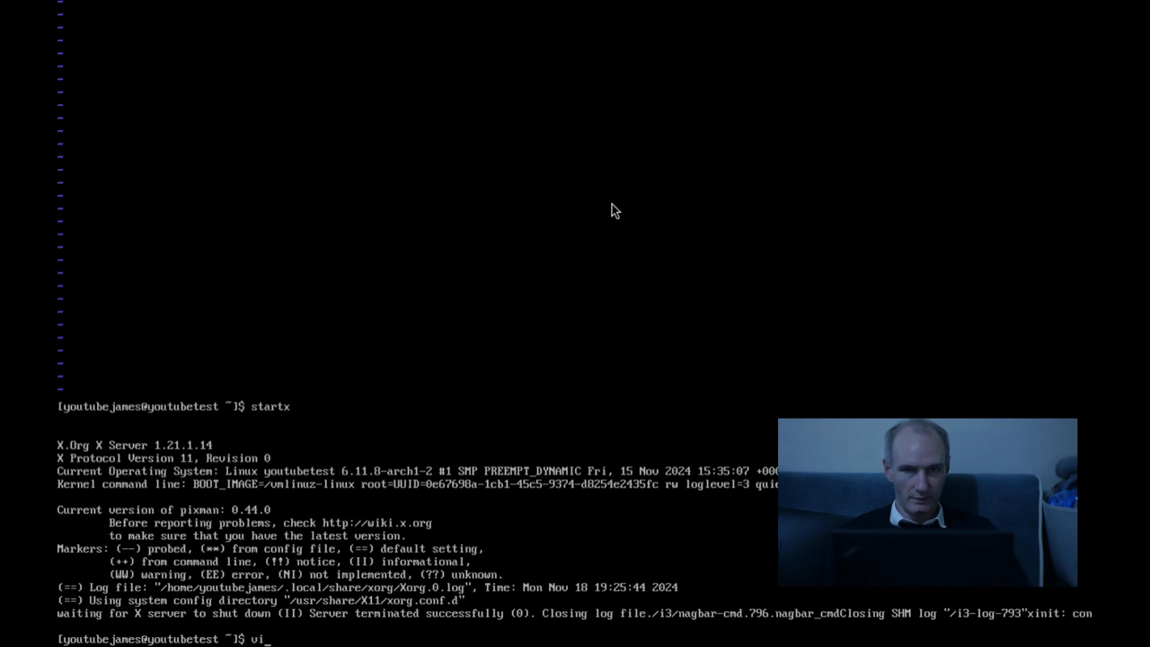
# Step: Enter the follow-up command and restart X to reach a fresh xterm prompt
pyautogui.write('m .')
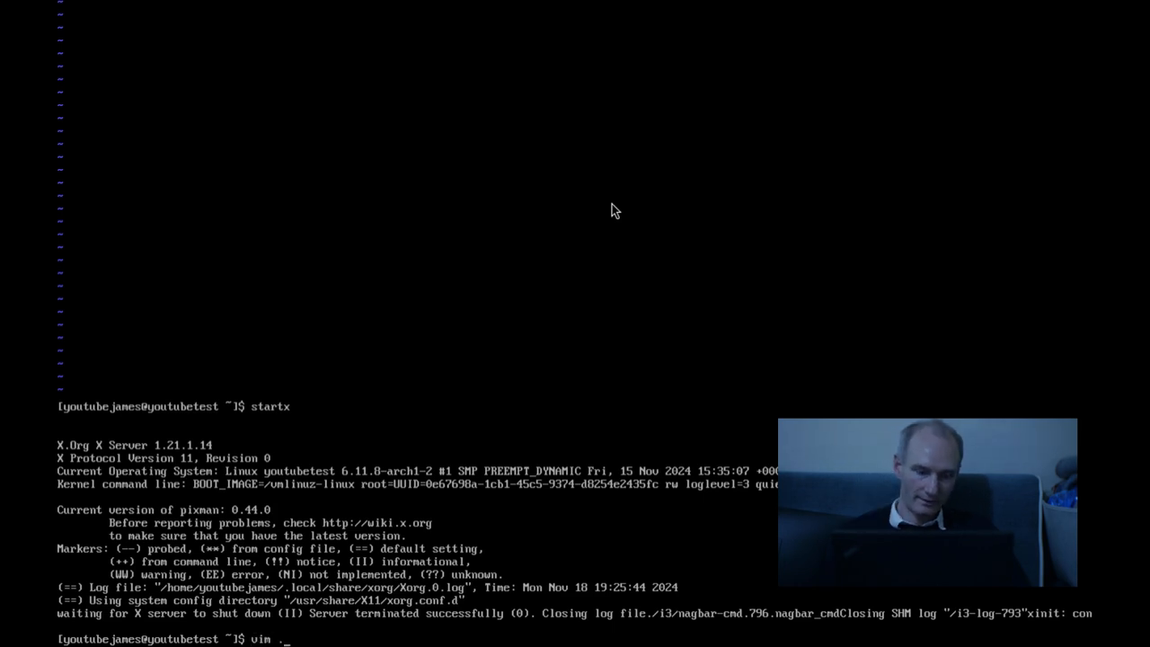
pyautogui.write('X')
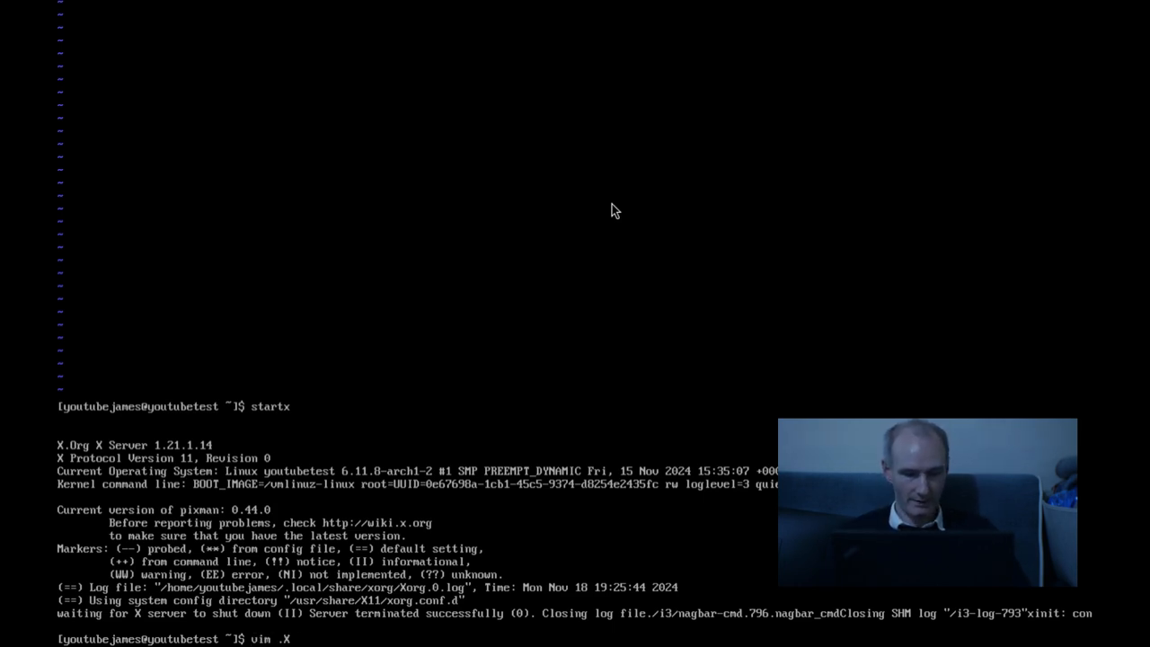
pyautogui.write('rs')
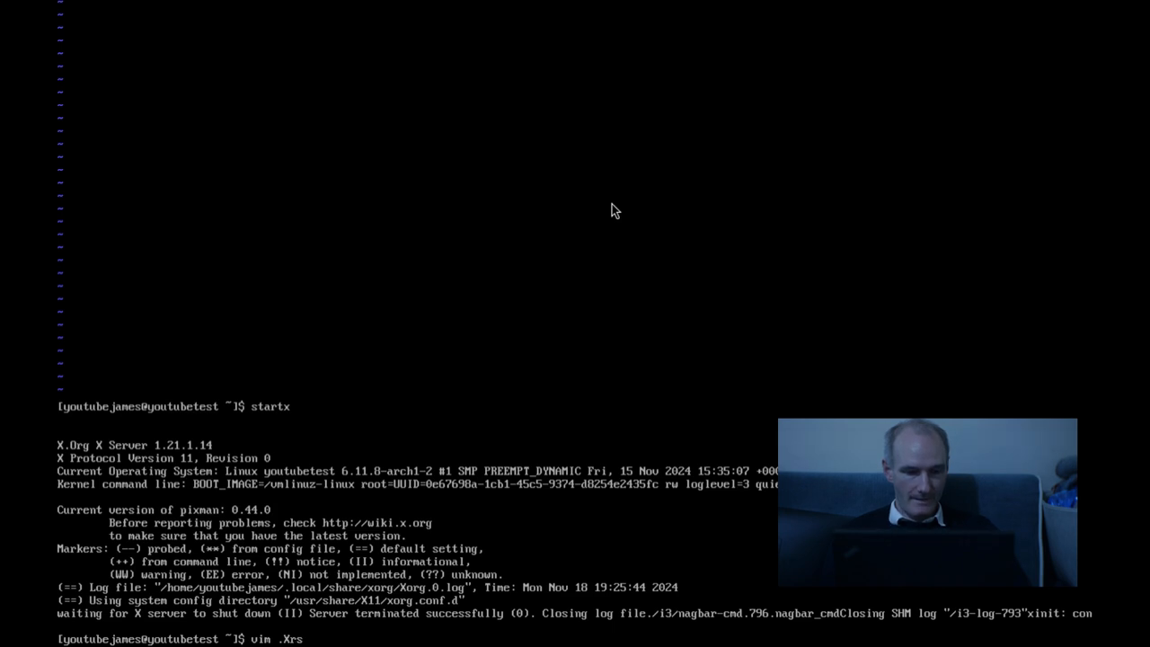
pyautogui.press('Return')
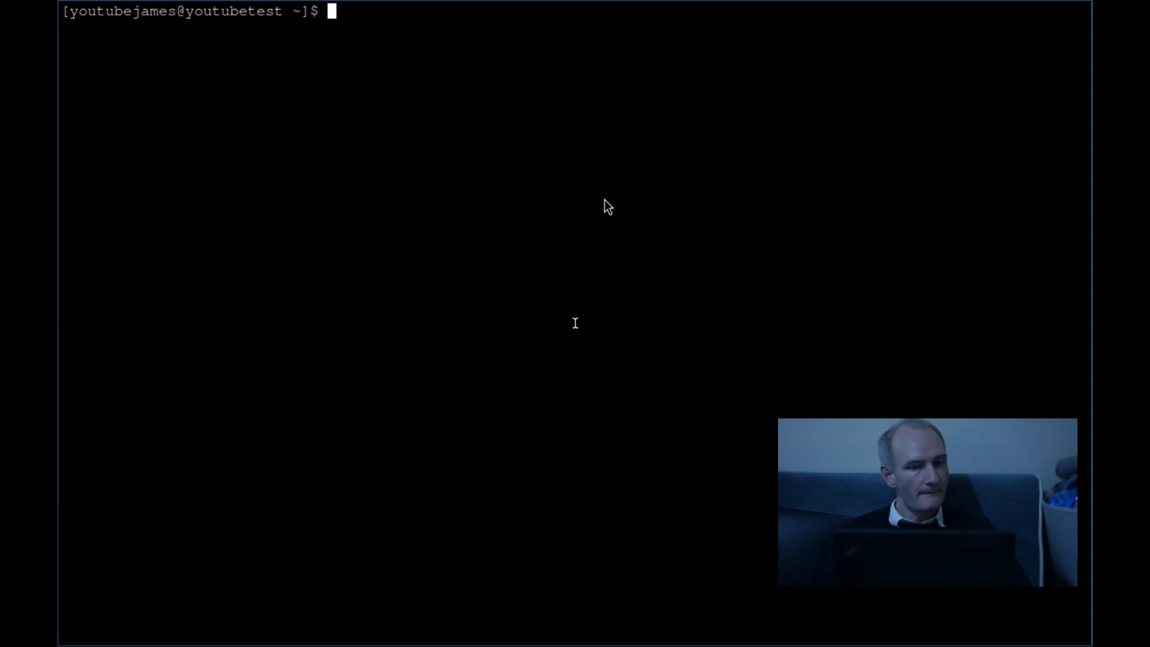
pyautogui.moveTo(573, 254)
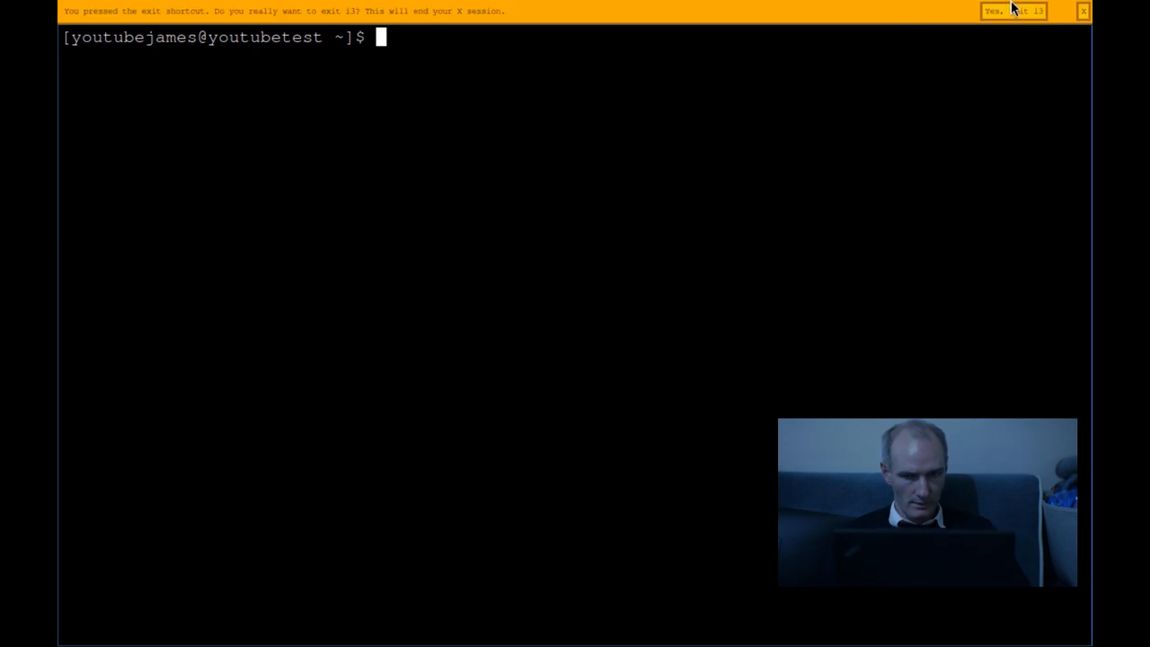
# Step: Leave i3 for the console, then open .Xdefaults in vim and quit
pyautogui.click(1013, 11)
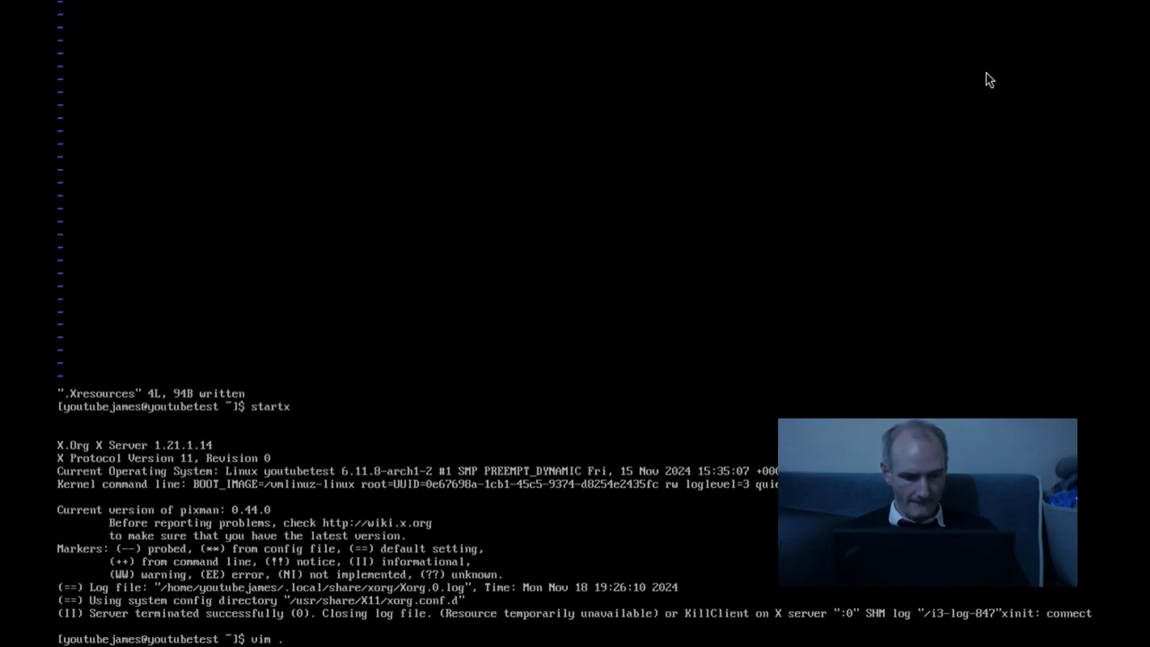
pyautogui.write('Xdefaults')
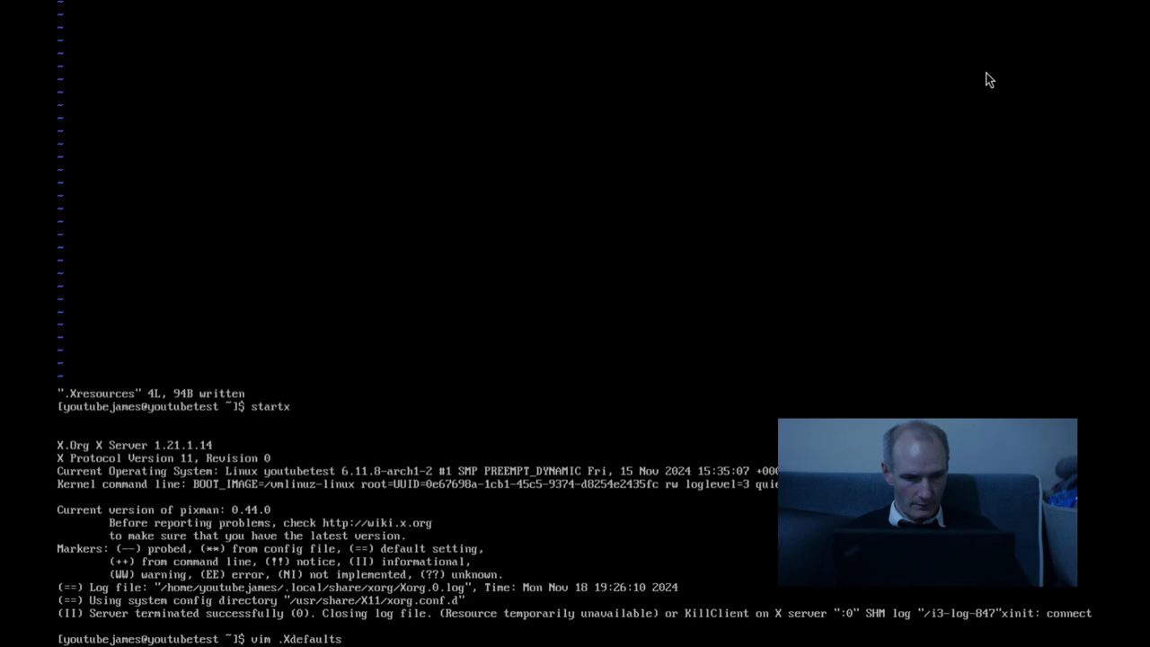
pyautogui.press('Return')
pyautogui.write(':w')
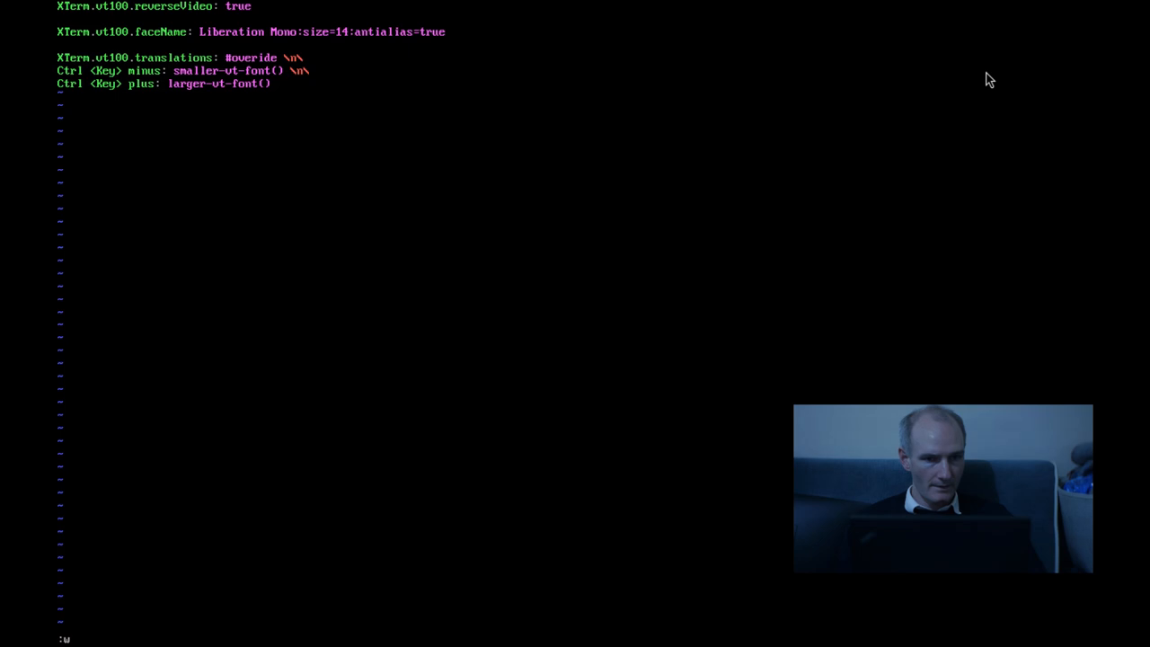
pyautogui.write('q')
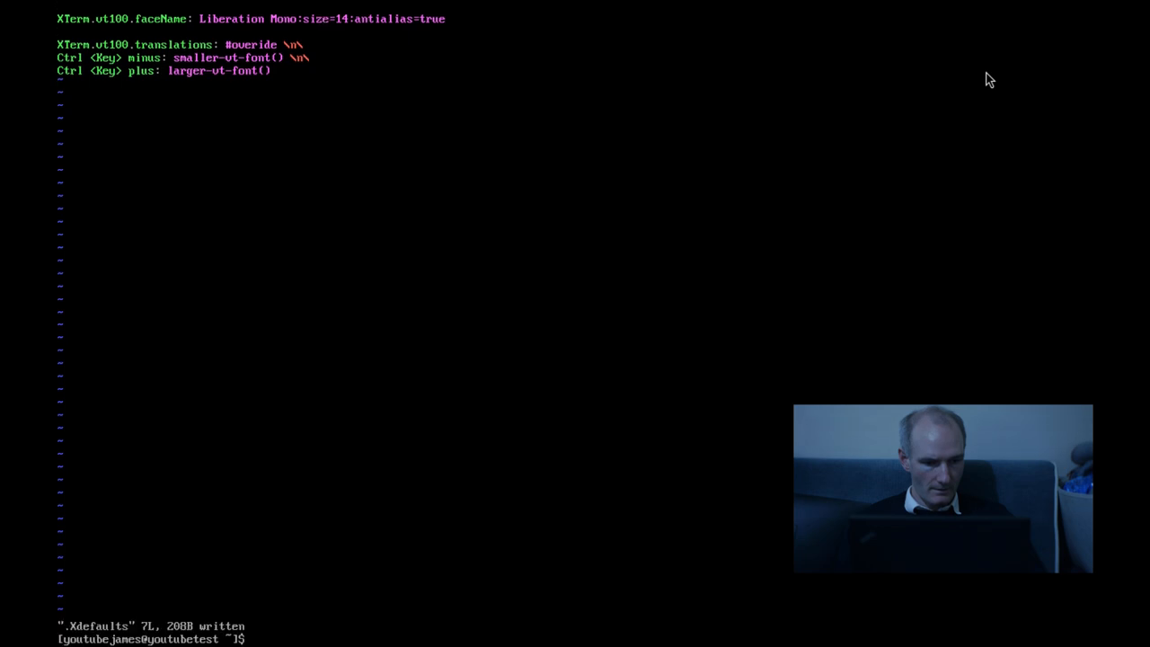
# Step: Restart X with startx to load the new settings, then exit i3 again
pyautogui.write('st')
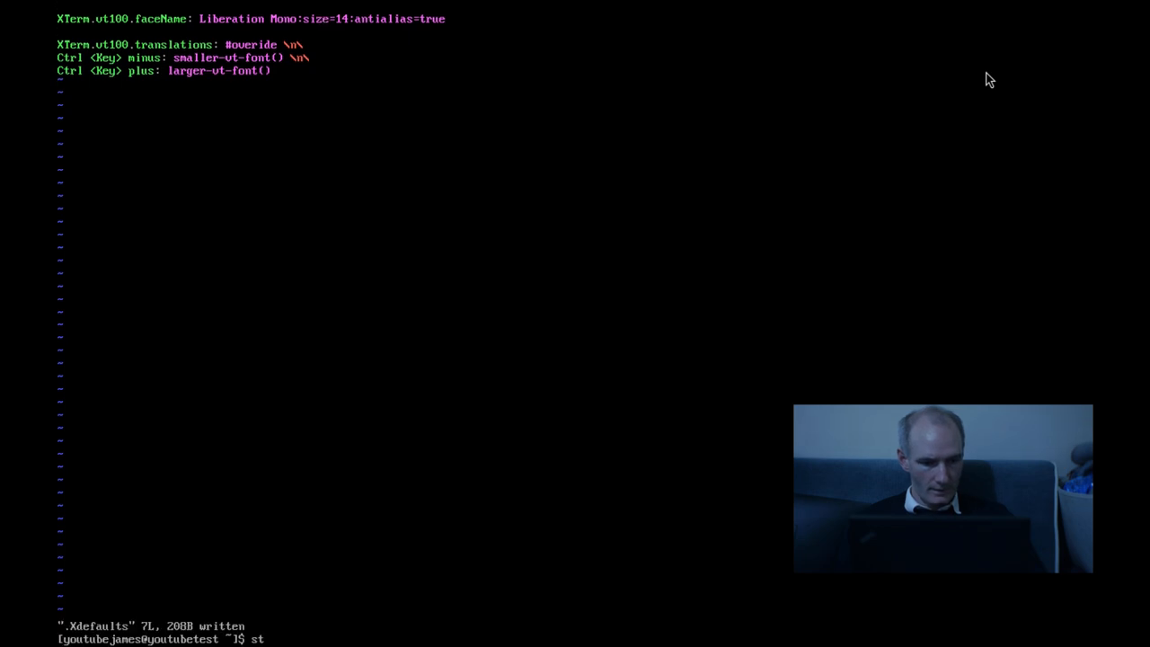
pyautogui.press('Return')
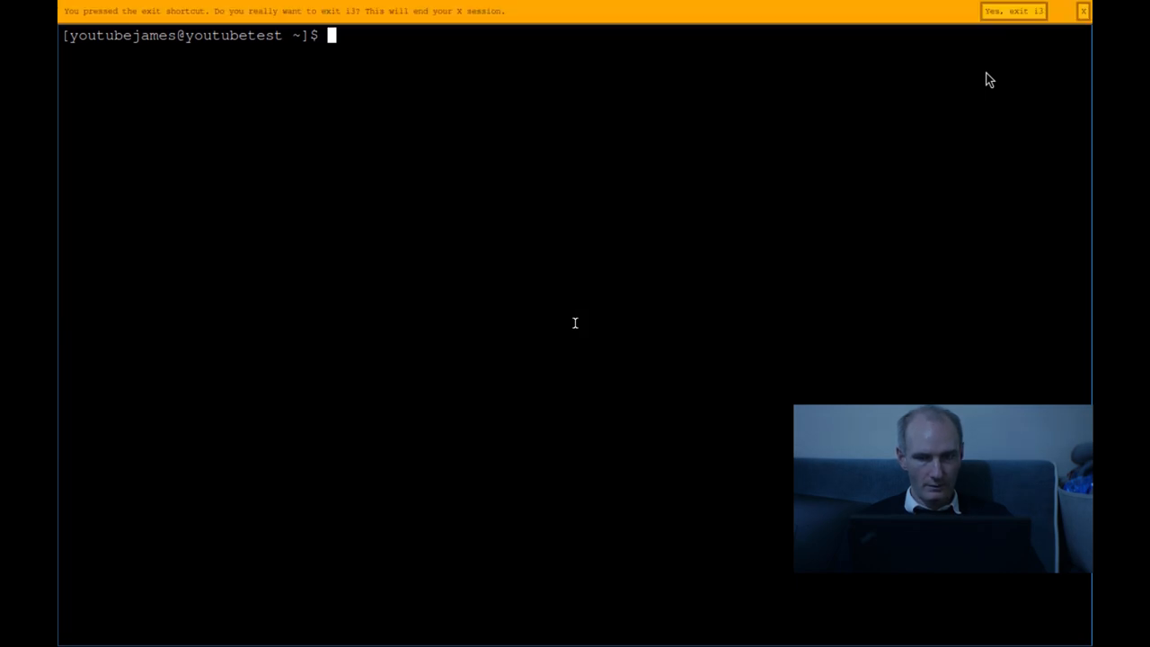
pyautogui.click(1014, 11)
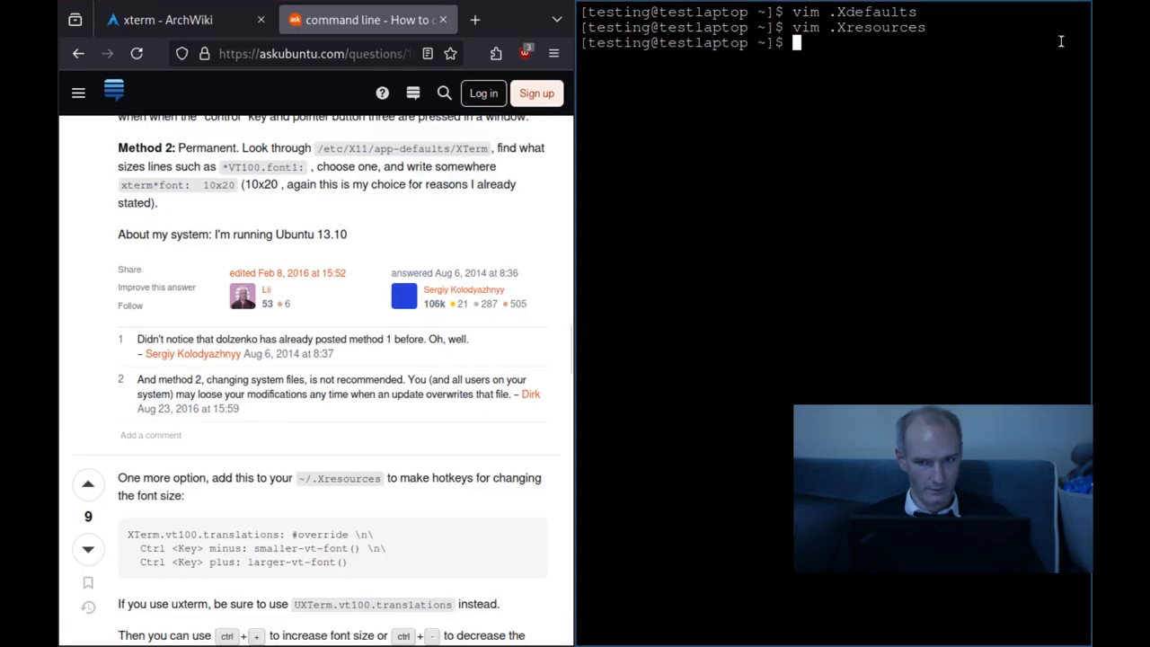
# Step: Open .Xresources in vim again while comparing it with the askubuntu #override answer
pyautogui.write('vim .Xresources')
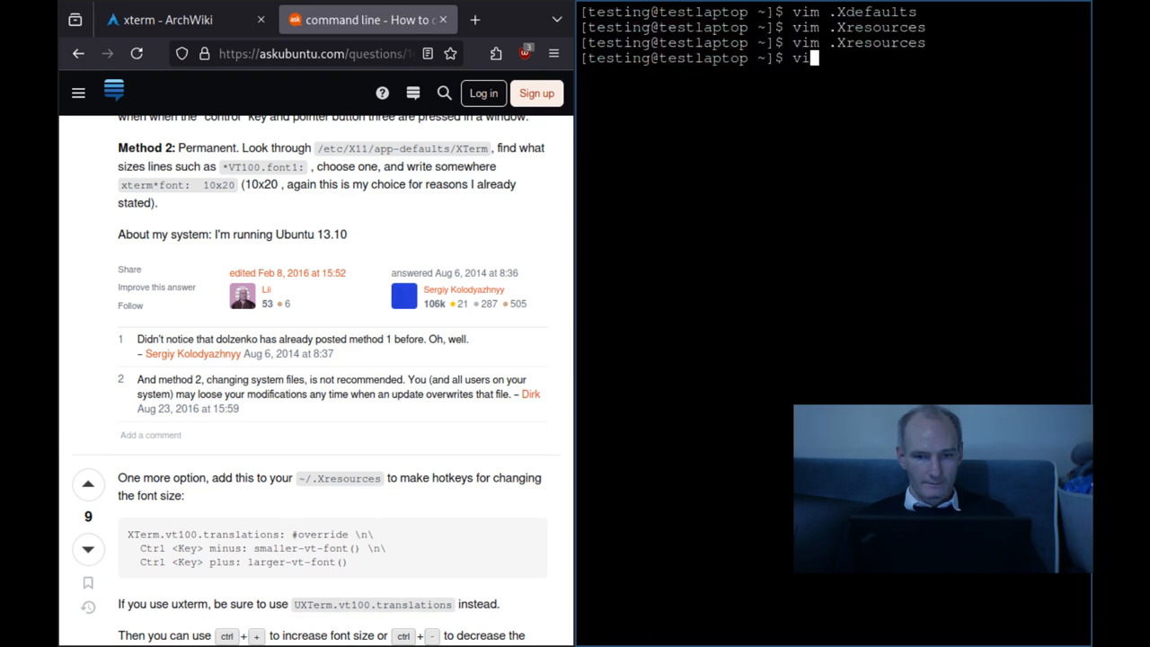
pyautogui.write('.Xresources')
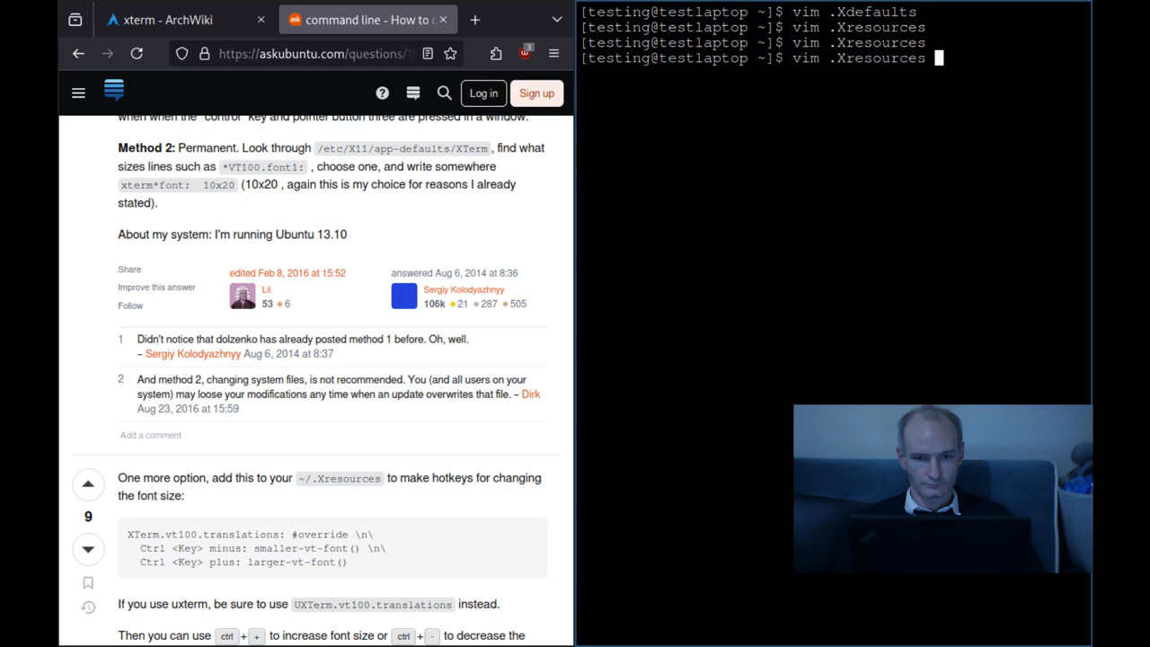
pyautogui.press('Return')
pyautogui.write('vim .')
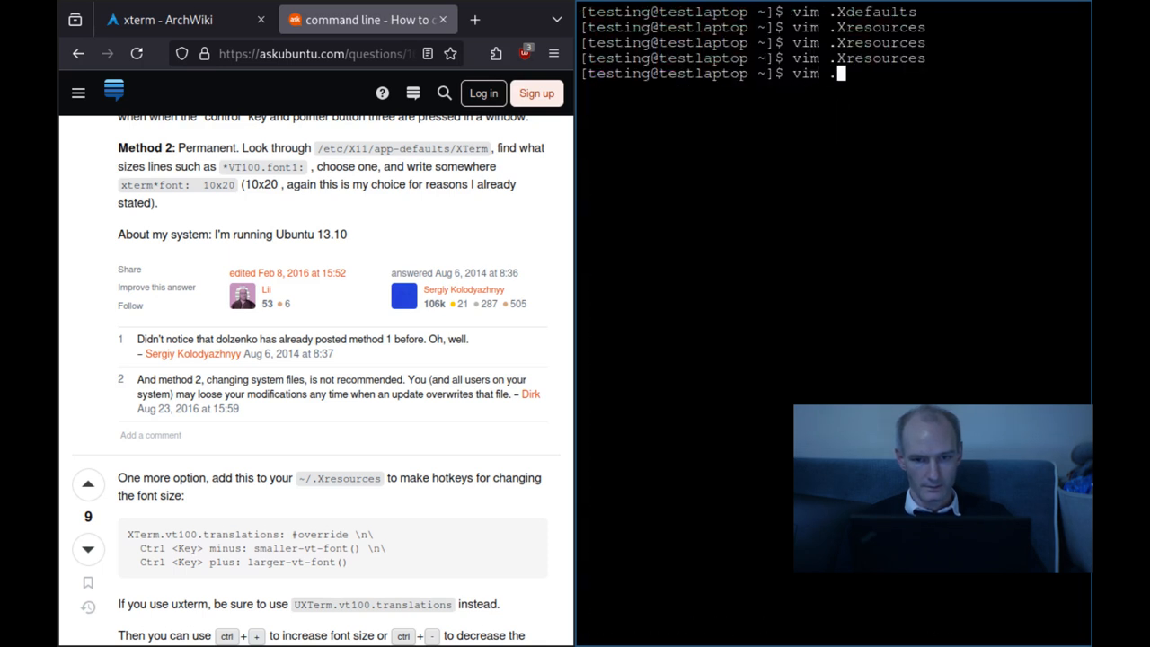
pyautogui.press('Return')
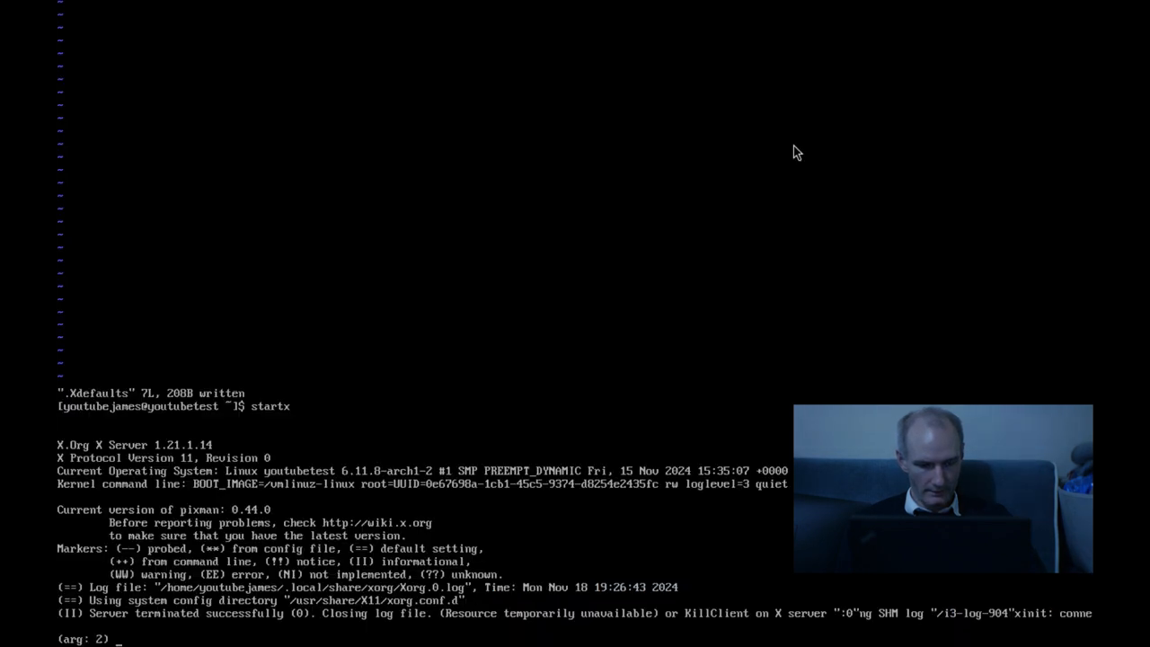
# Step: Reopen .Xdefaults in vim to fix #overide, then test typing in the restarted xterm
pyautogui.write('vim .')
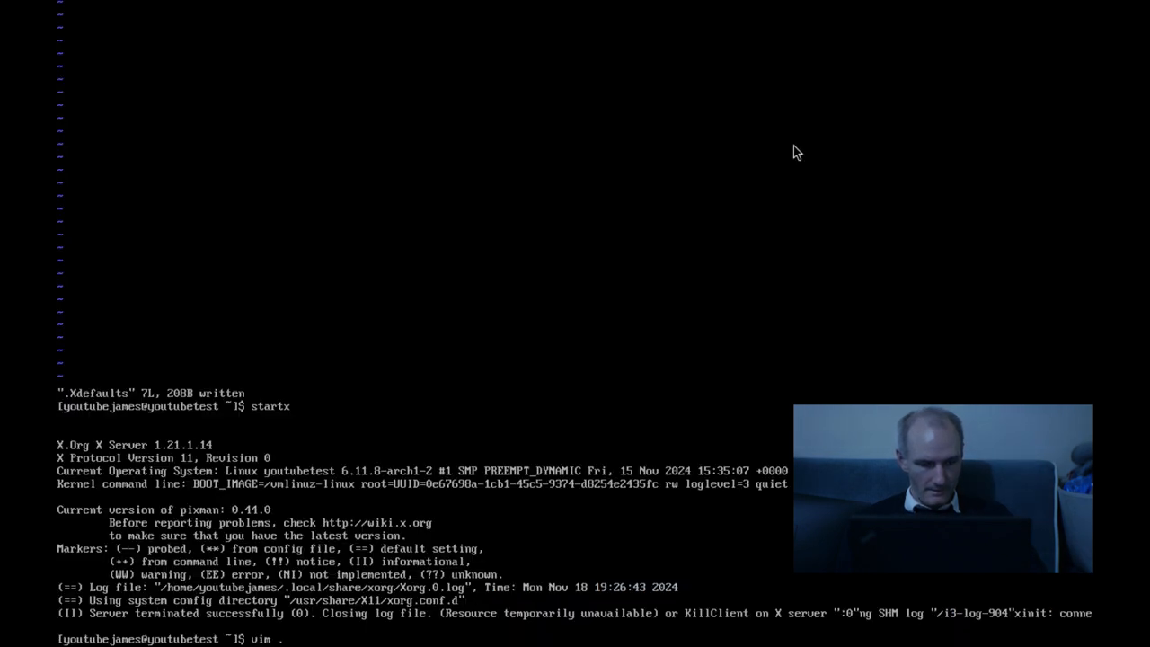
pyautogui.press('Return')
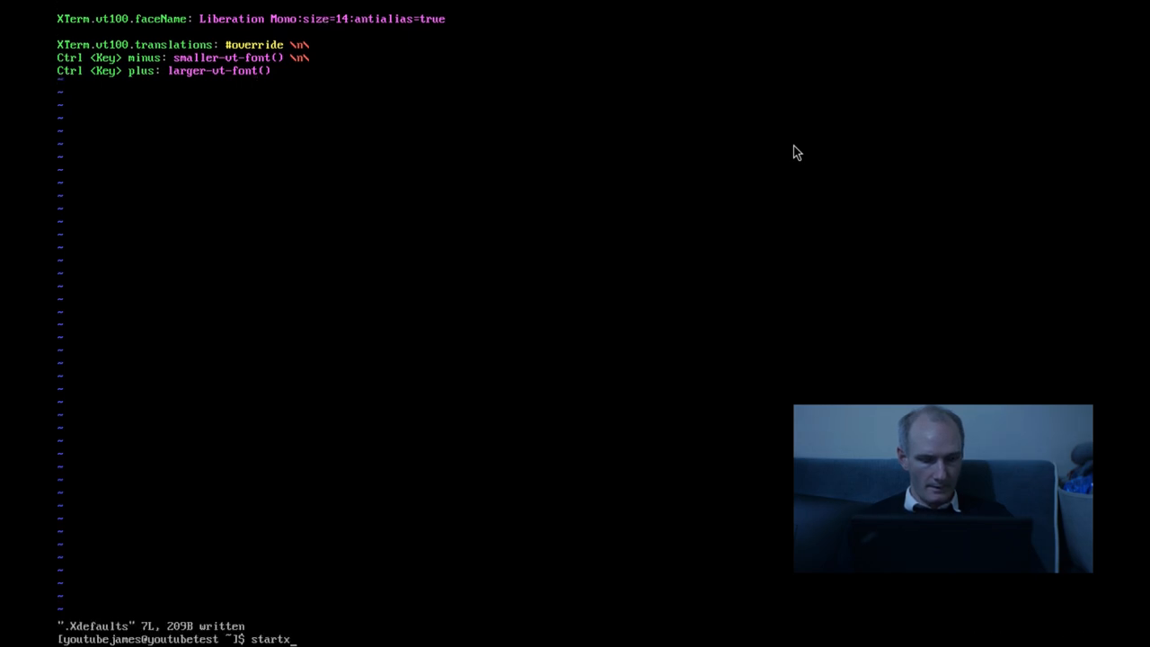
pyautogui.write('dfjadfkdkff')
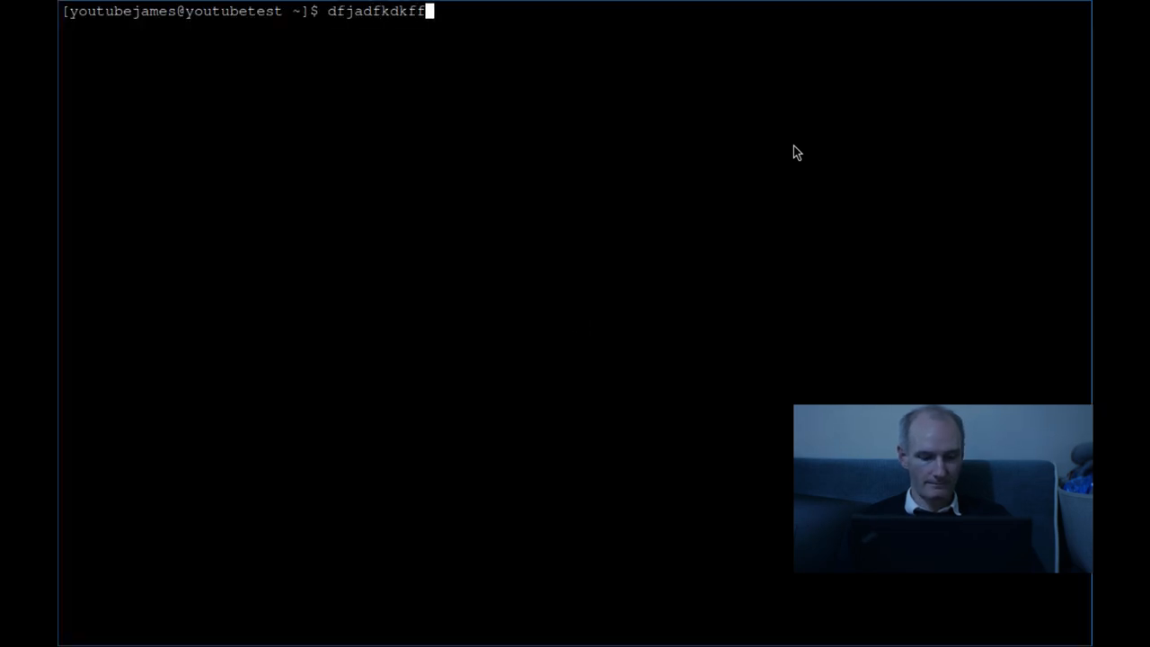
# Step: Clear the junk text and type 'AM WRONG. YOUTUBE. UBUNTU FORUMS IS RIGHT.'
pyautogui.write('jdsakjf')
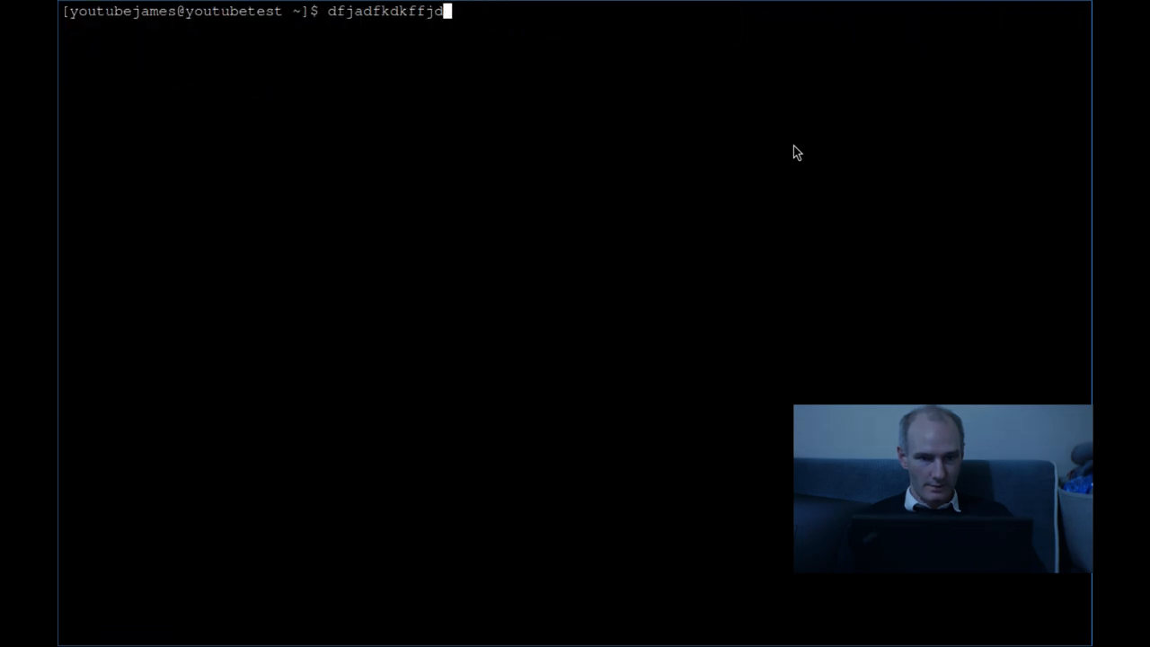
pyautogui.press('ctrl+c')
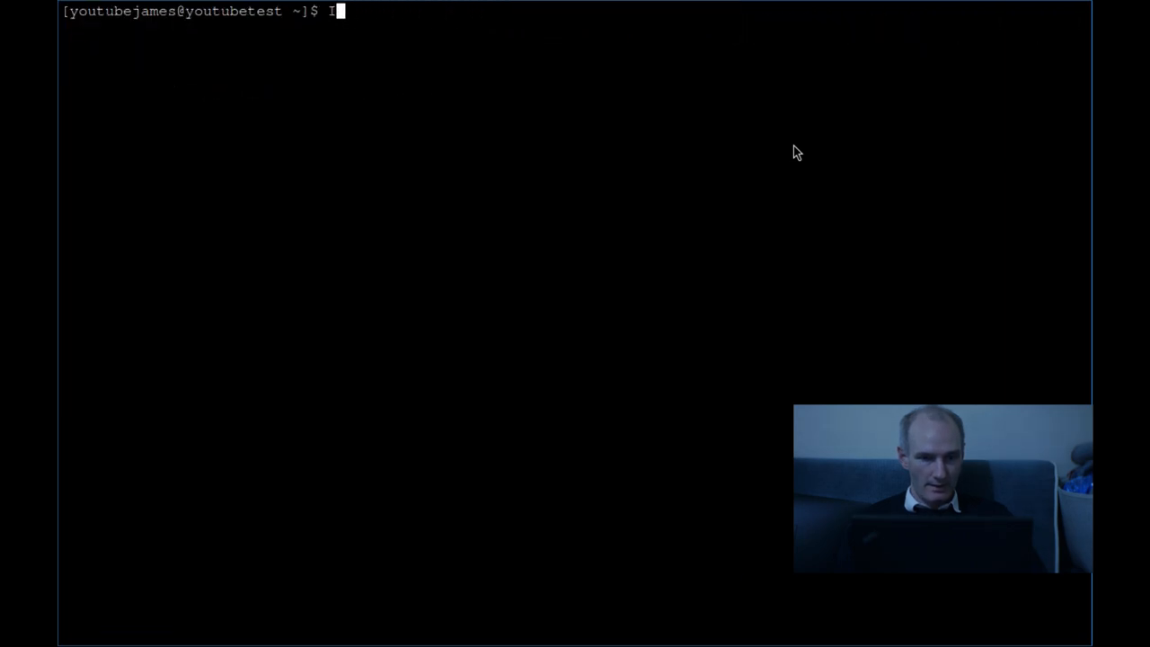
pyautogui.write('AM WRONG.')
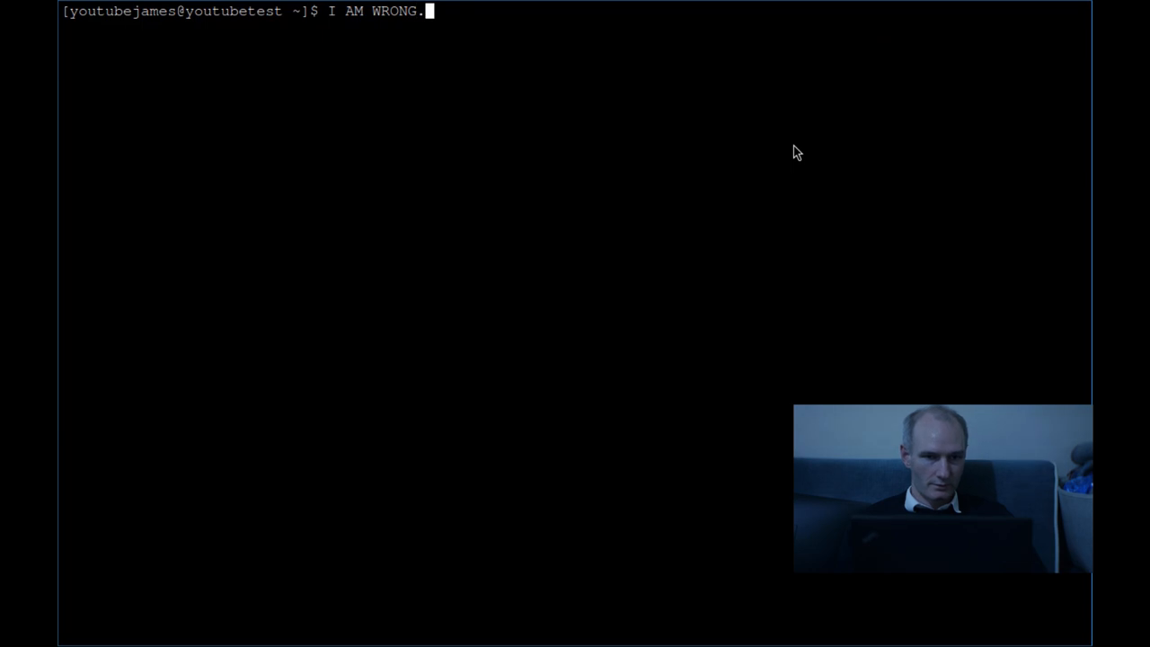
pyautogui.write('YOUTUBE.')
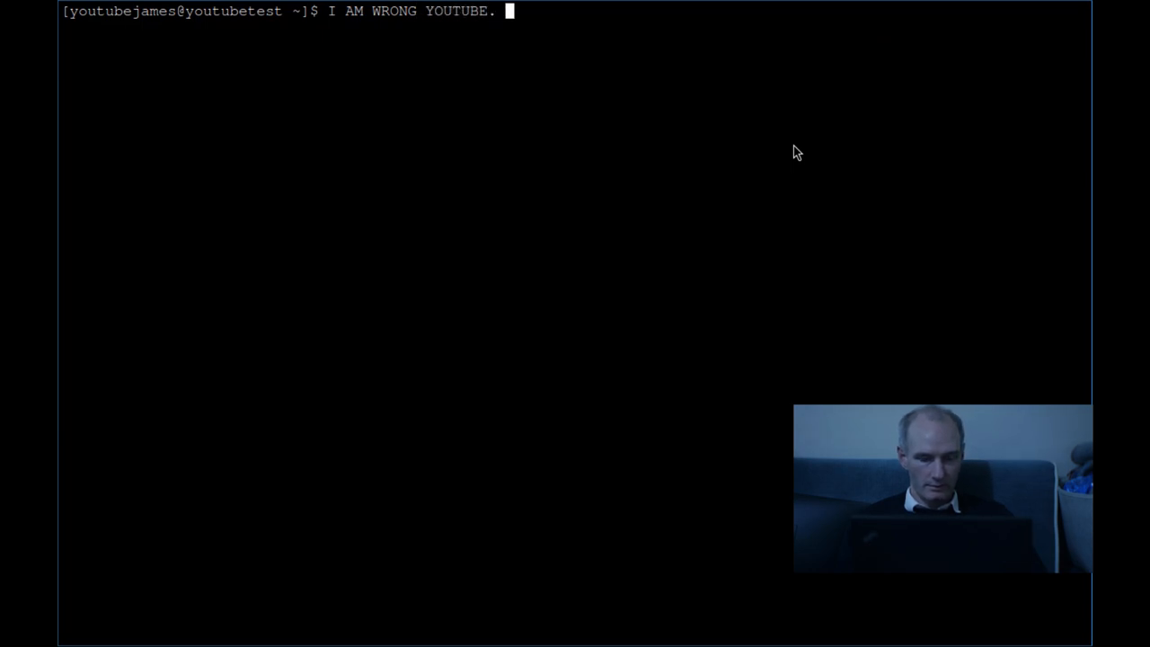
pyautogui.write('U')
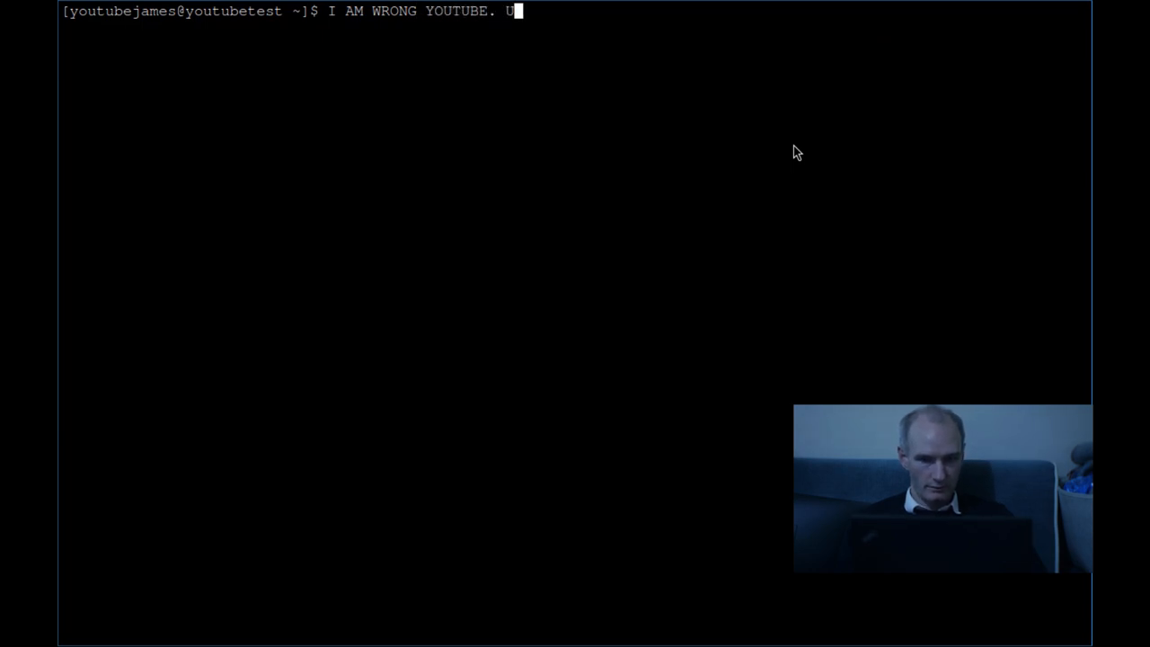
pyautogui.write('BUNTU FORUMS')
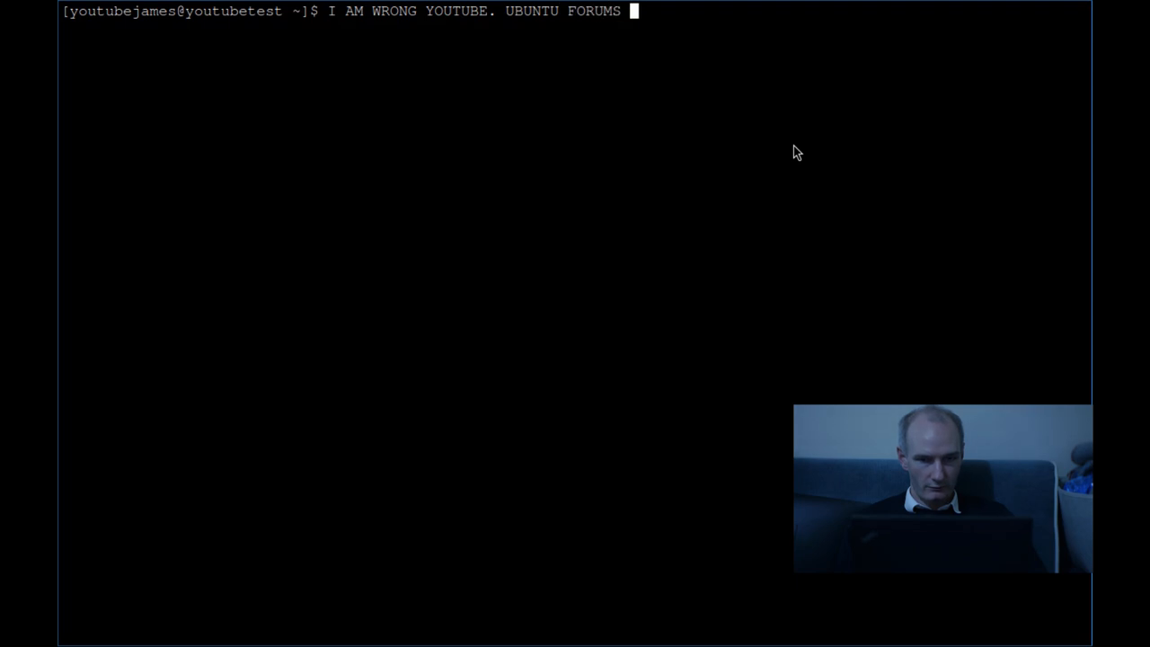
pyautogui.write('IS RIGHT. I AN')
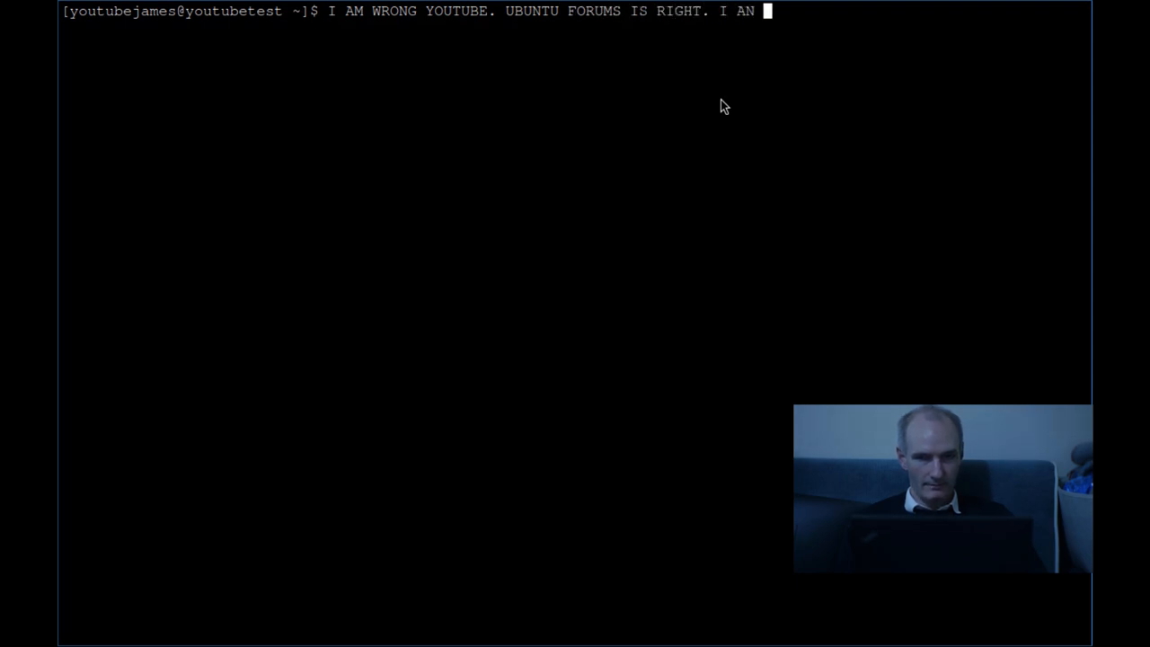
# Step: Continue with 'VERY SORRY', 'MAKE FUN OF UBUN…', ending 'I STILL USE ARCH BTW!'
pyautogui.write('VERY SORRY. I WILL NOT')
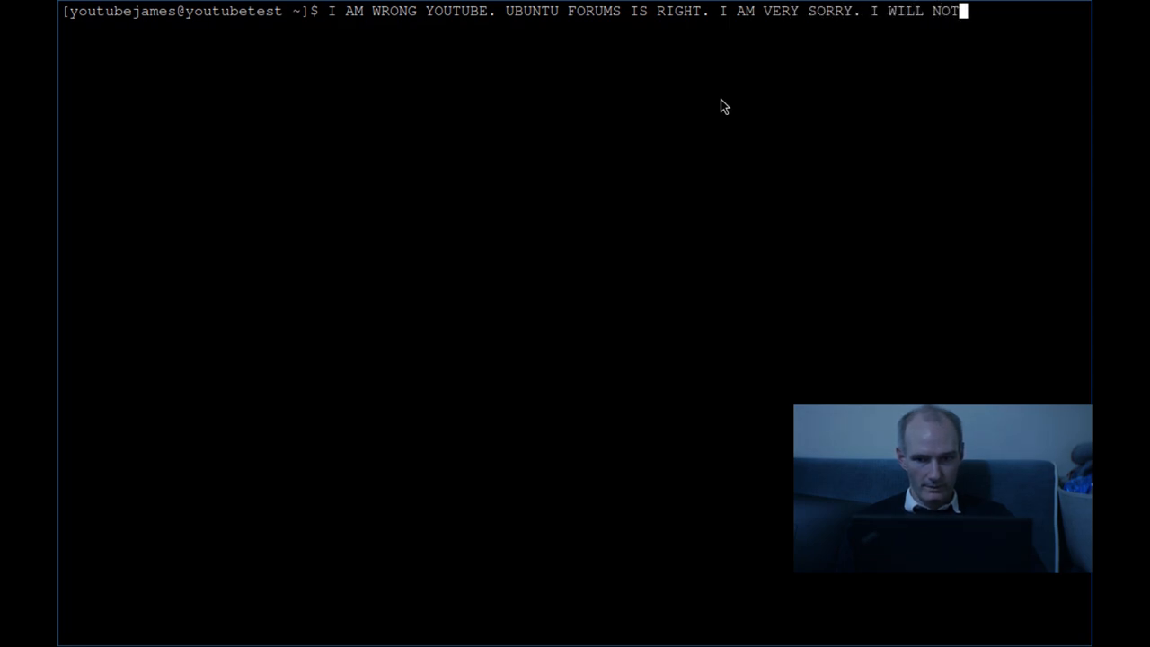
pyautogui.write('MAKE FUN OF')
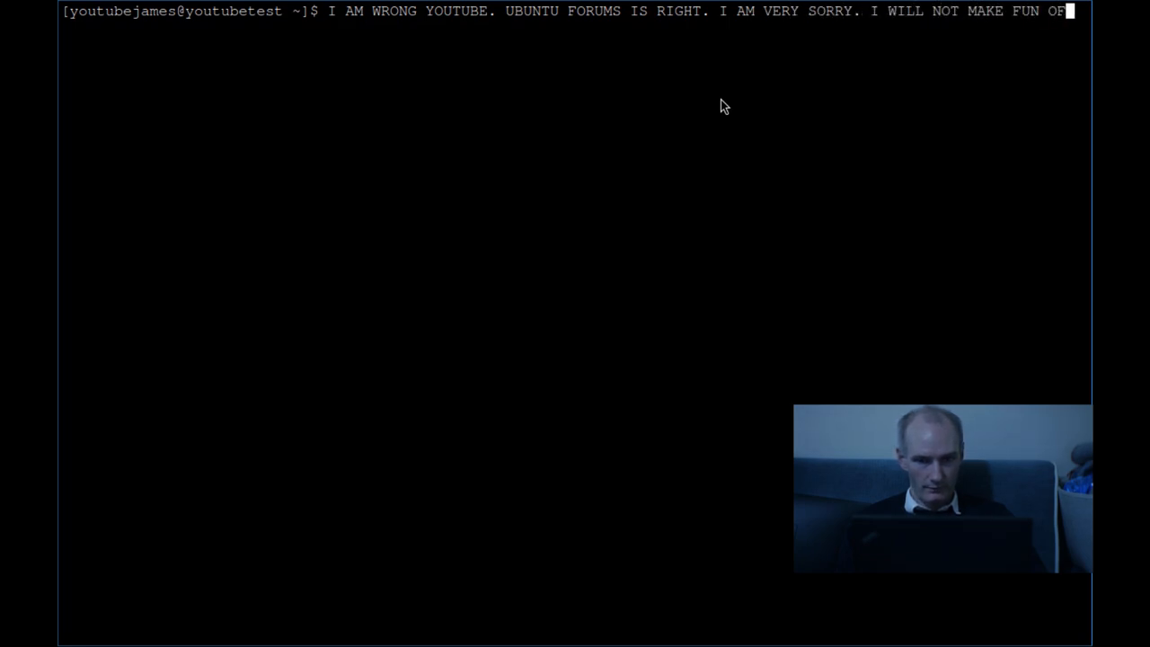
pyautogui.write('UBUNTU EVER AG')
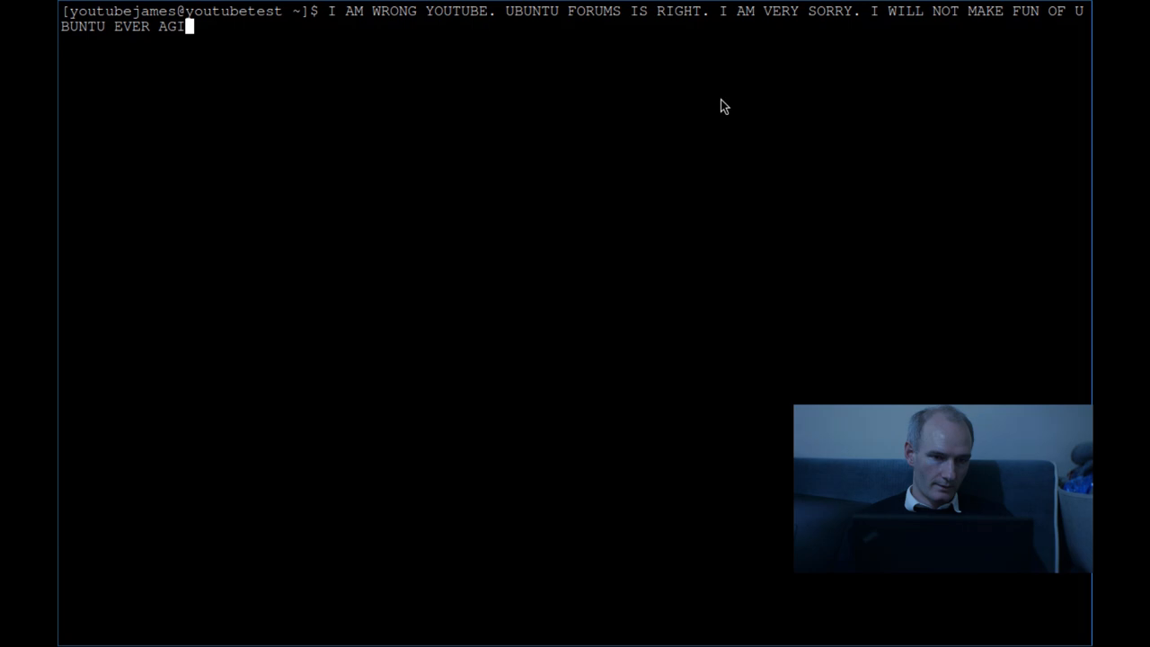
pyautogui.write('I')
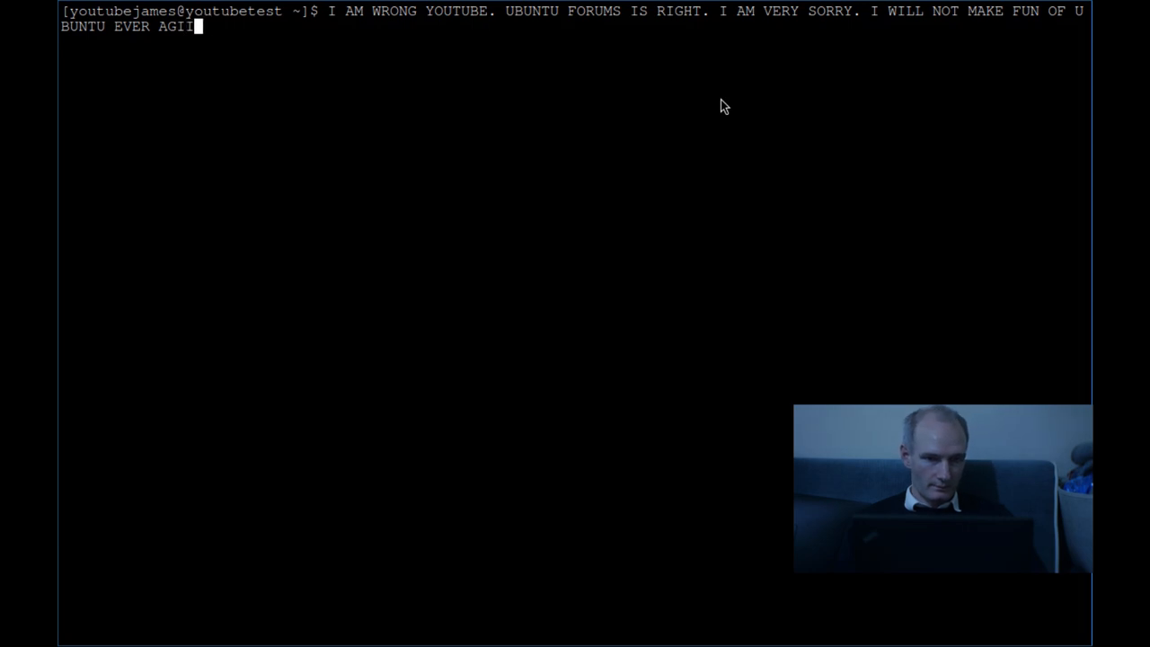
pyautogui.write('N. I STILL USE')
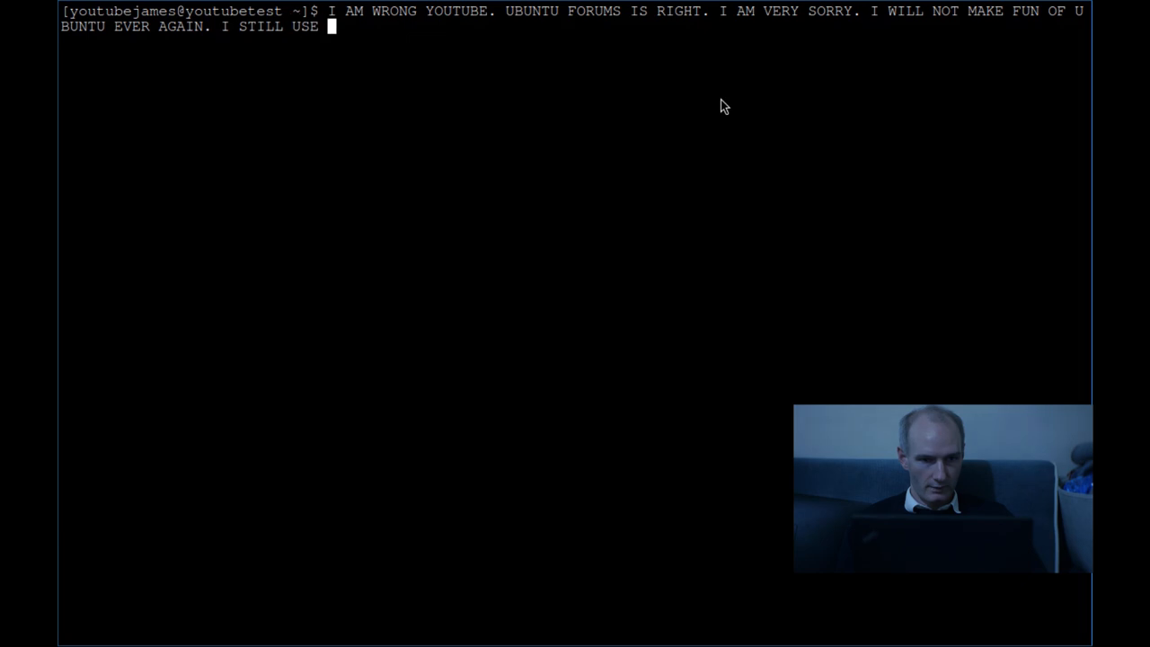
pyautogui.write('ARCH BTW!')
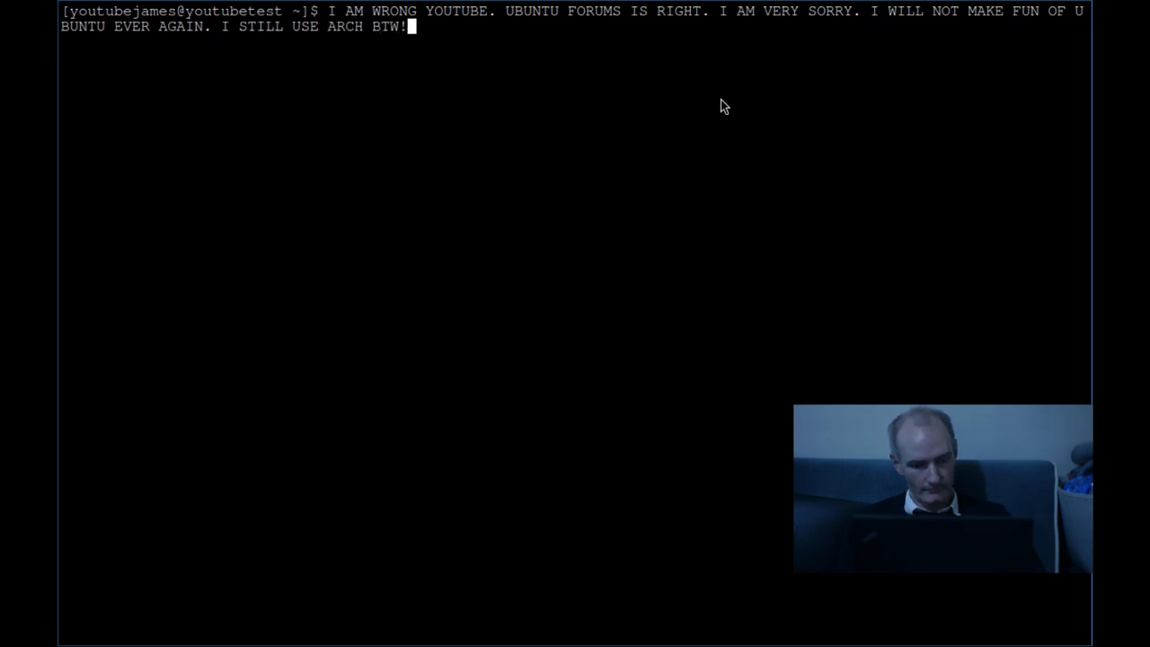